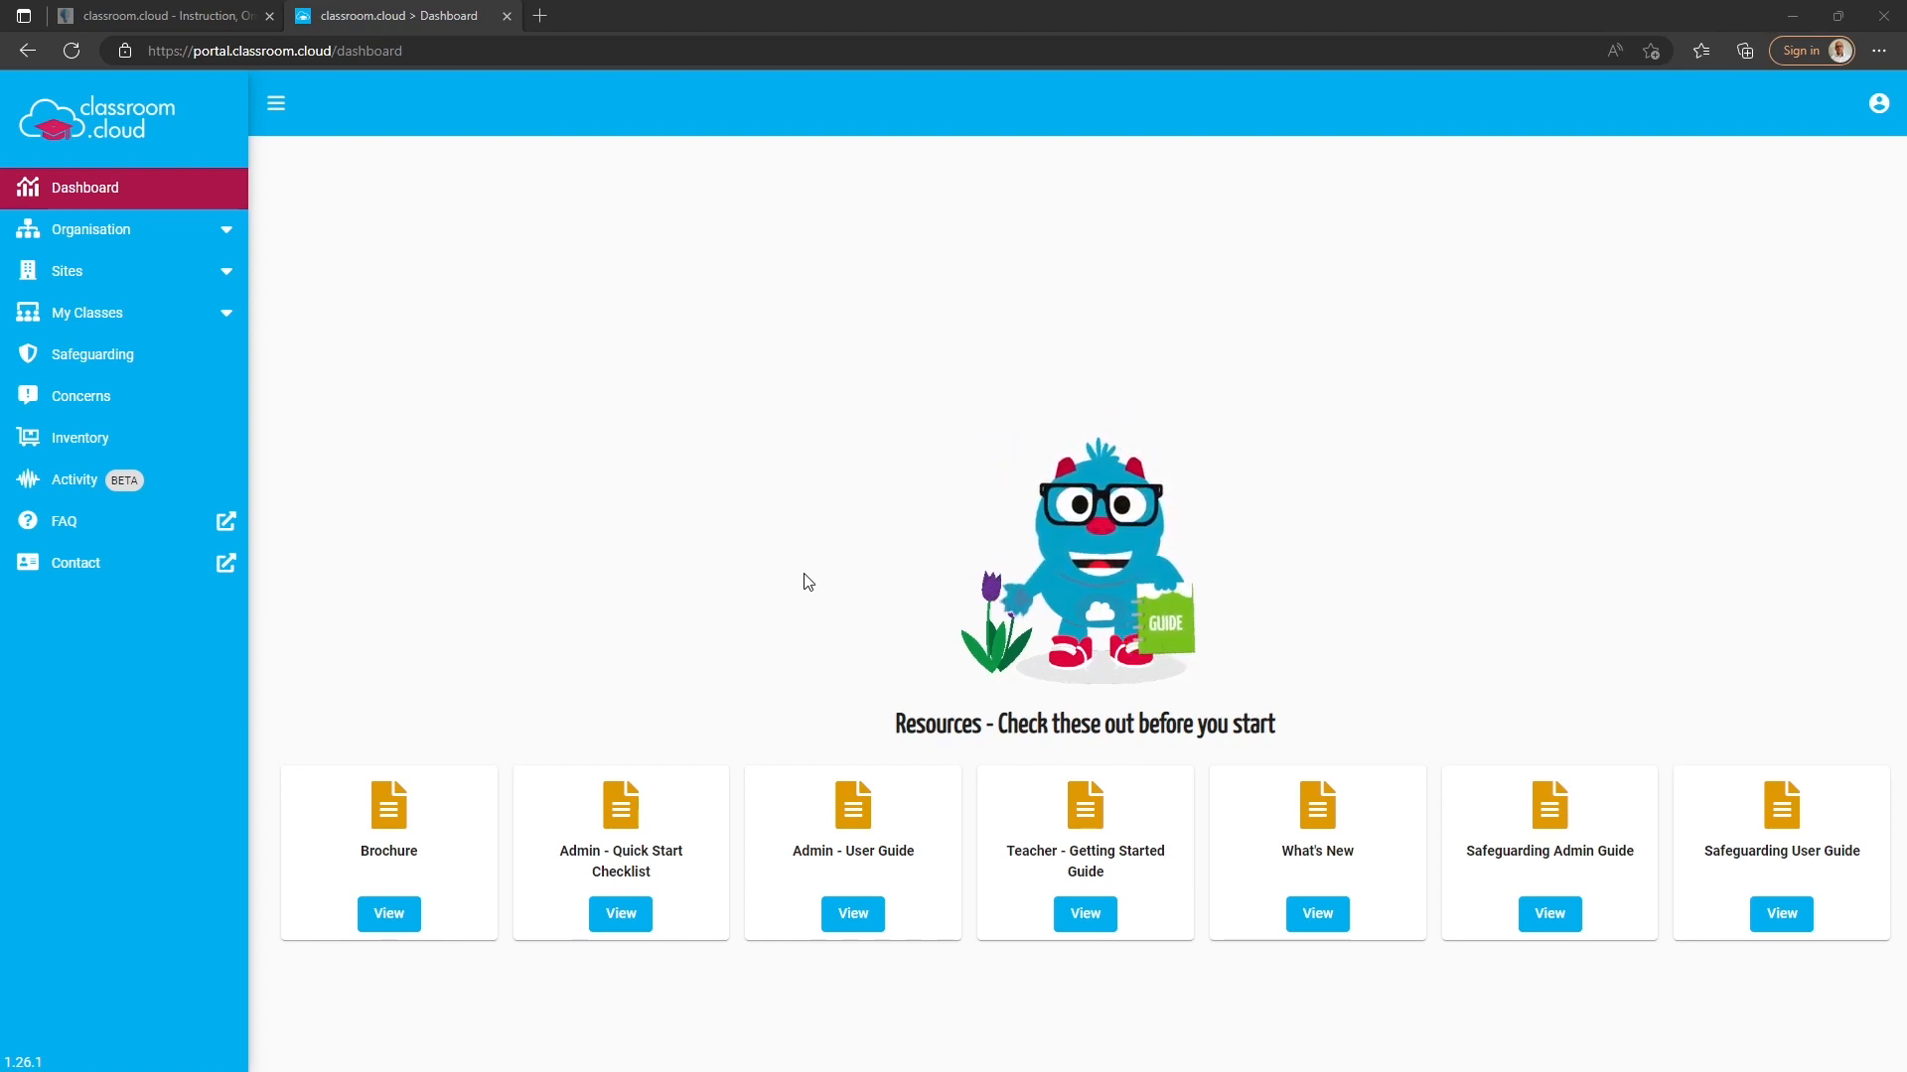
pyautogui.moveTo(346, 371)
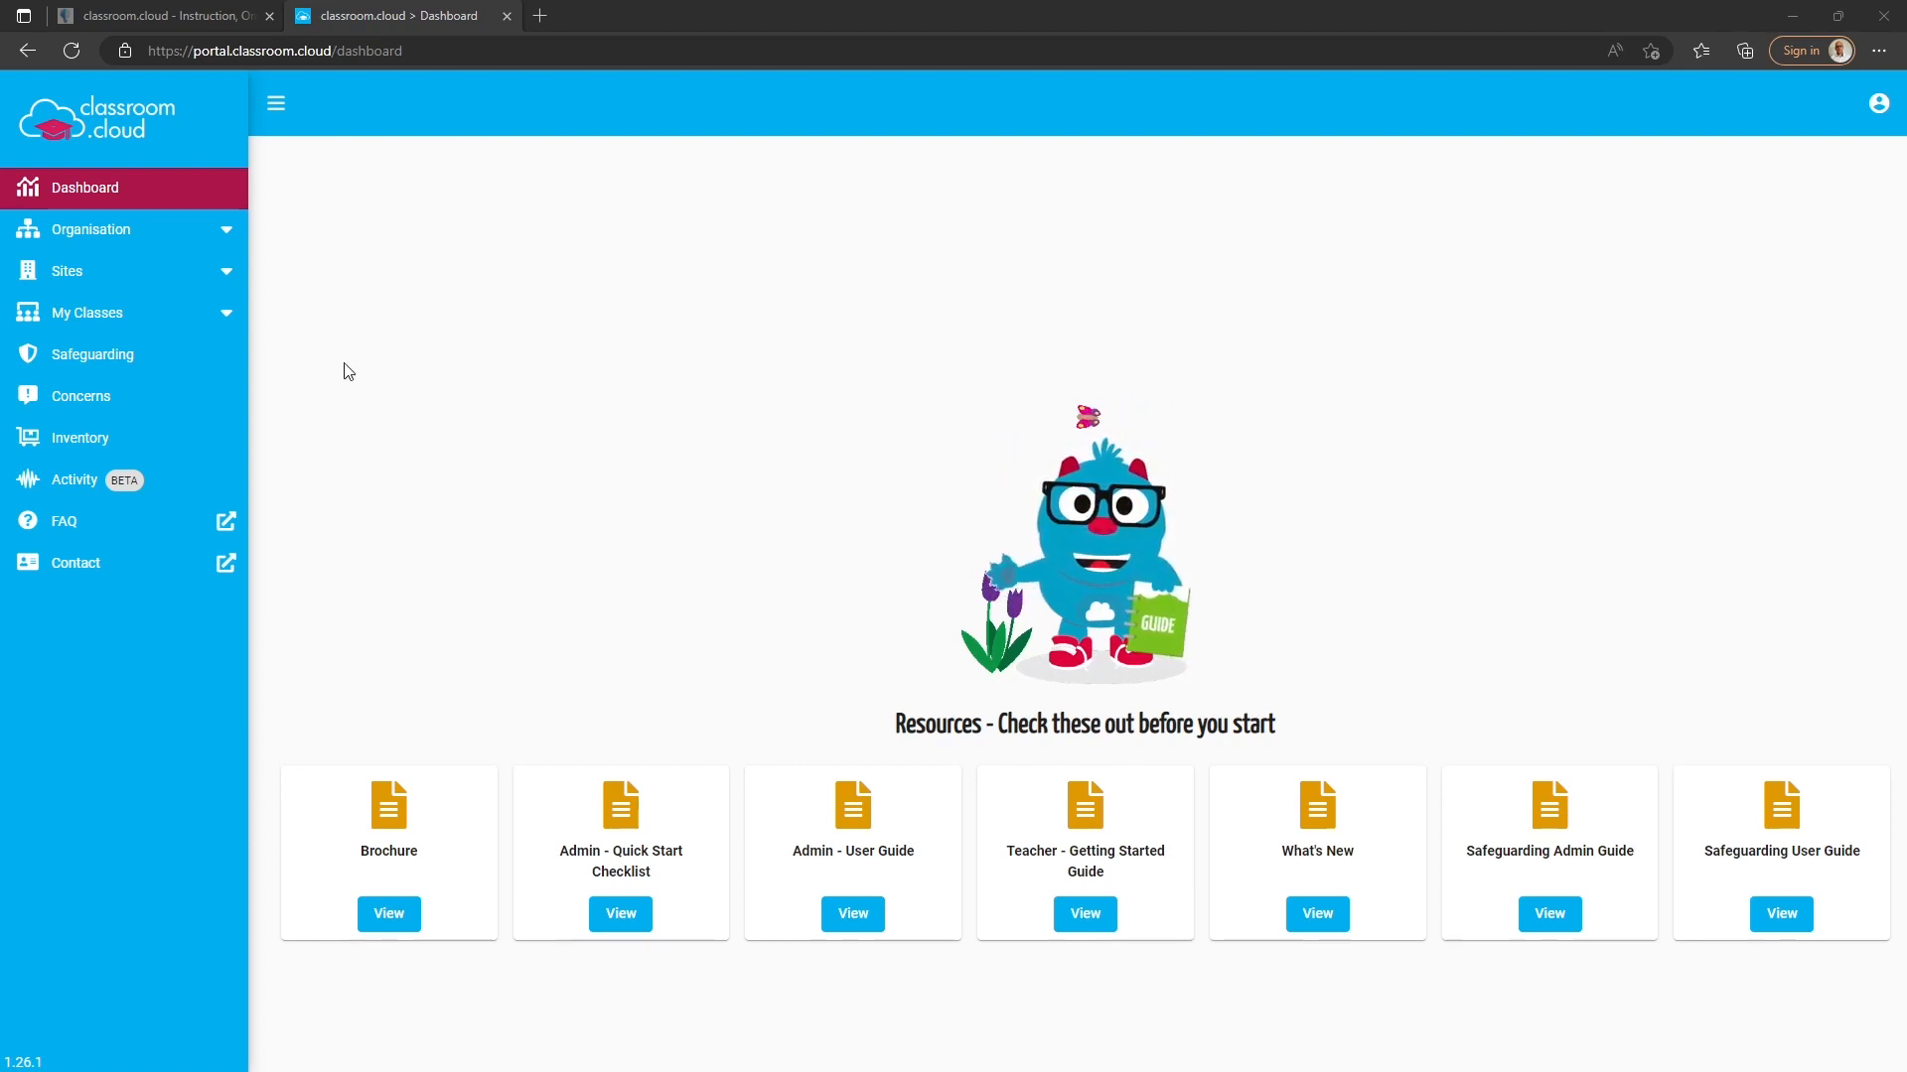
# - Go to Sites and enter the NetSupport Academy site's management page
pyautogui.click(65, 270)
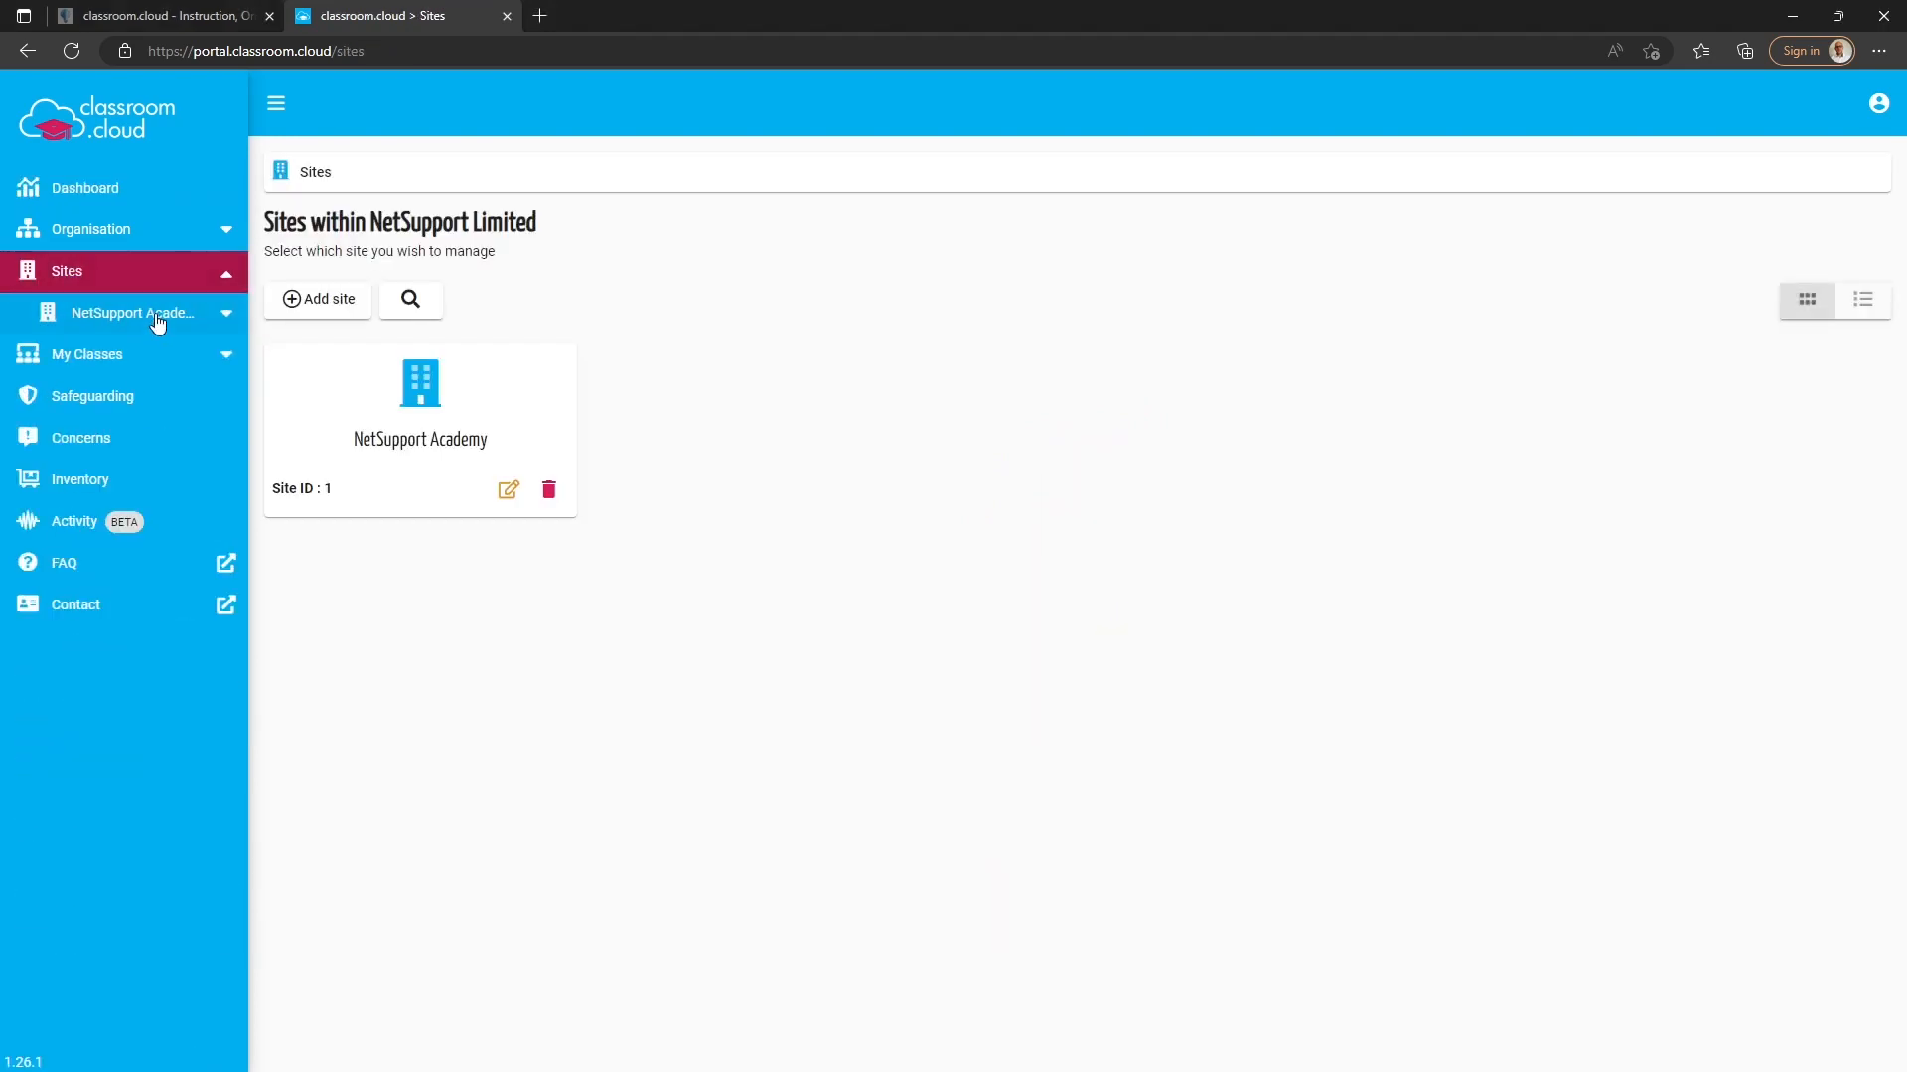
pyautogui.click(420, 425)
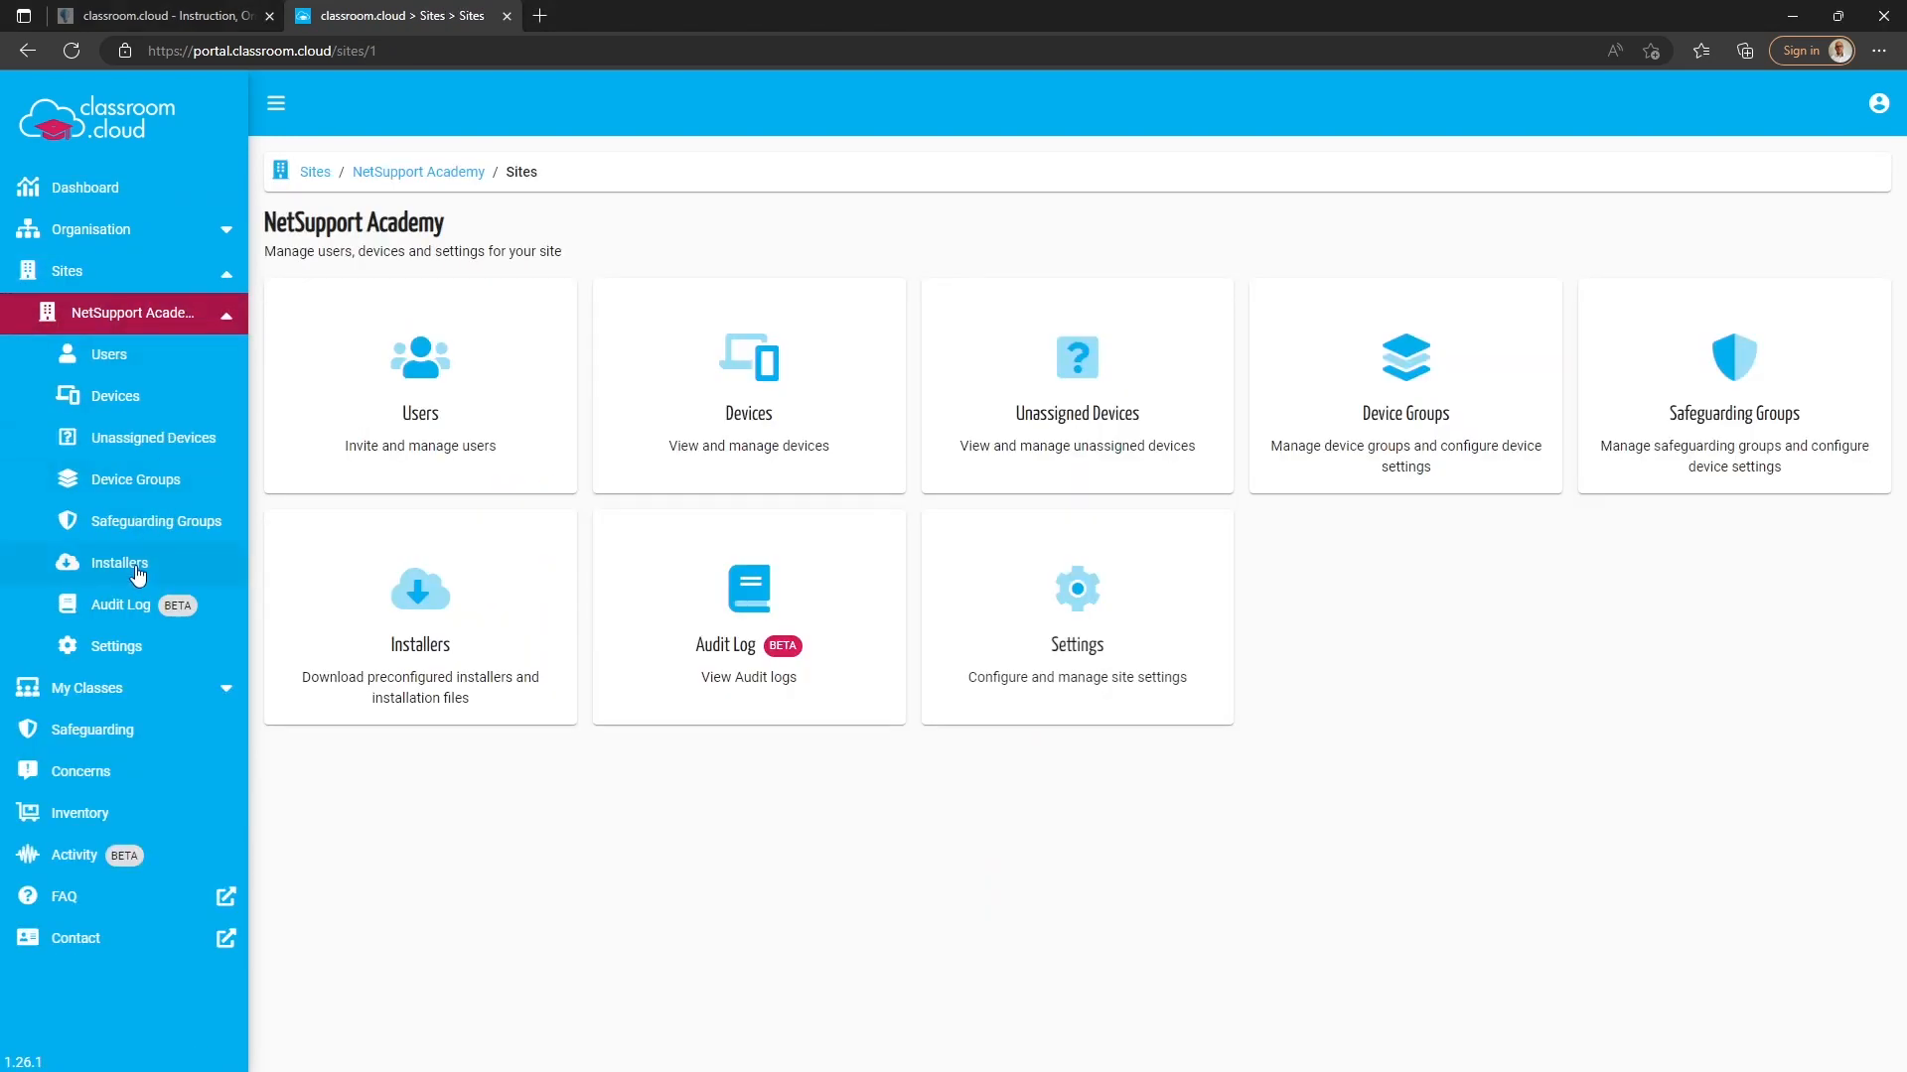
# - Show the site's Installers page with the Windows student download options
pyautogui.click(117, 562)
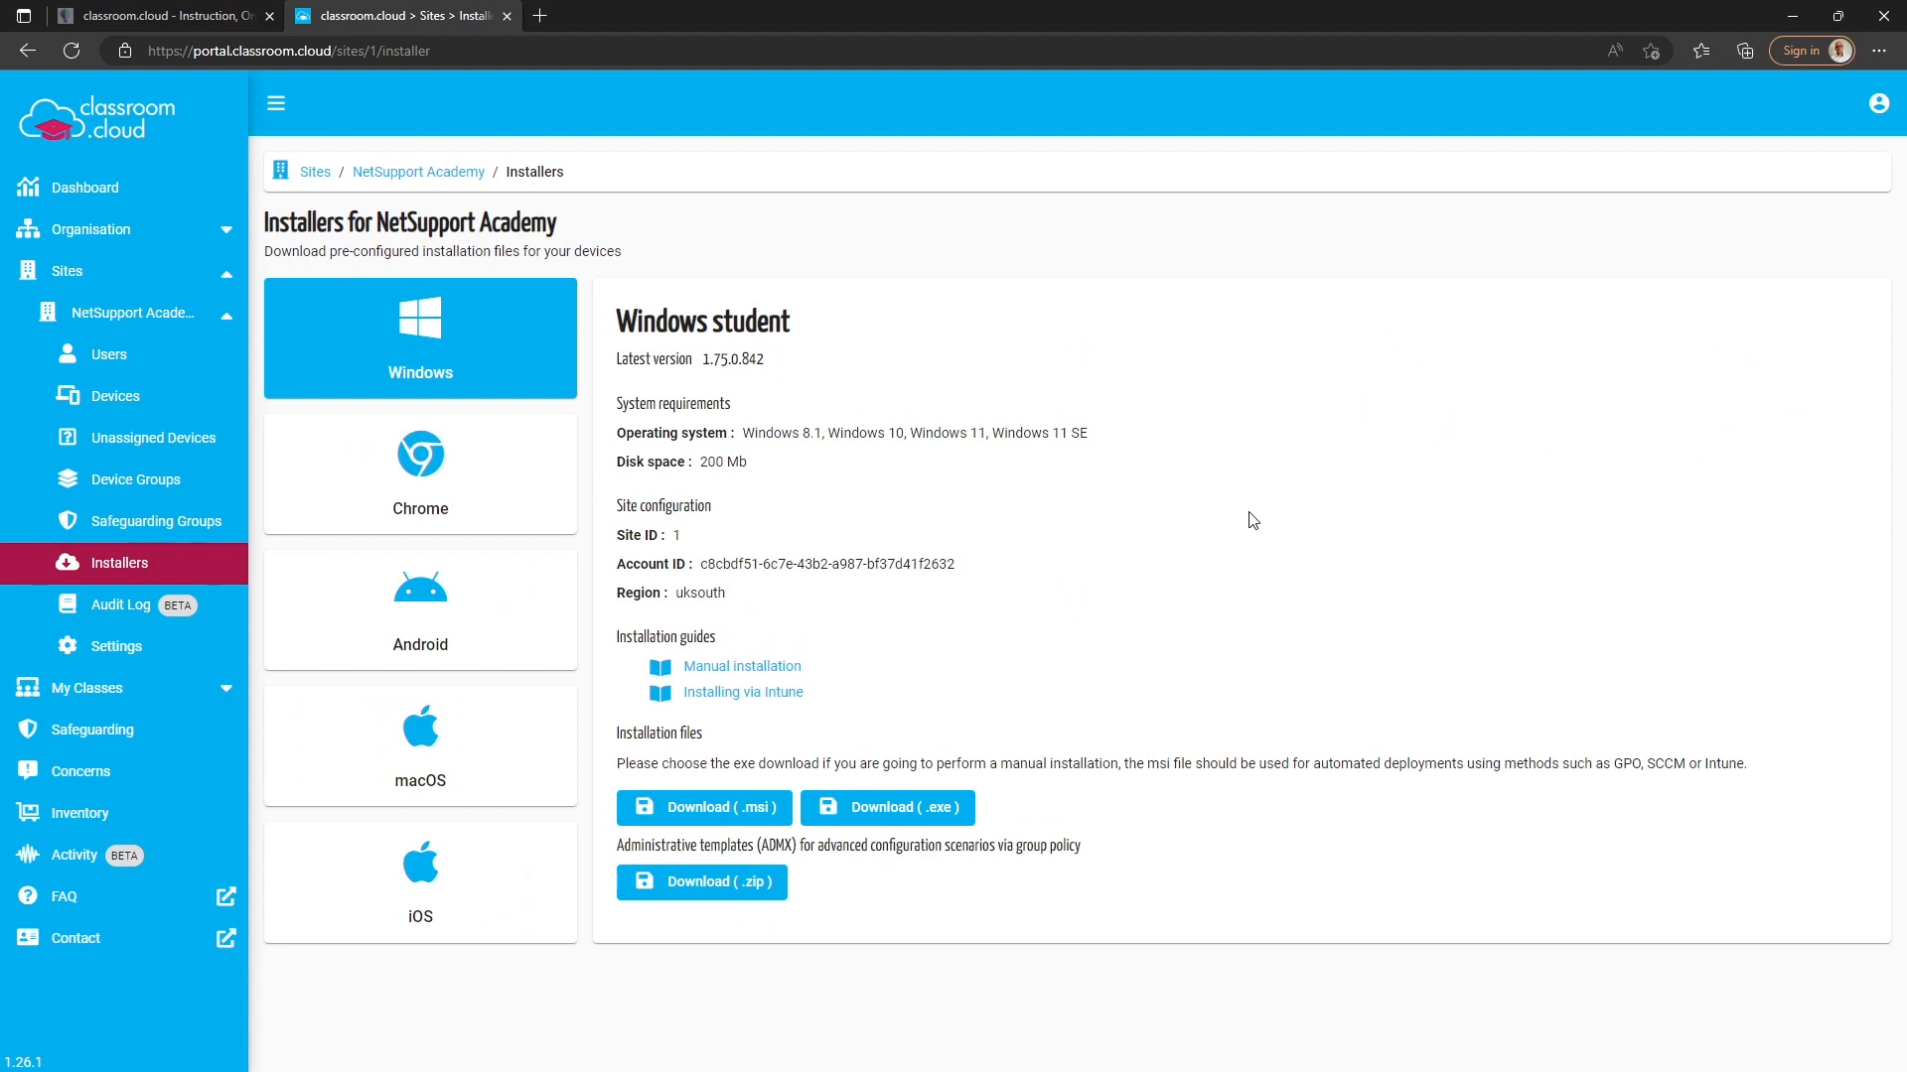
pyautogui.moveTo(862, 836)
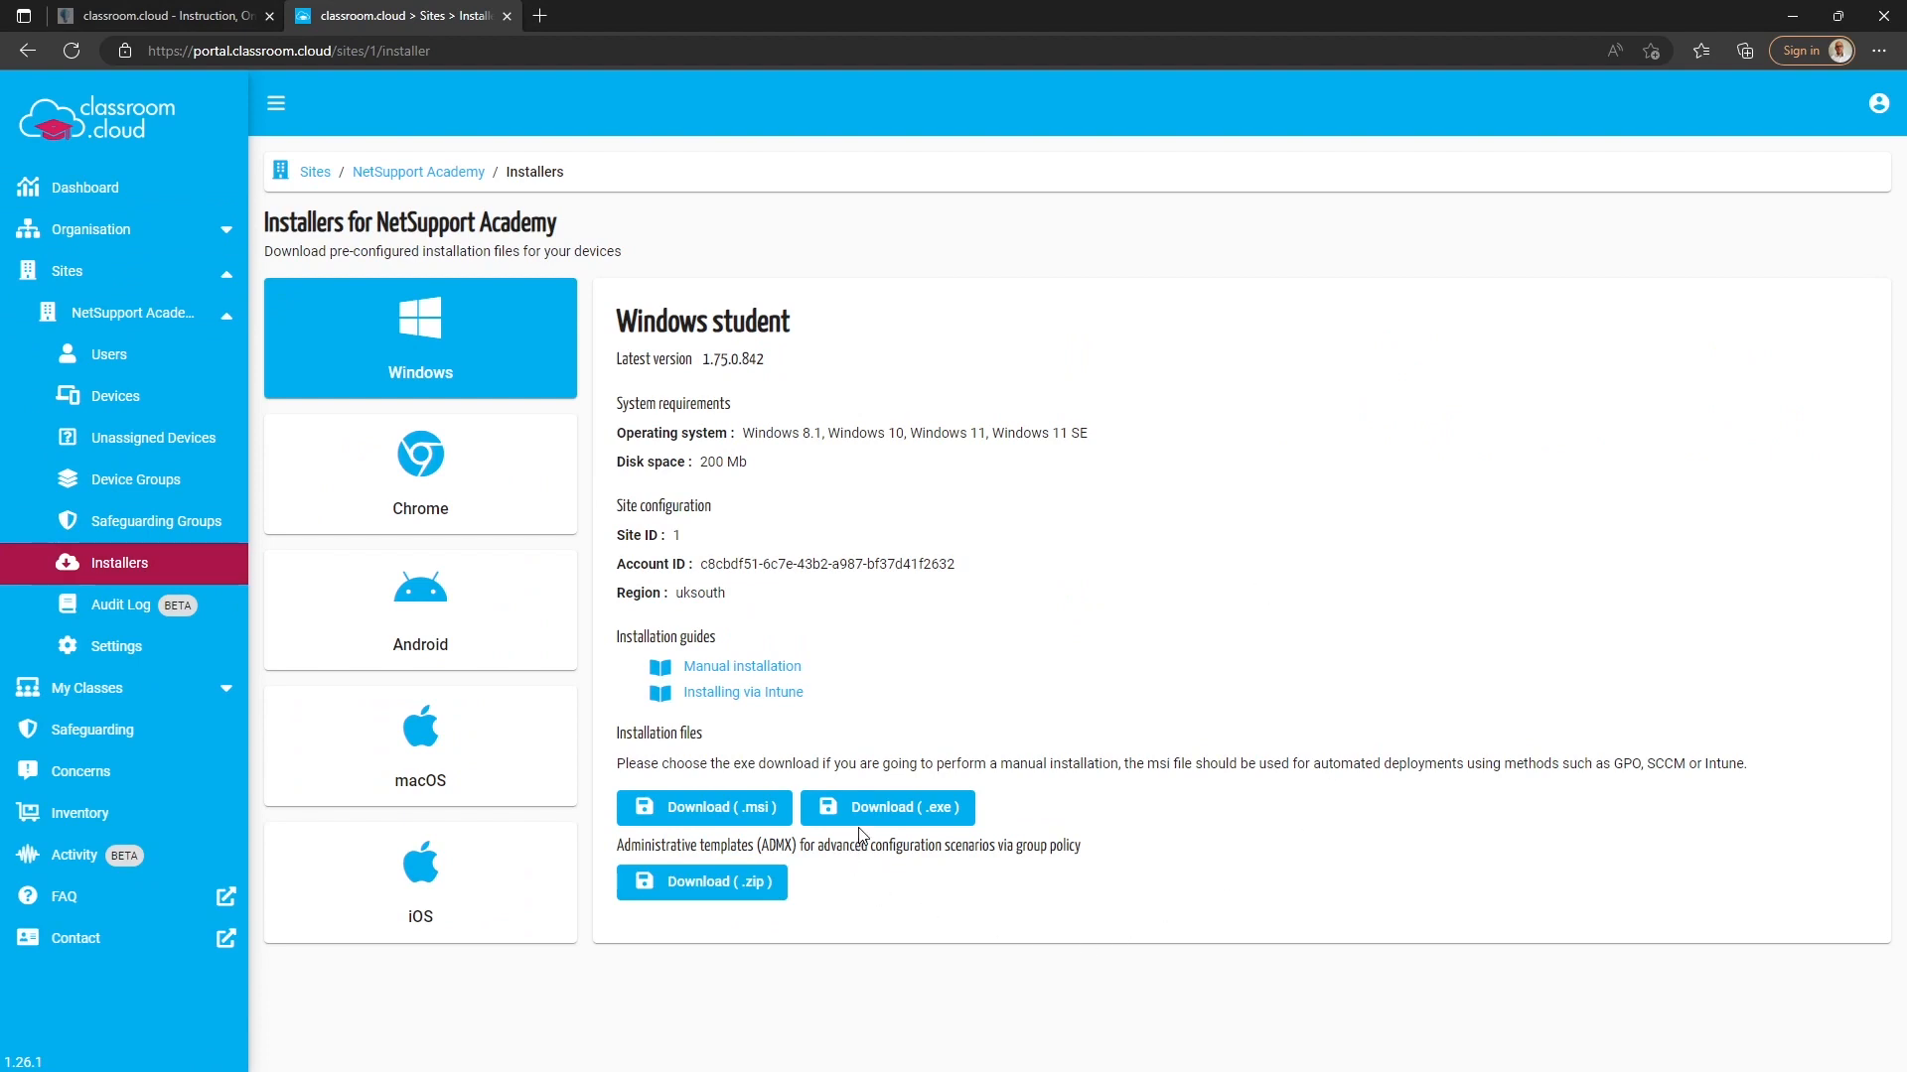
pyautogui.moveTo(871, 815)
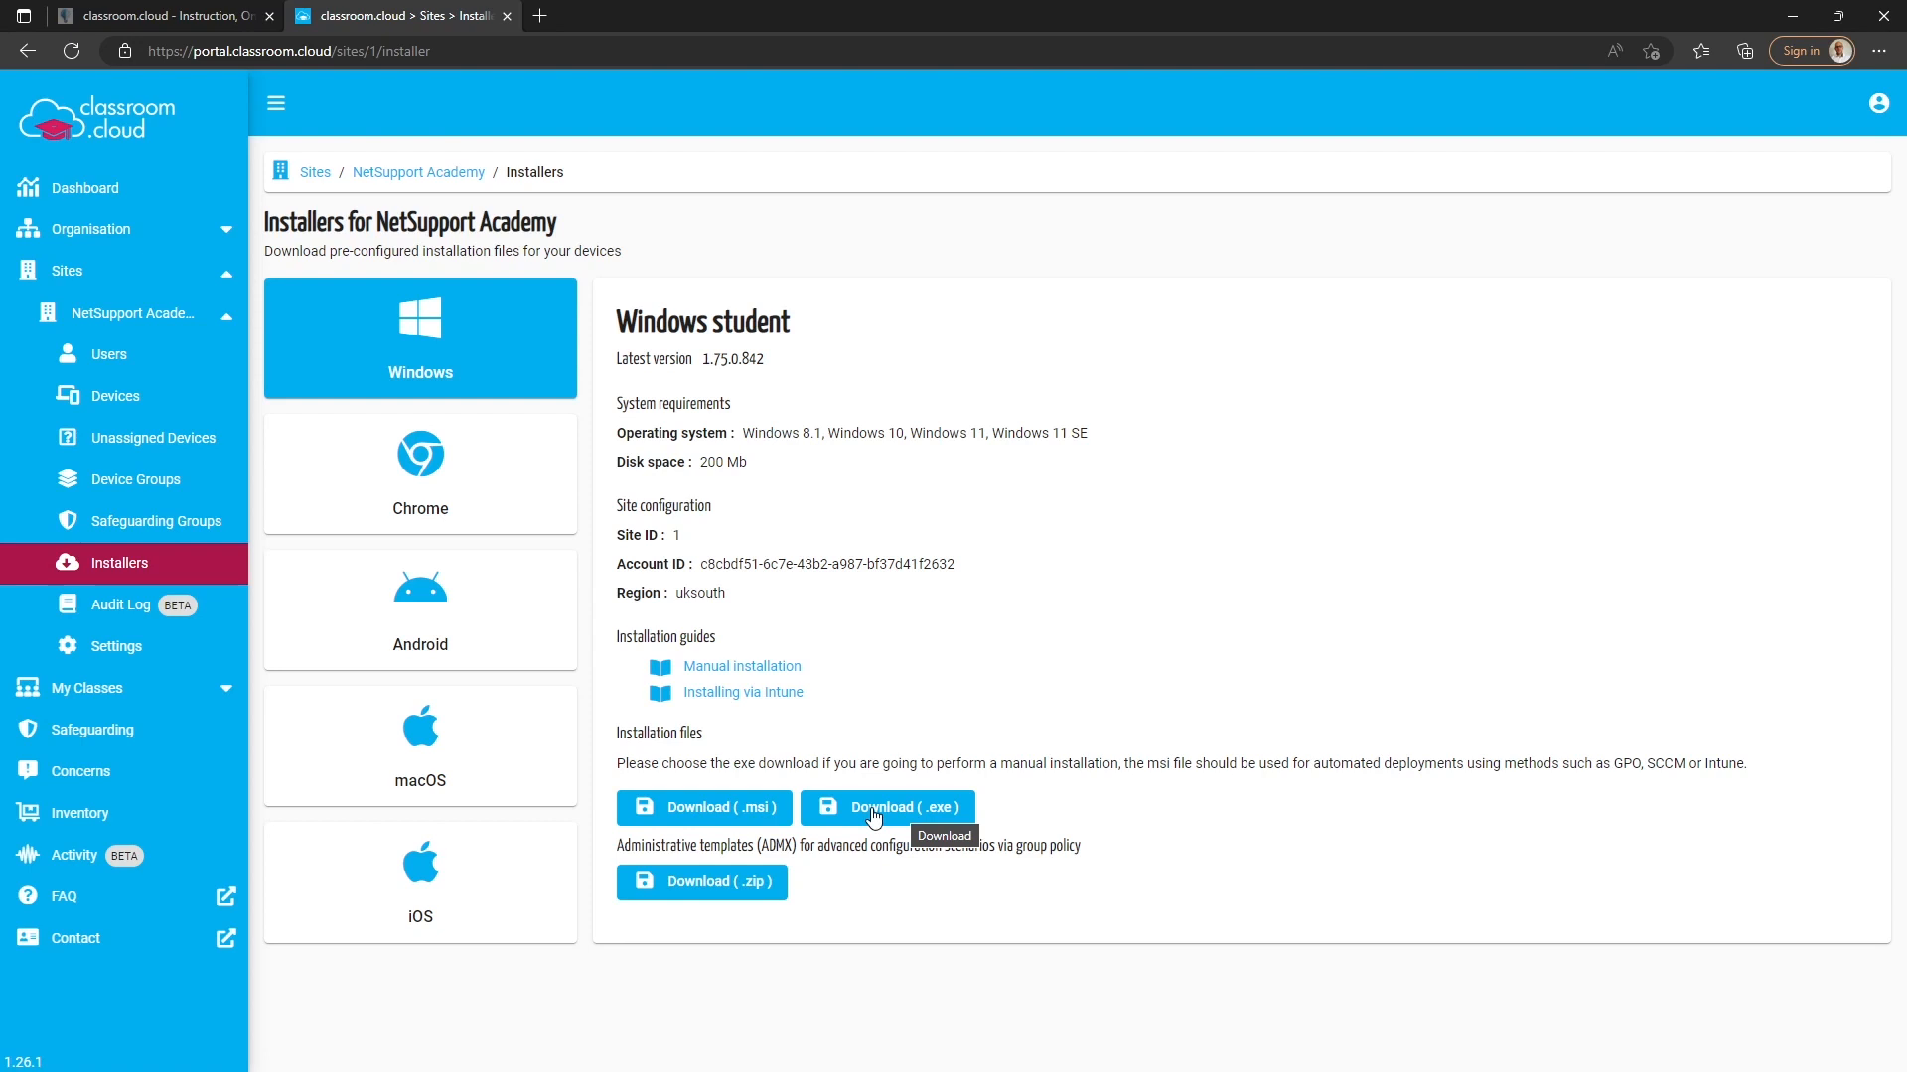
pyautogui.moveTo(757, 631)
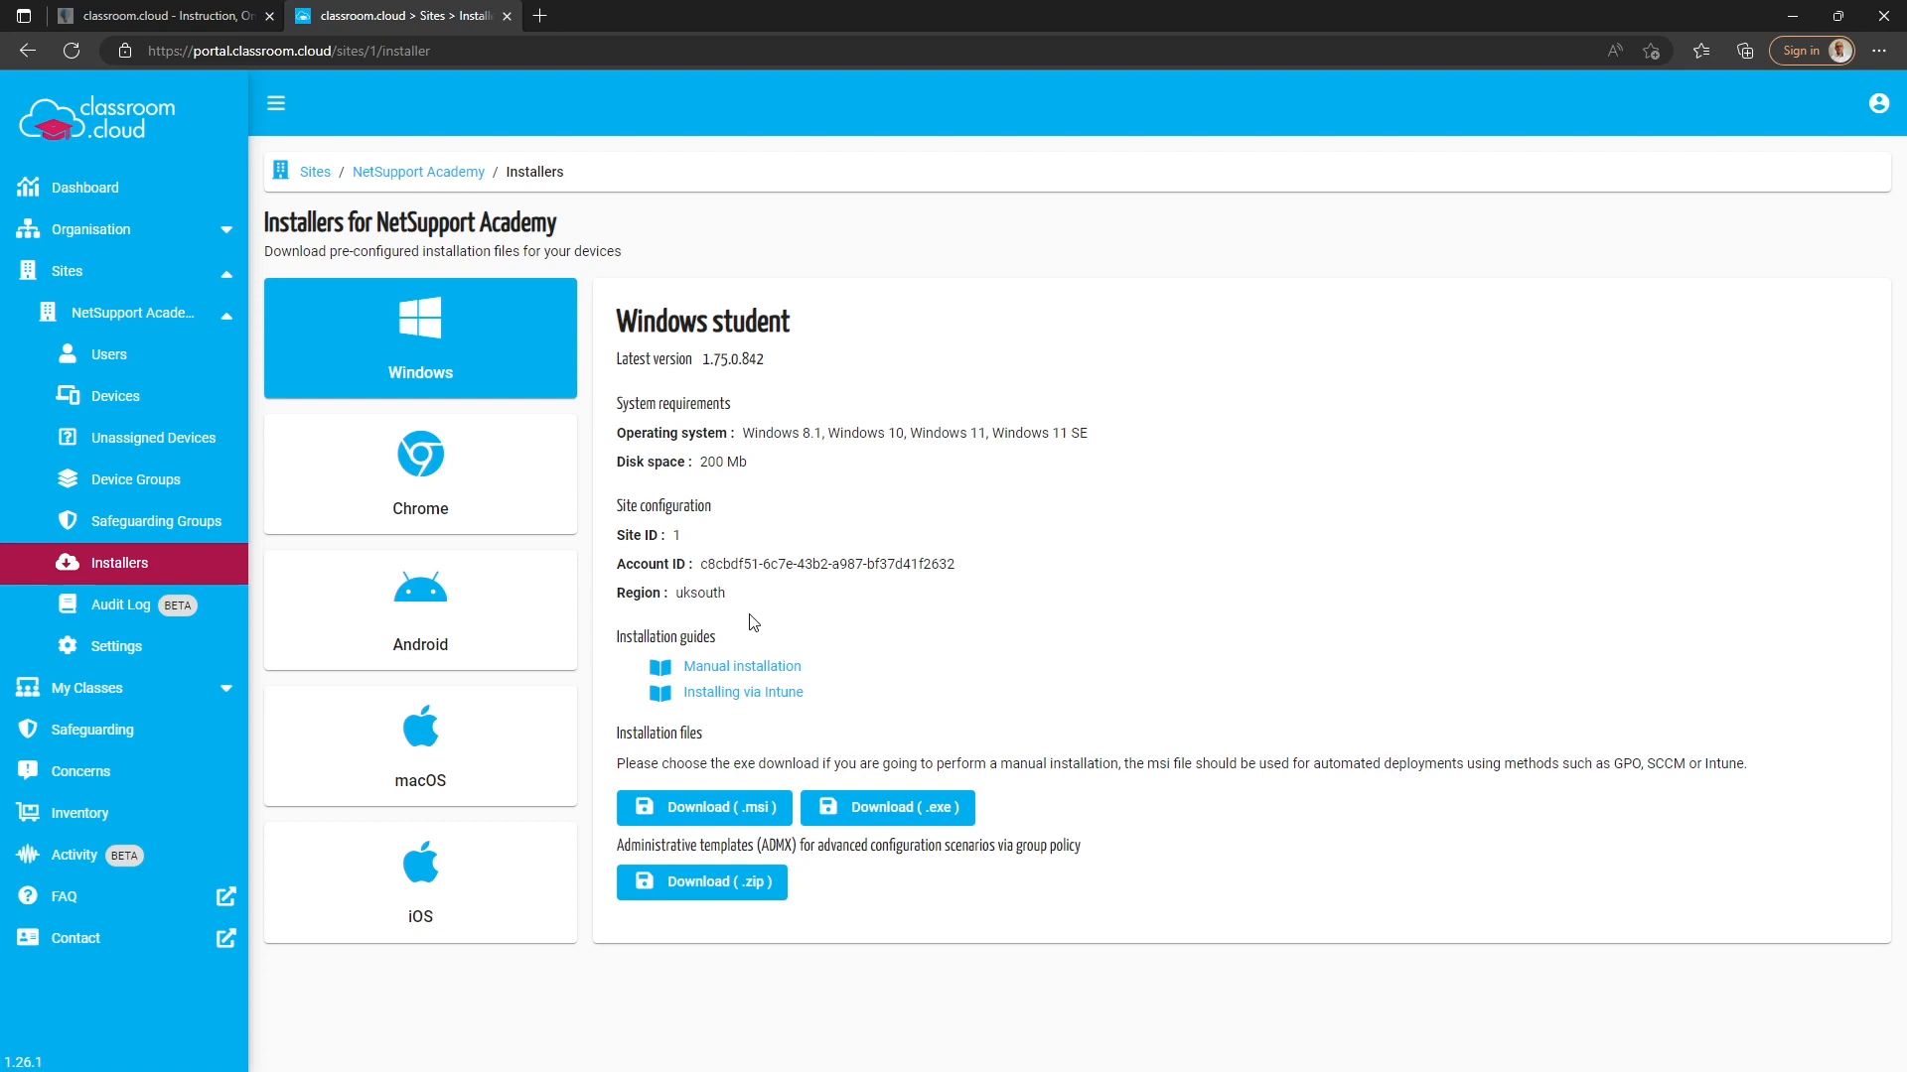
pyautogui.moveTo(715, 622)
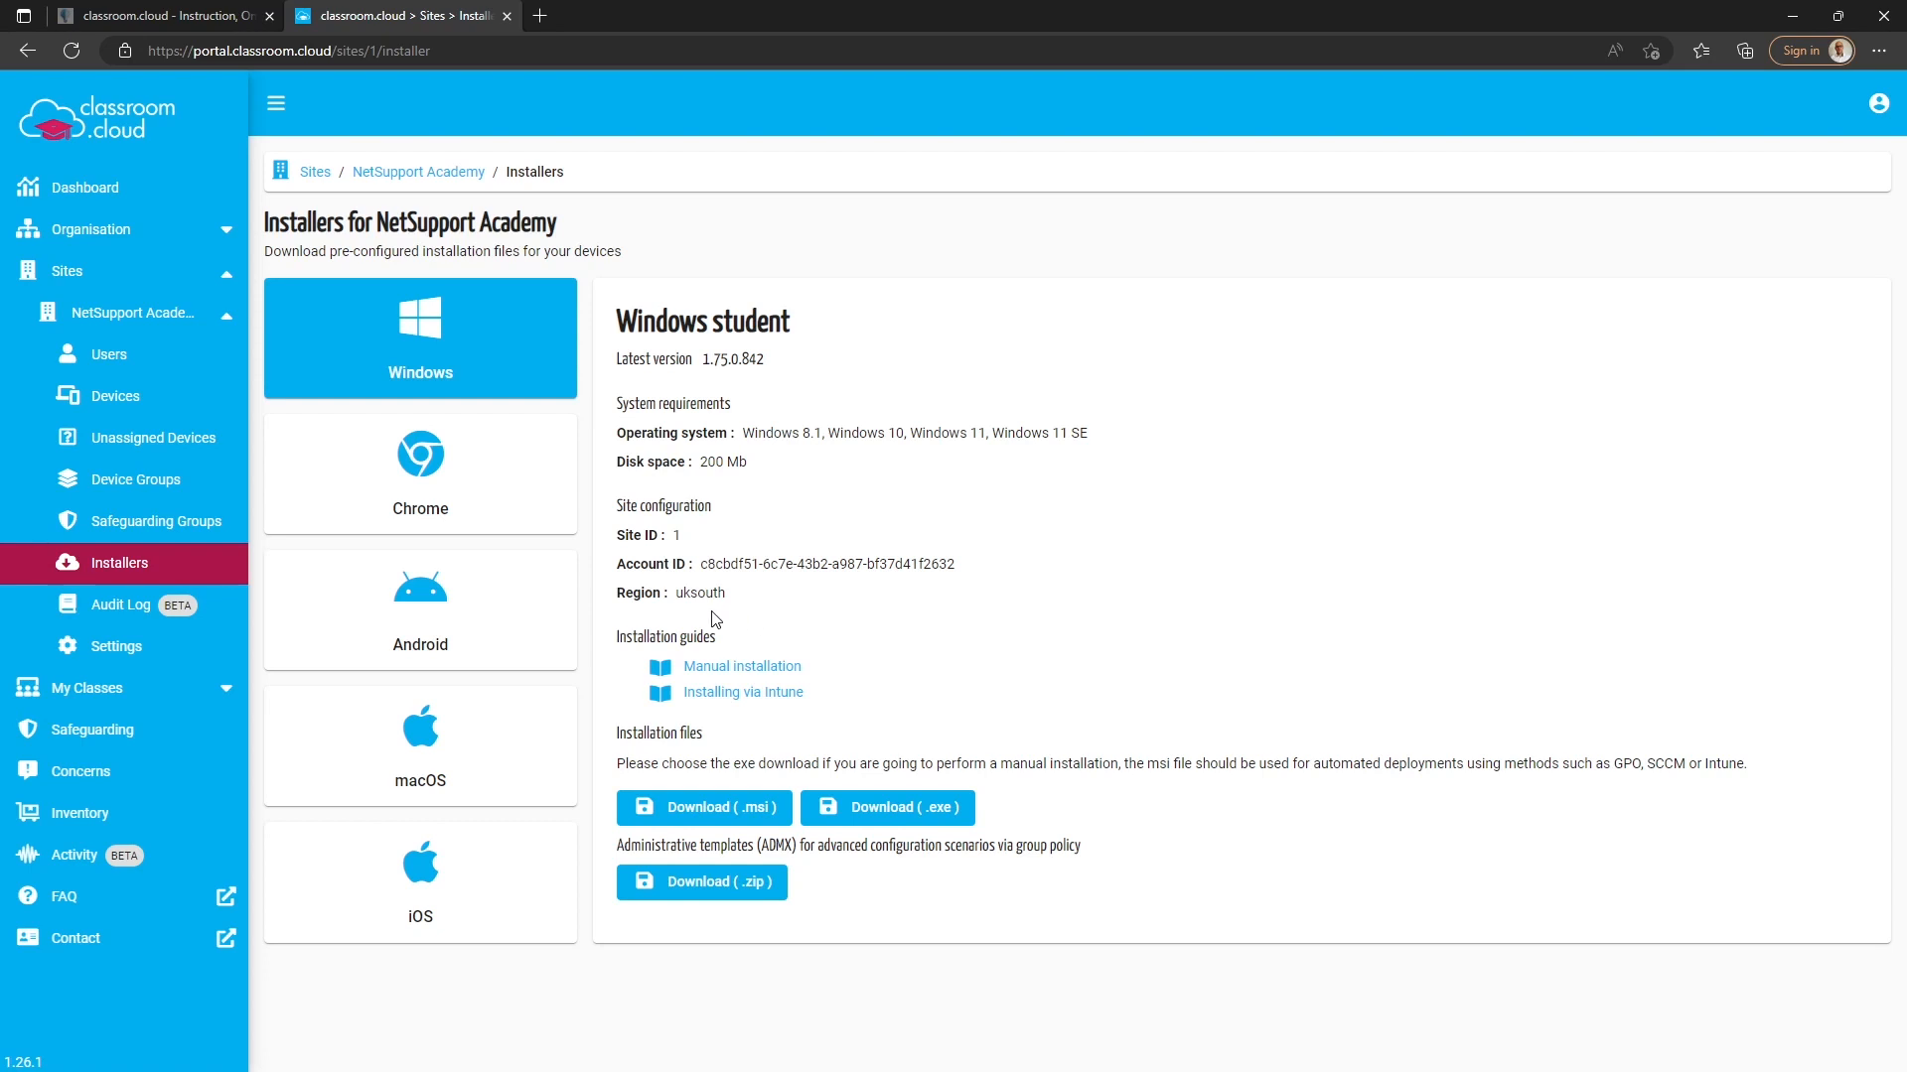
pyautogui.moveTo(804, 590)
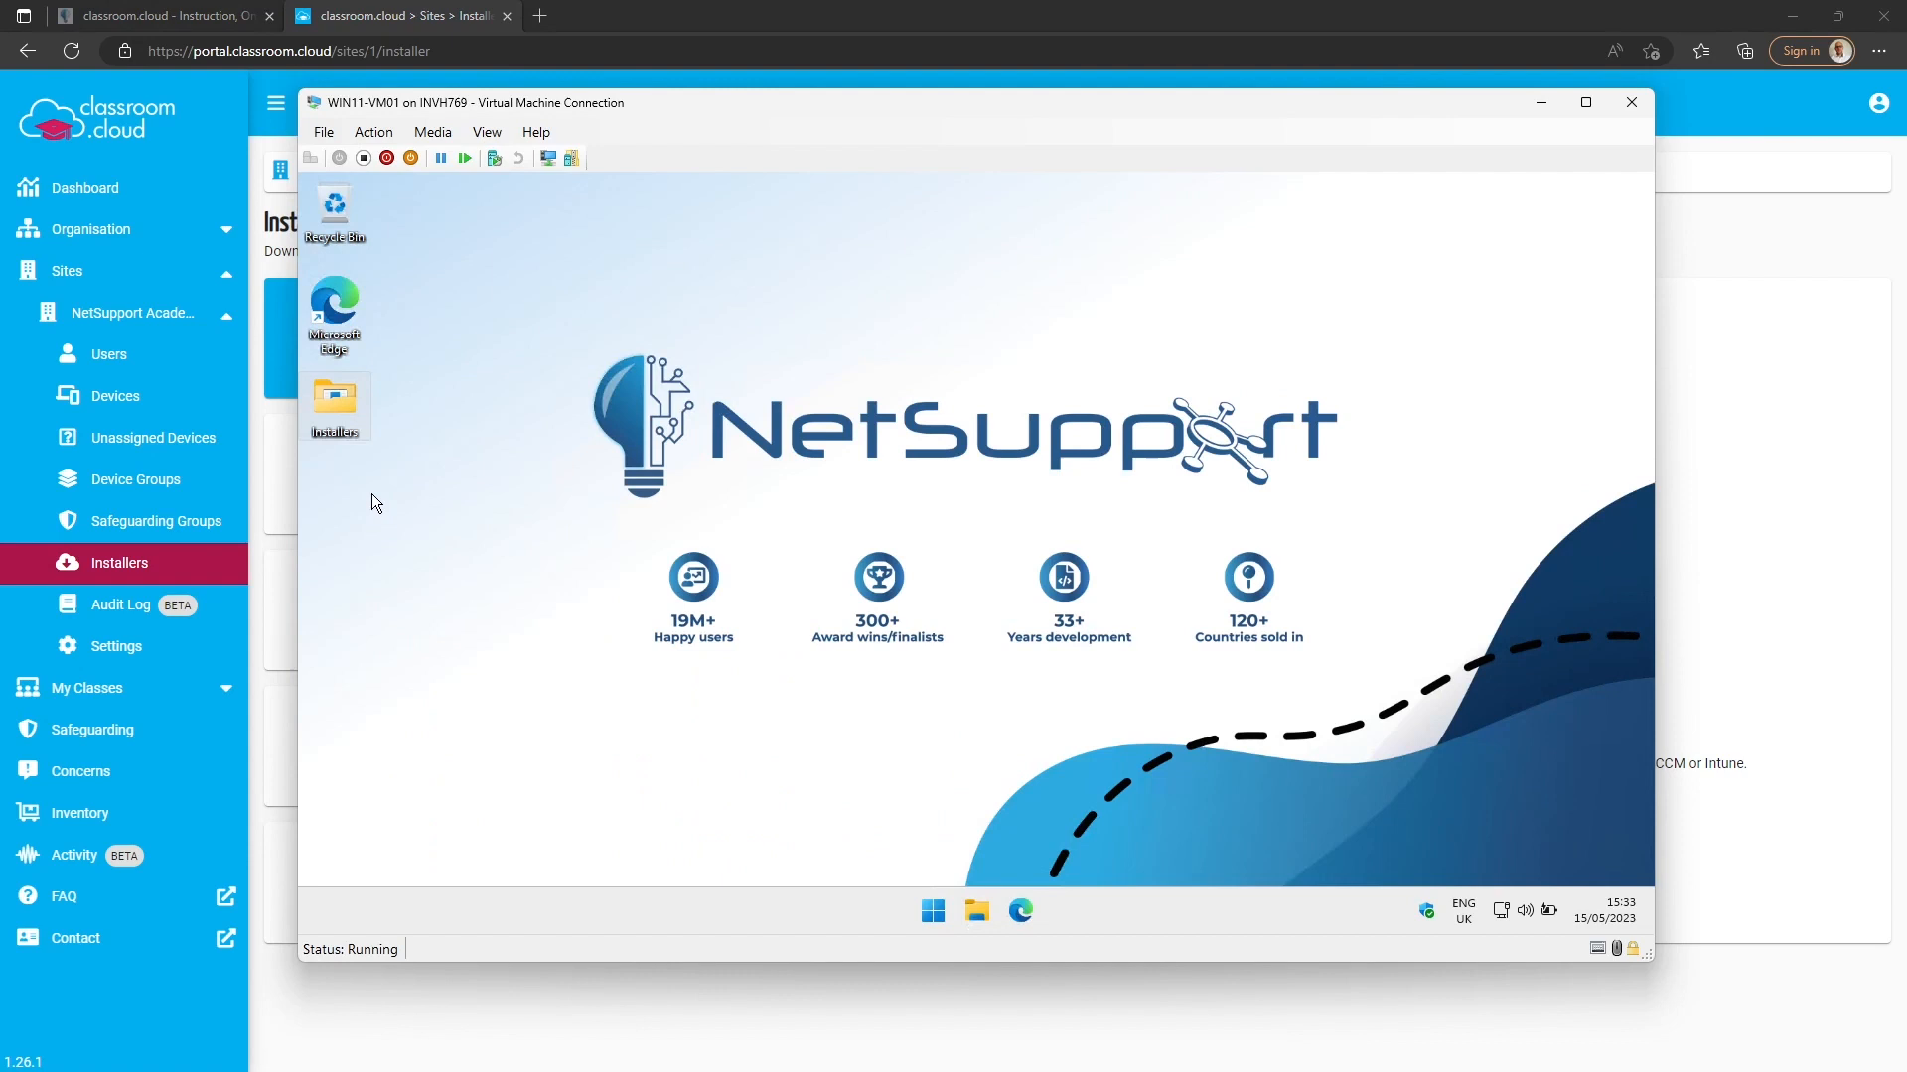
# - From the VM's Installers folder, run the downloaded classroom.cloud student .exe
pyautogui.doubleClick(334, 401)
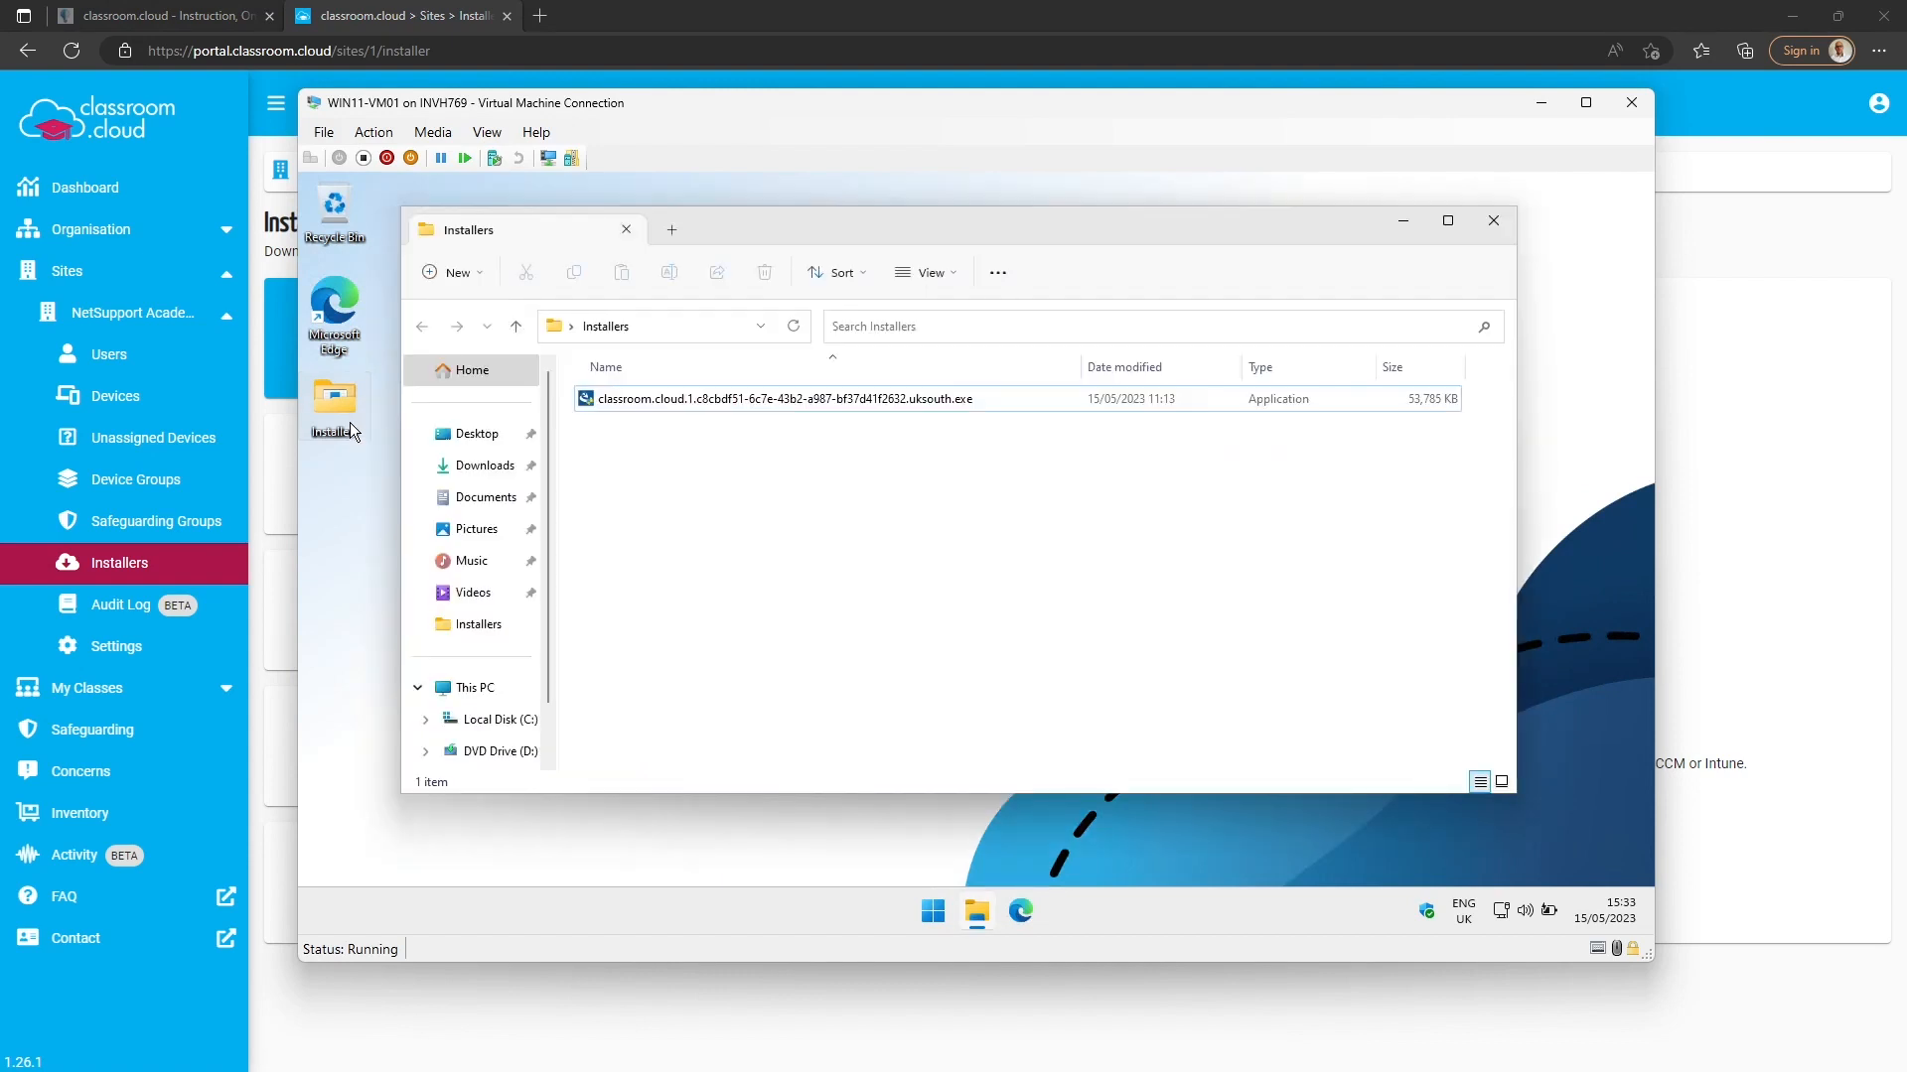
pyautogui.click(785, 399)
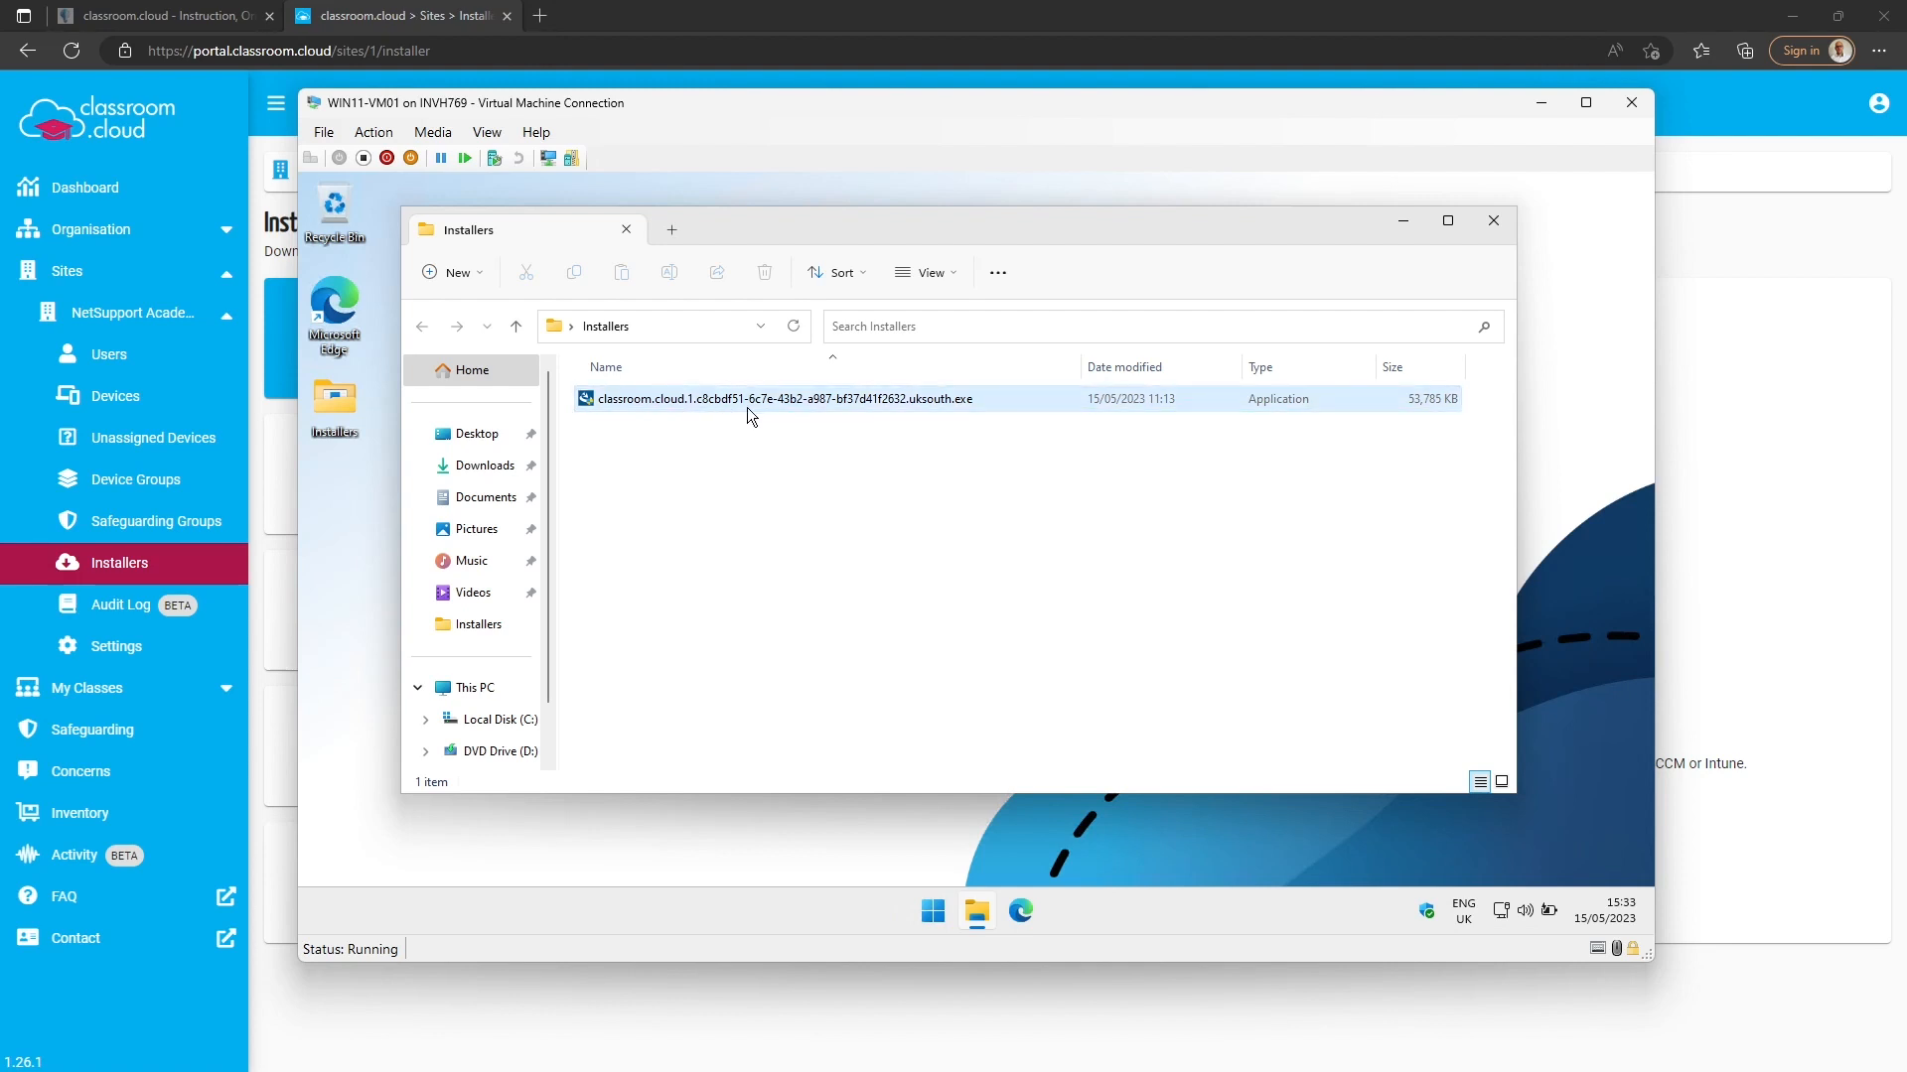
pyautogui.click(778, 399)
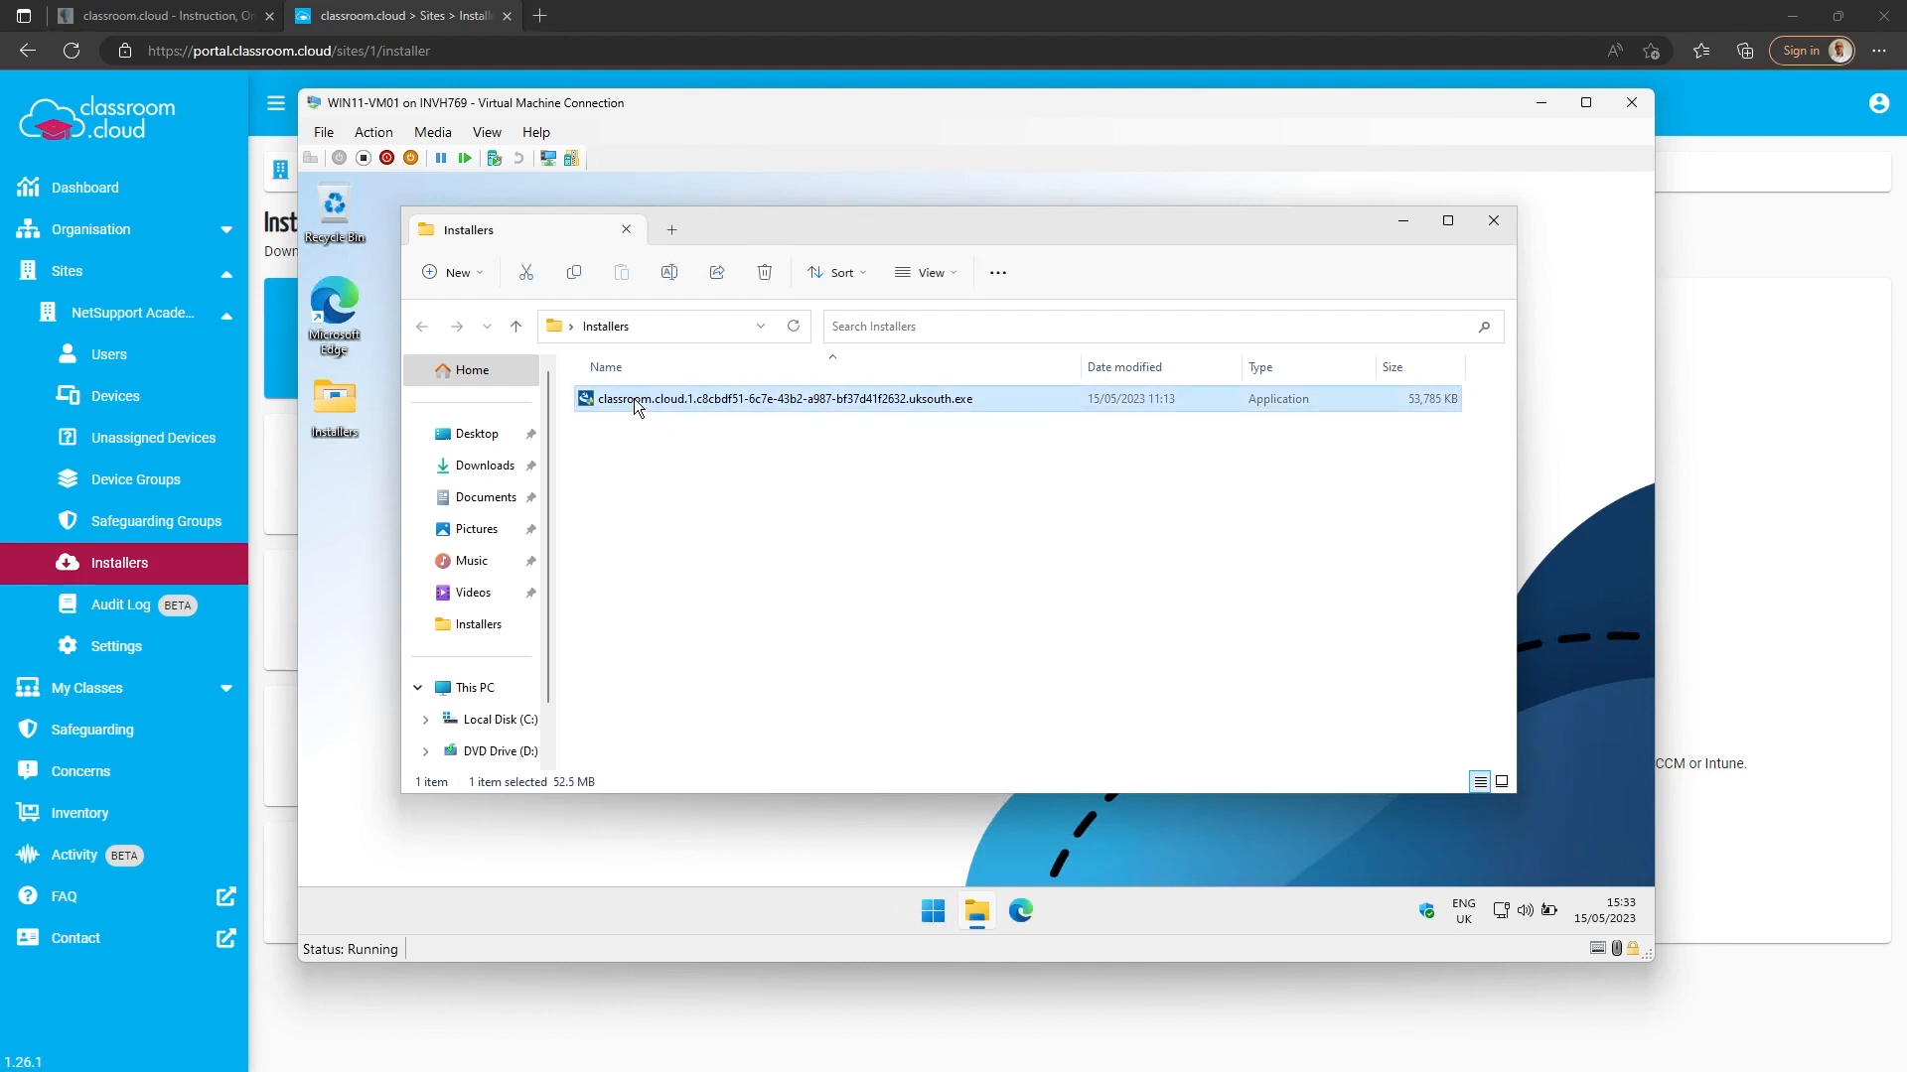
pyautogui.doubleClick(782, 399)
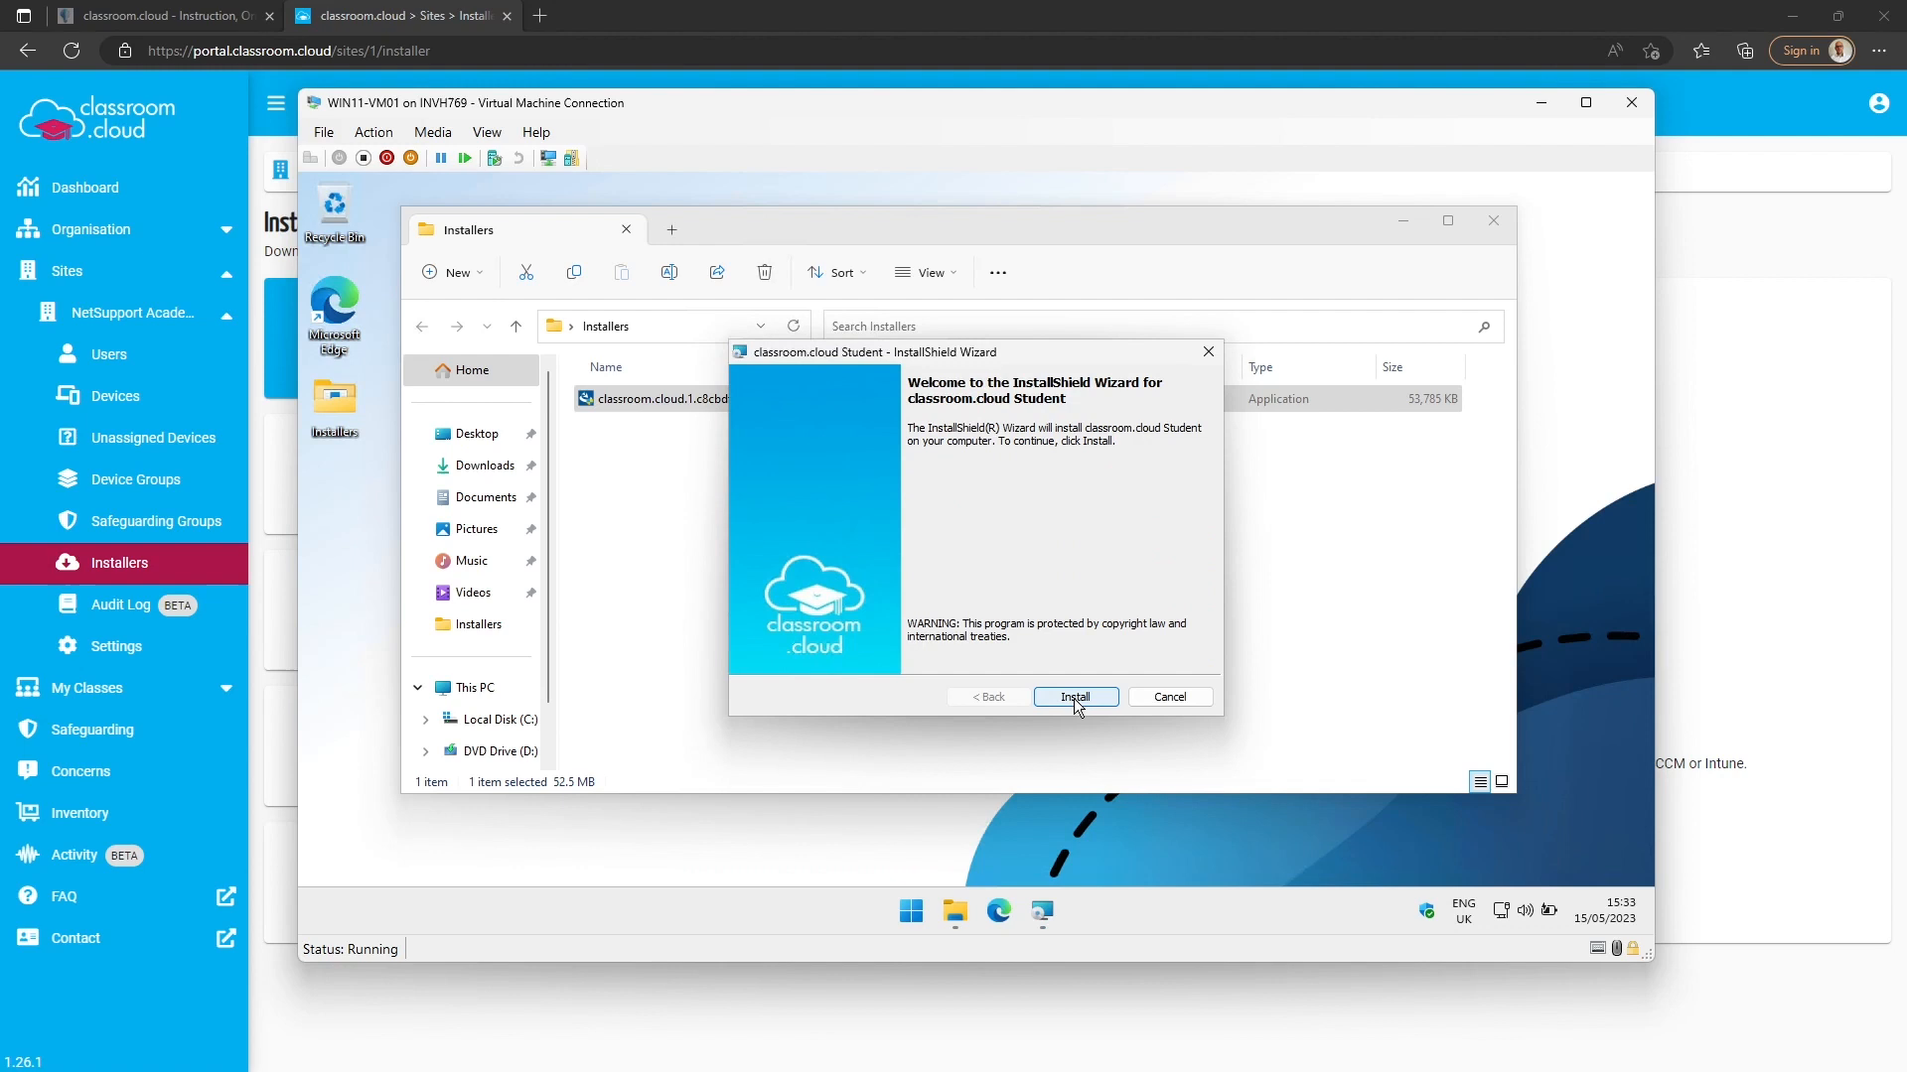
# - Run the installation of classroom.cloud Student and finish the wizard
pyautogui.click(1072, 697)
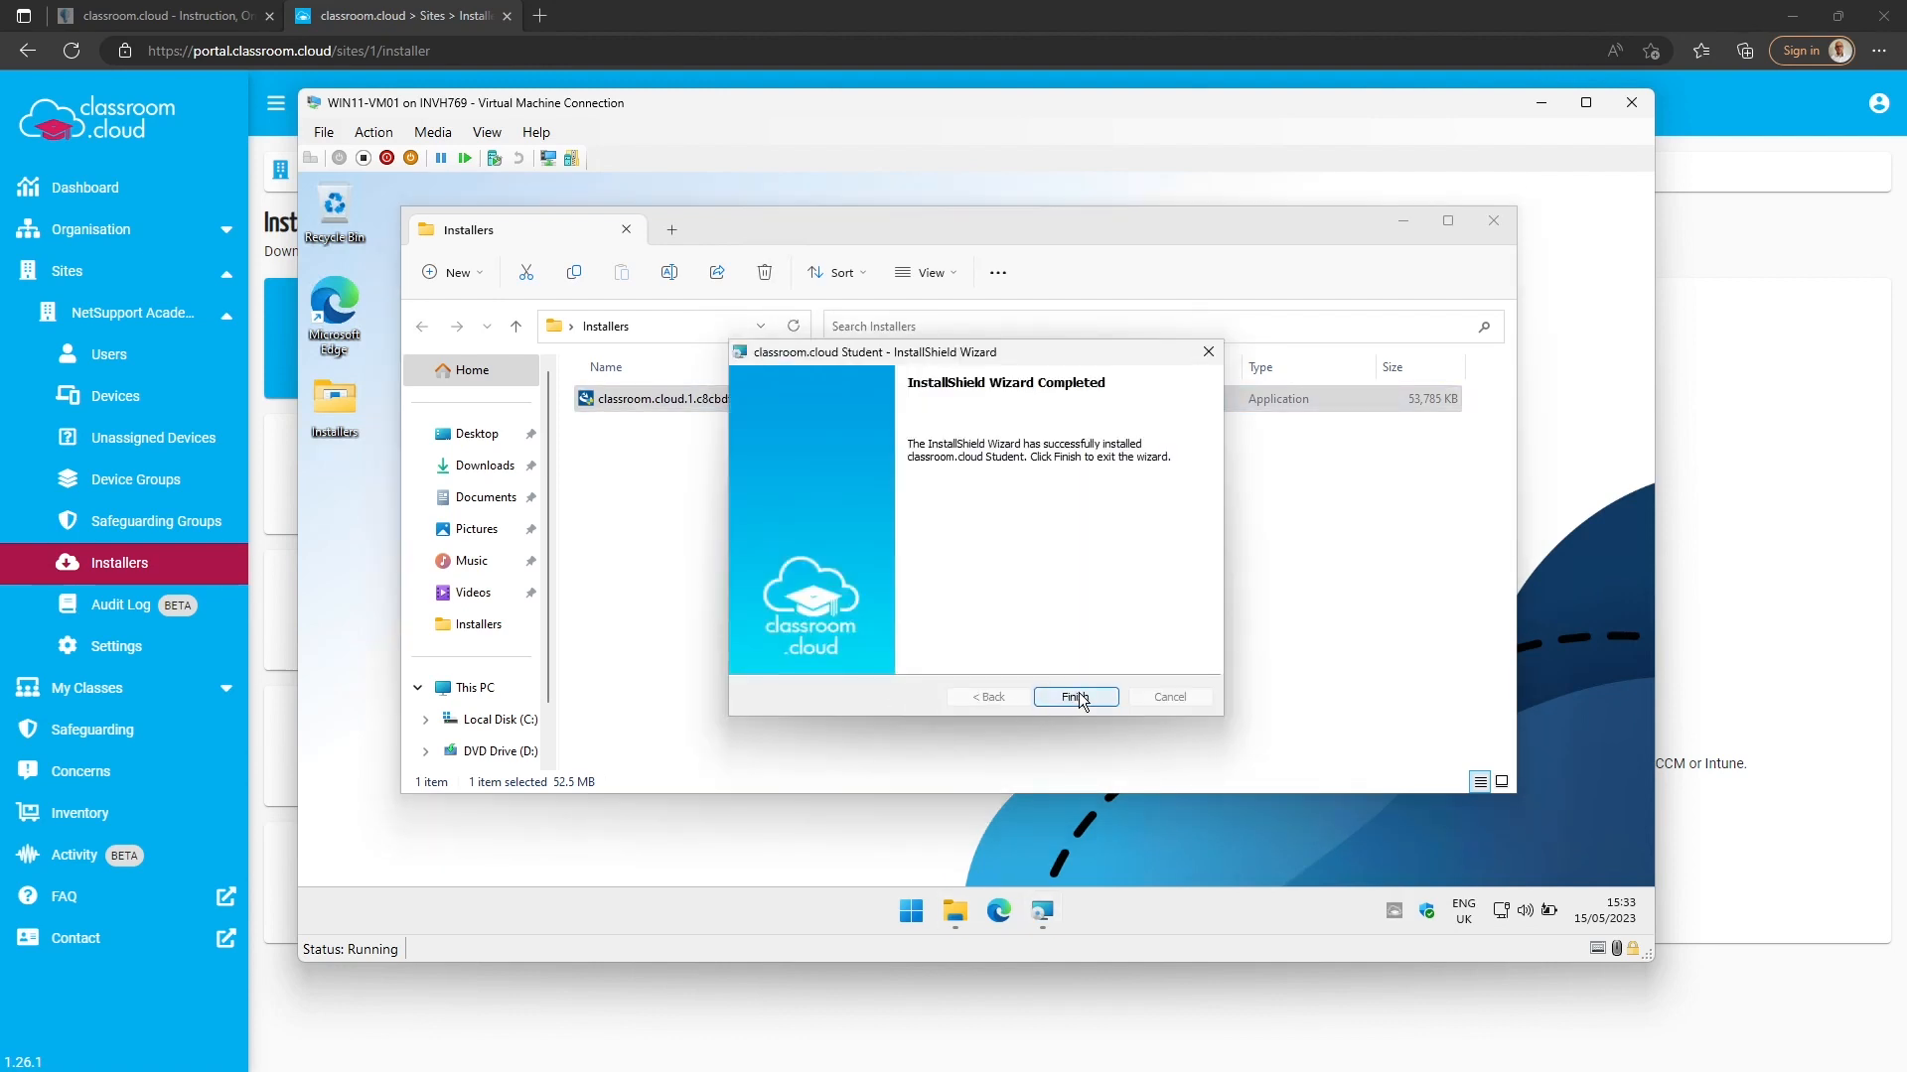
pyautogui.click(1075, 697)
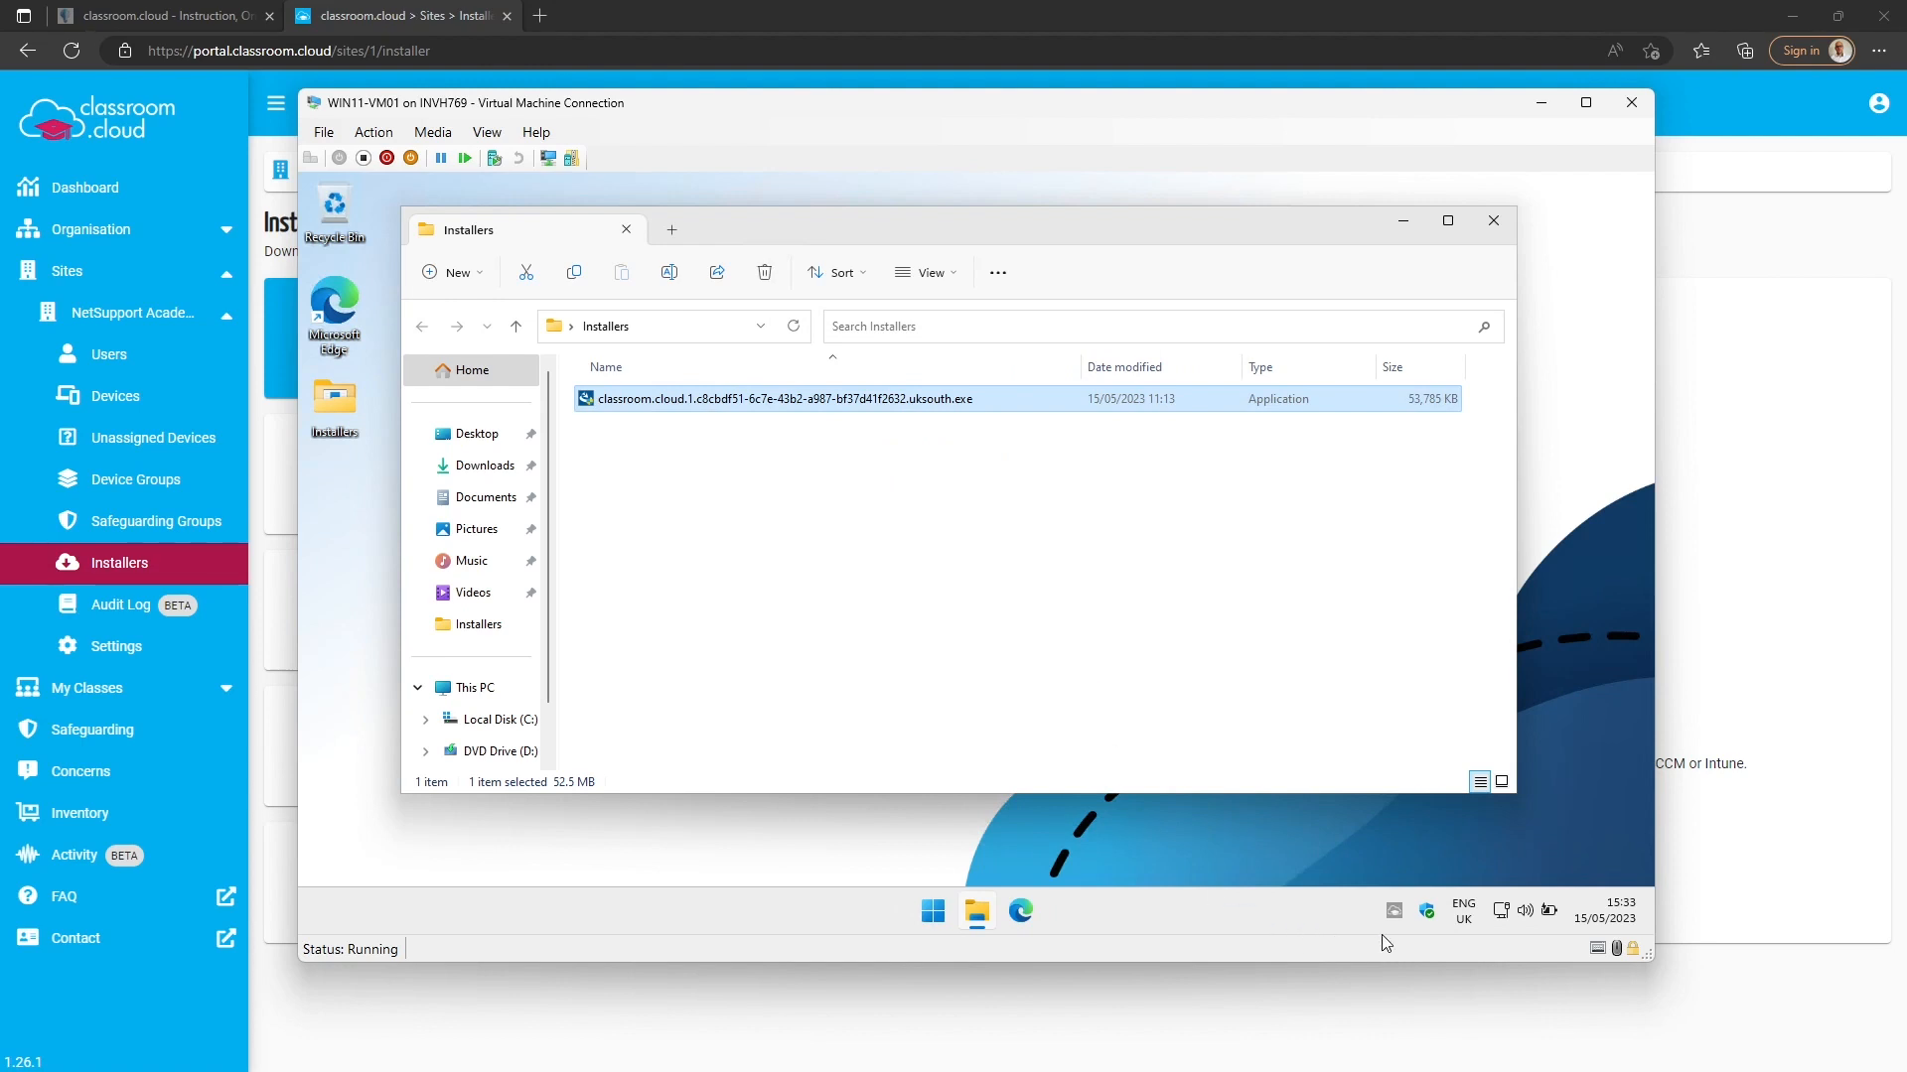
pyautogui.moveTo(1394, 912)
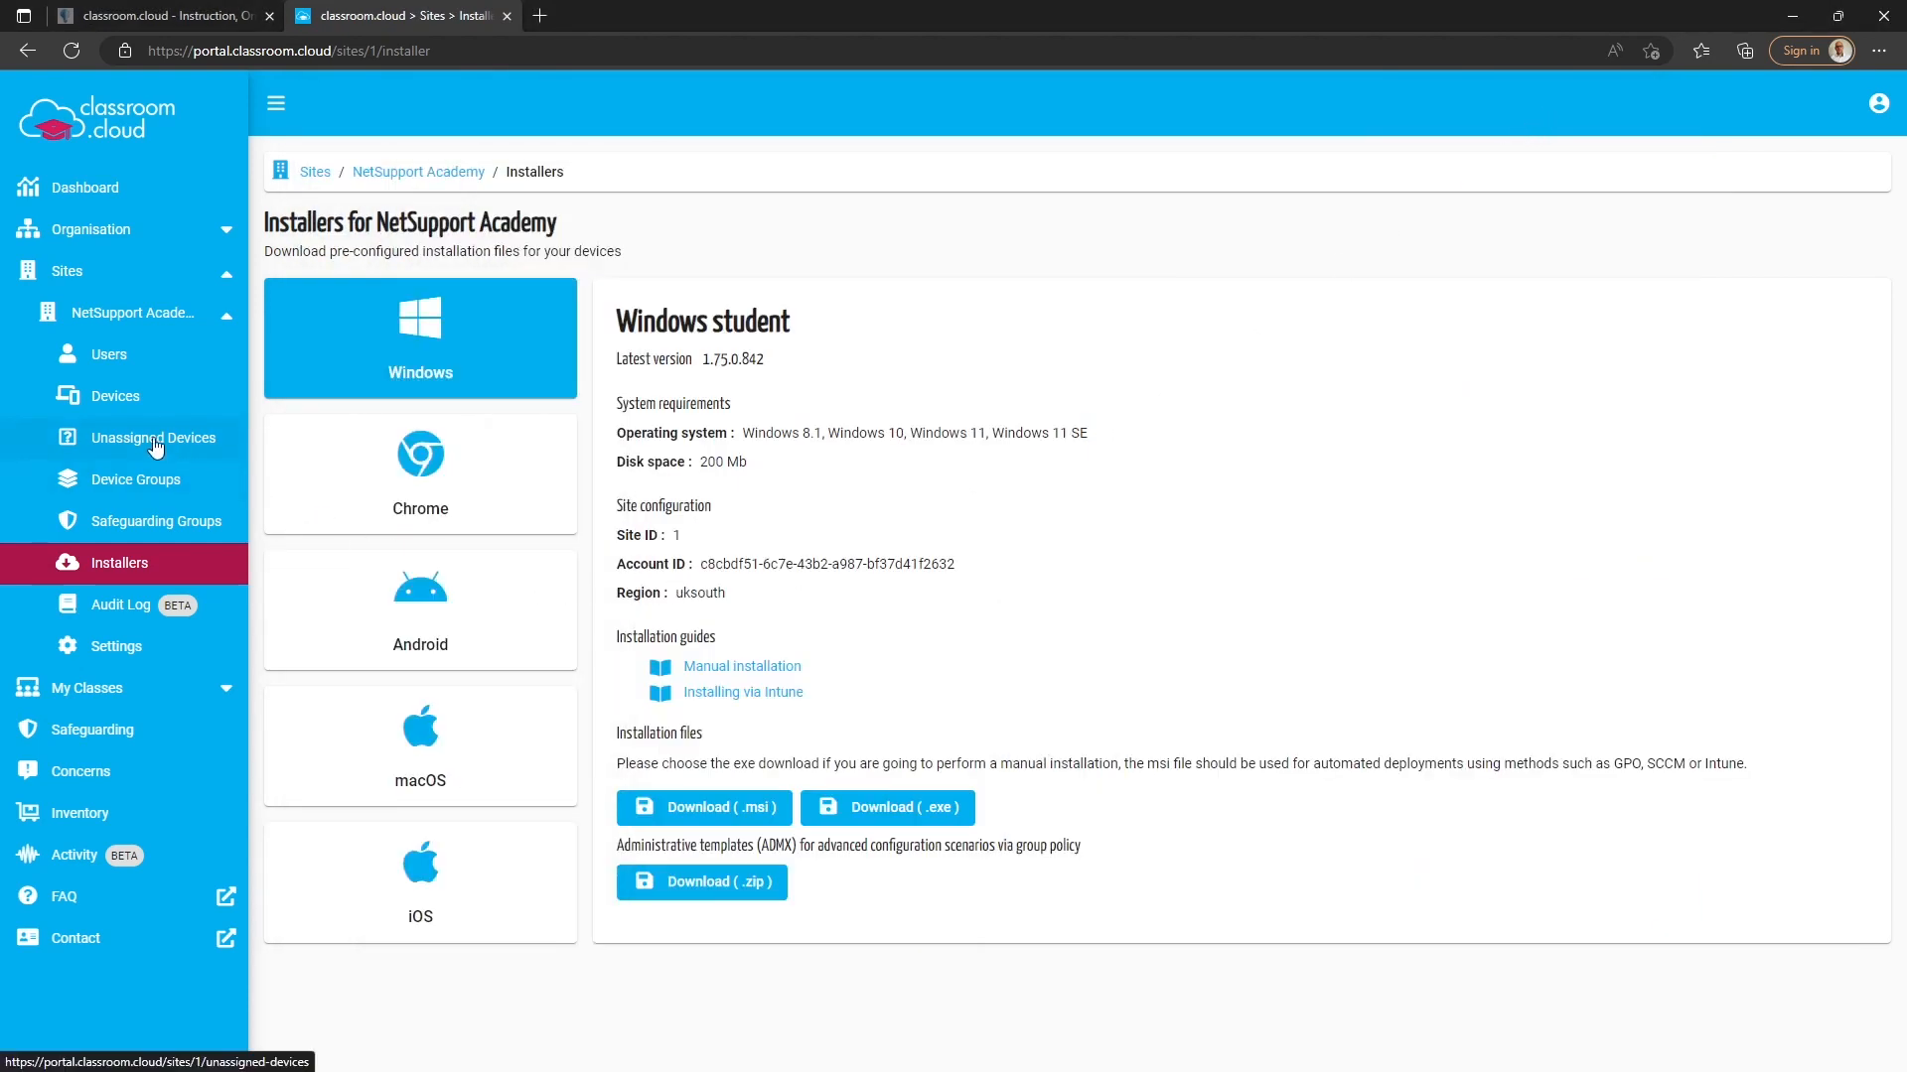
# - Show Unassigned Devices, where WIN11-VM01 is listed as Unlicensed
pyautogui.click(155, 437)
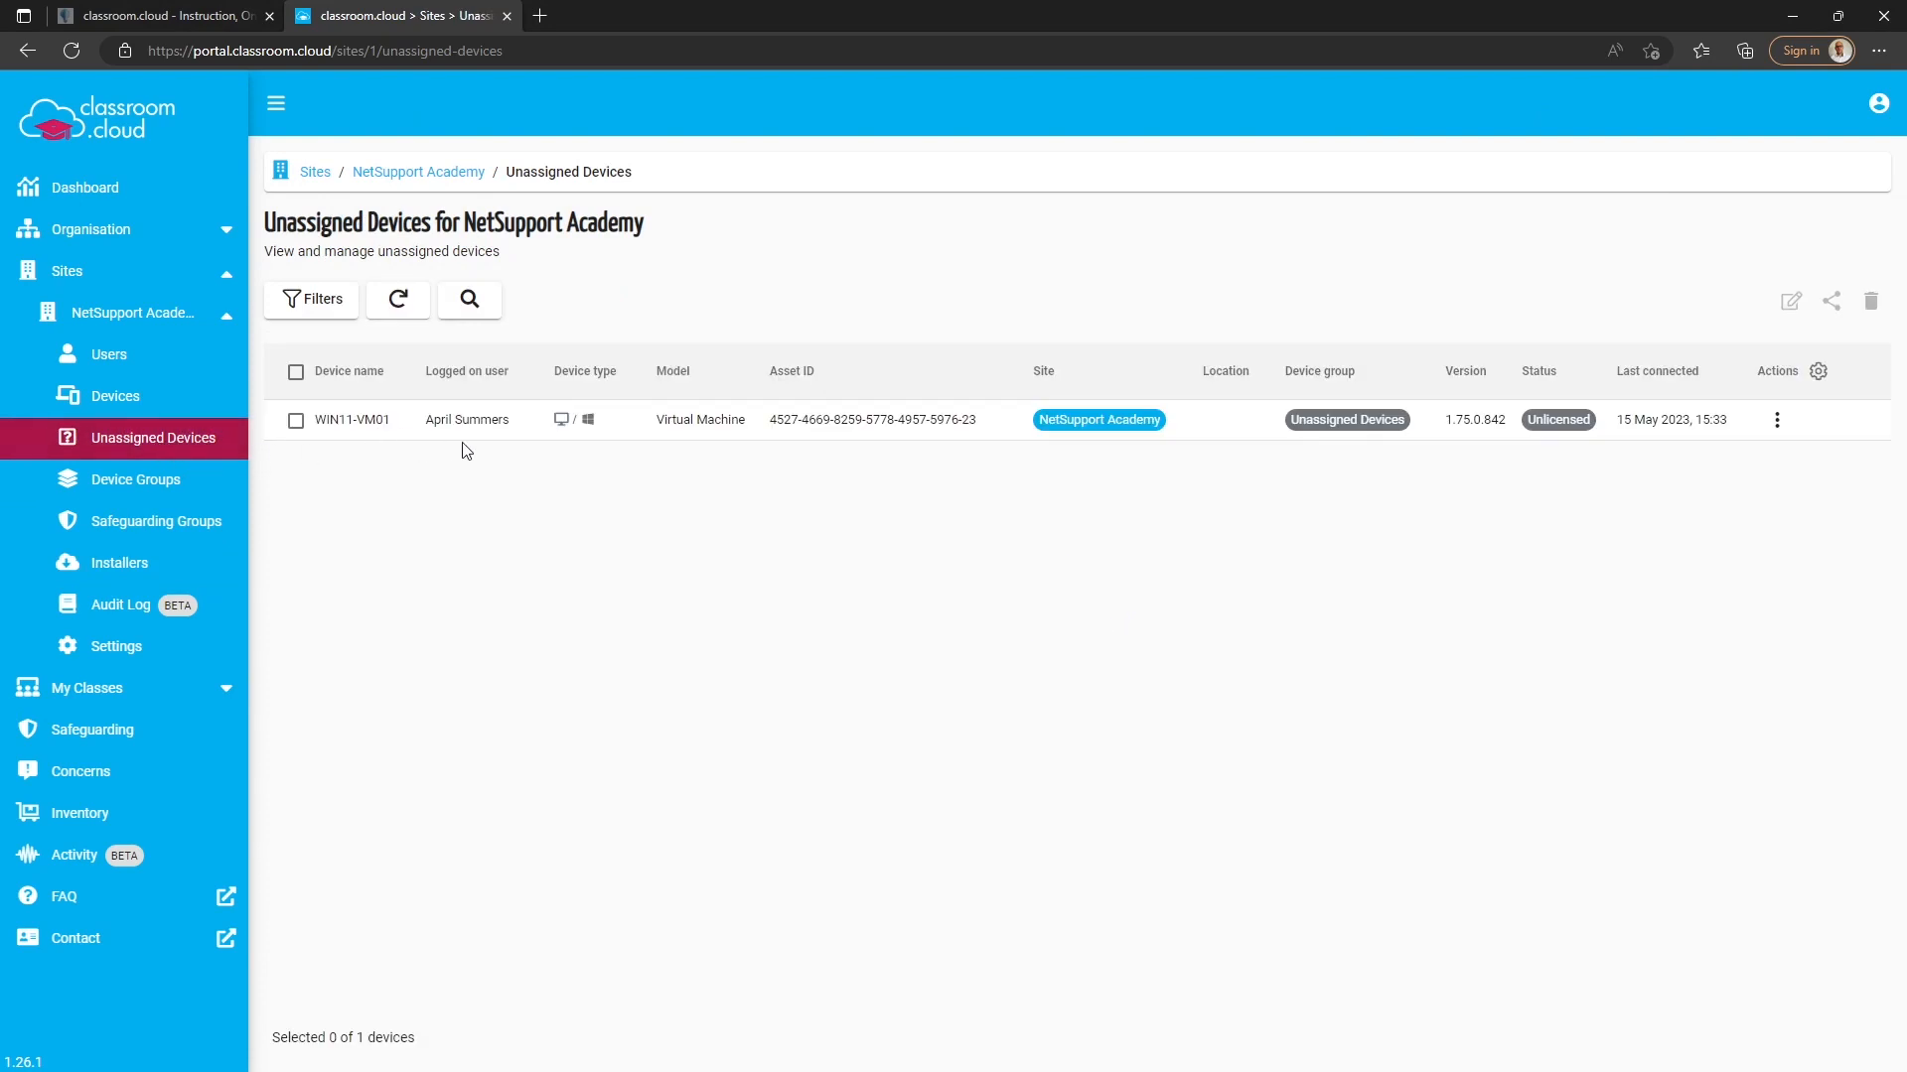
pyautogui.moveTo(718, 513)
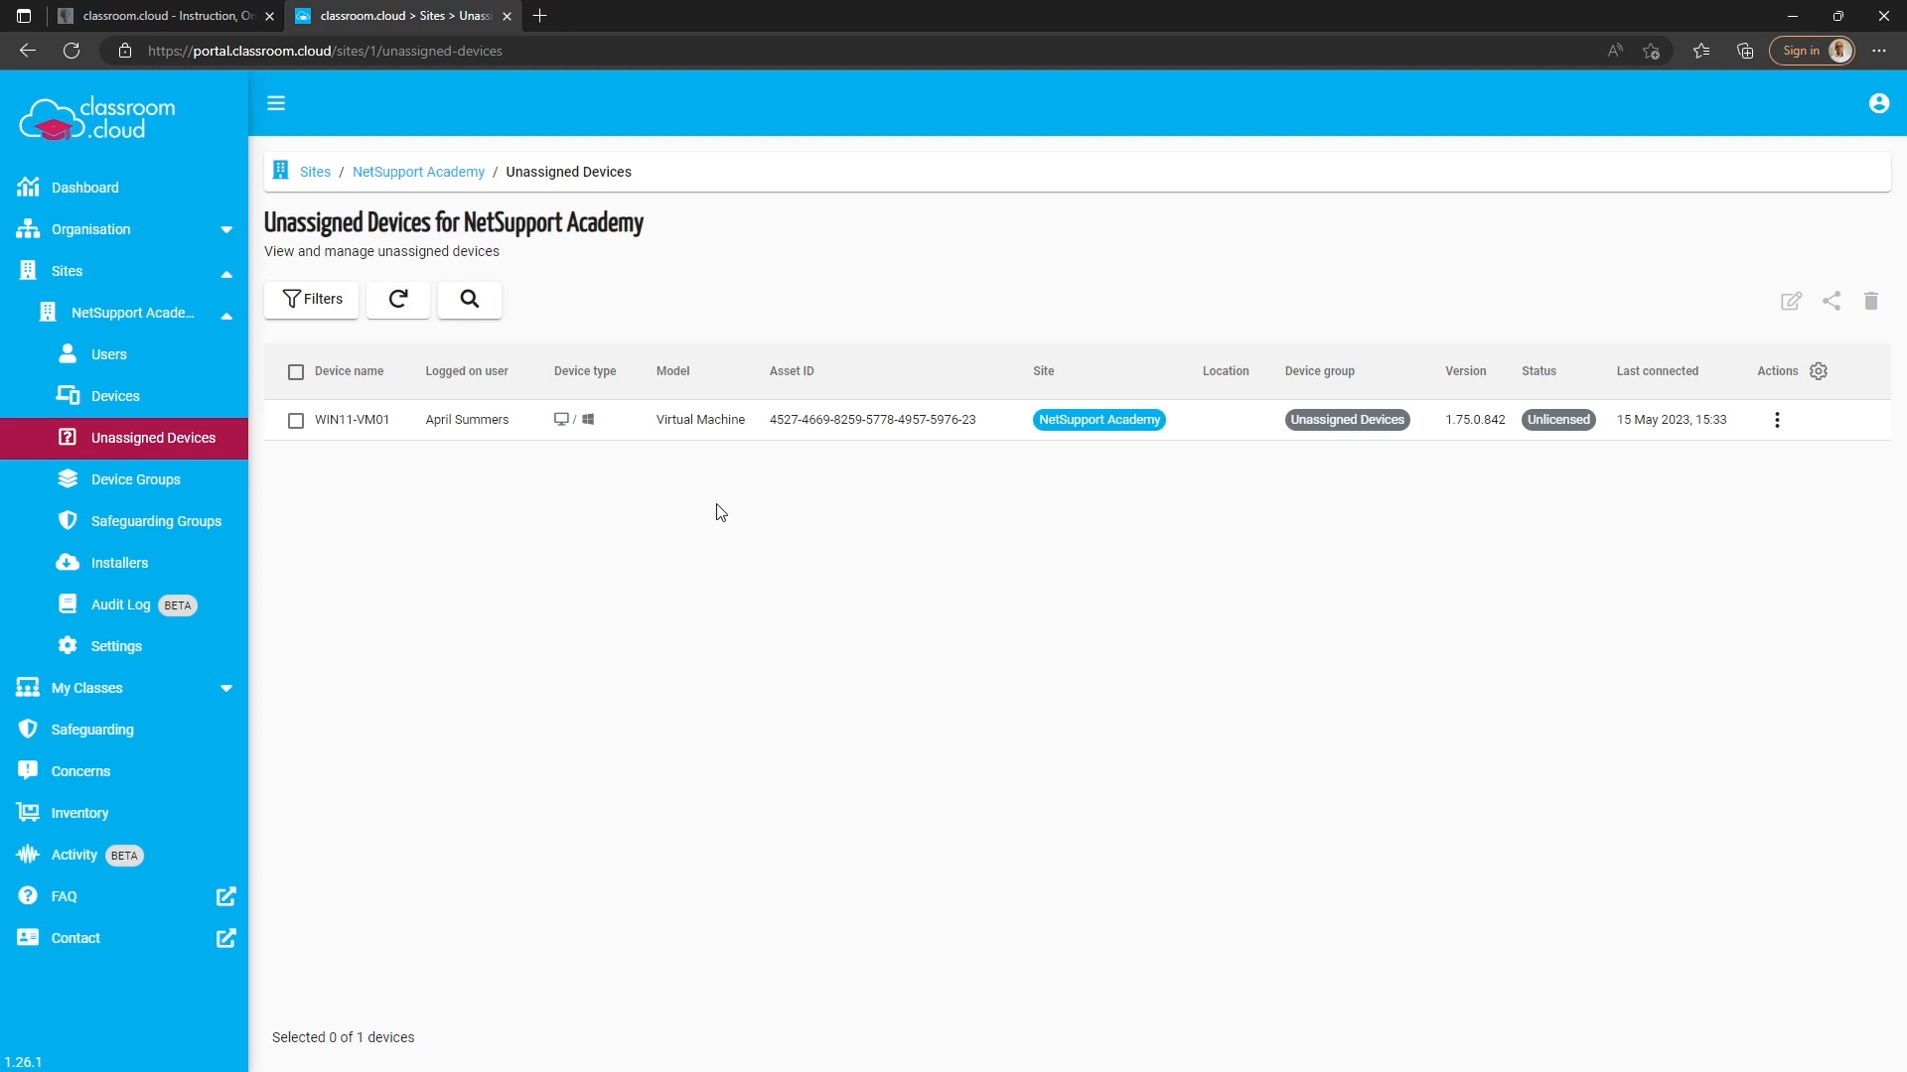
pyautogui.moveTo(451, 620)
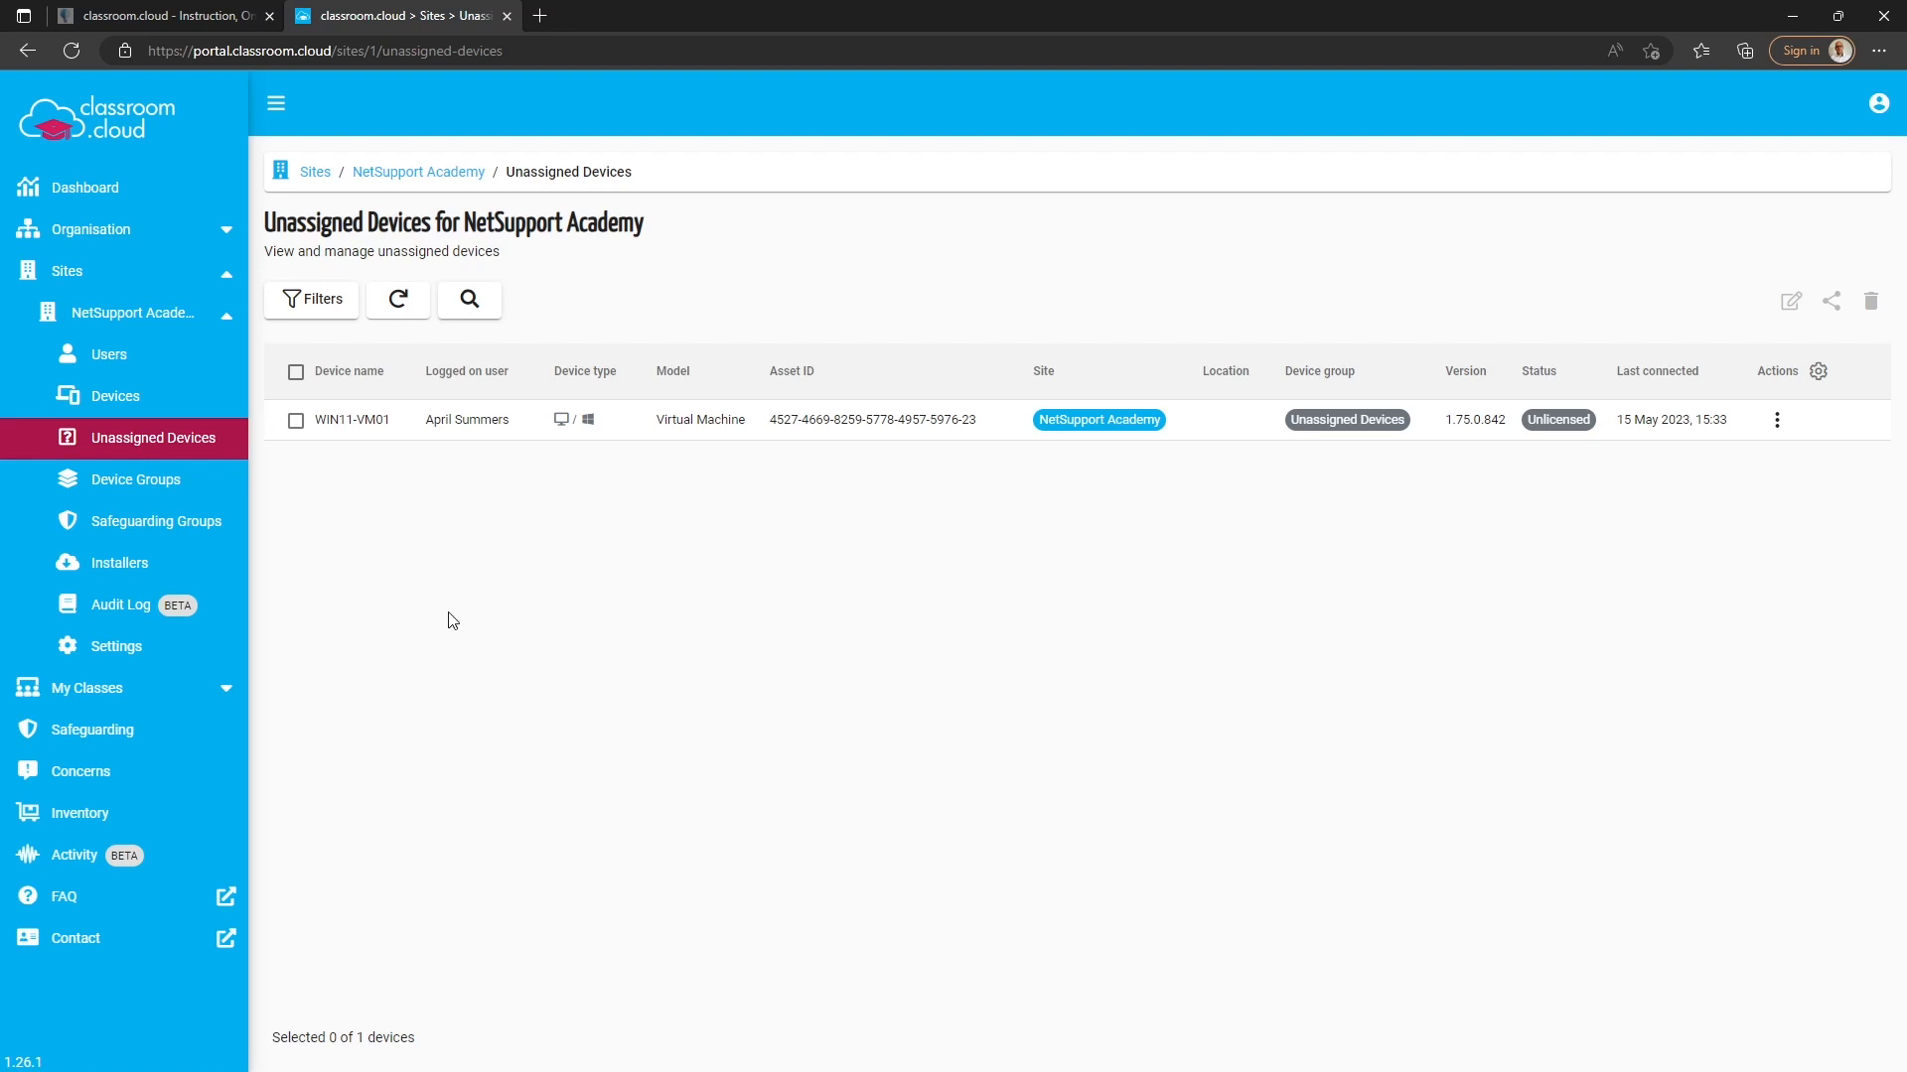
pyautogui.moveTo(336, 564)
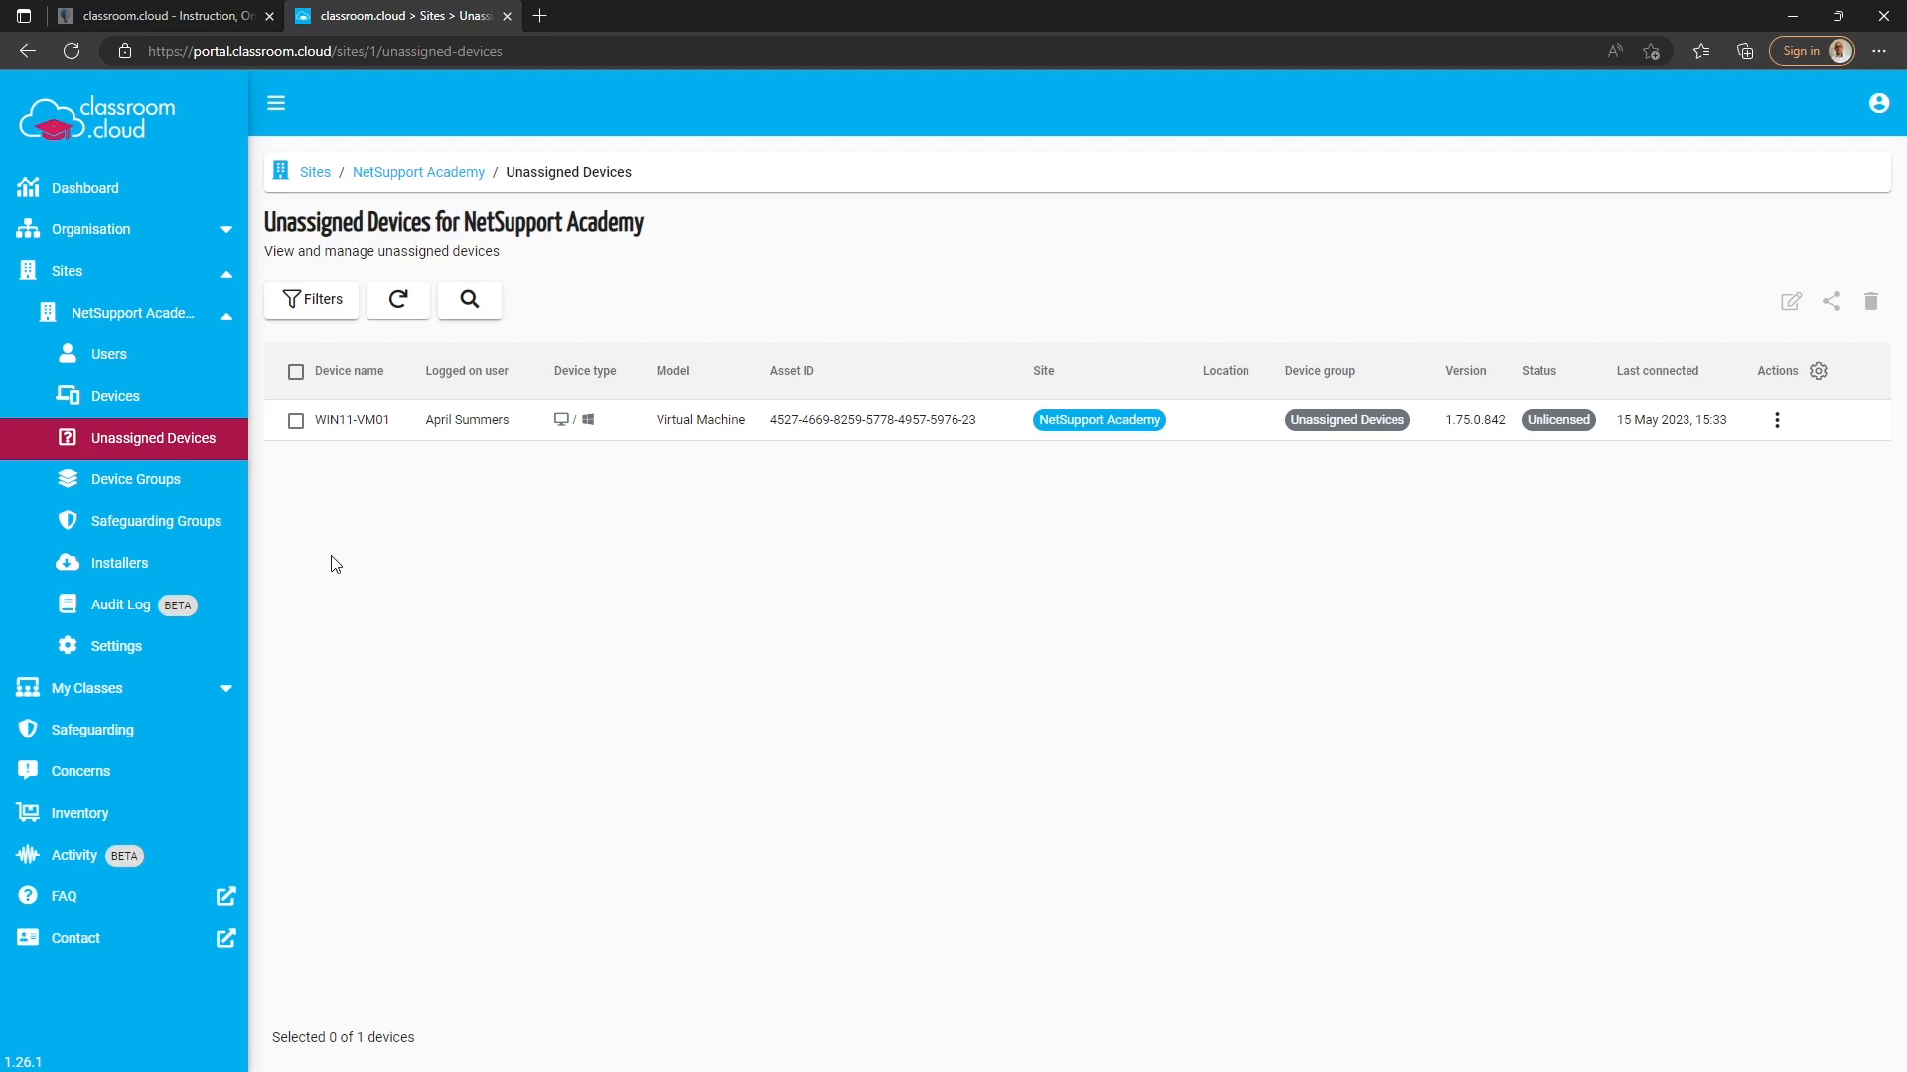
pyautogui.moveTo(135, 479)
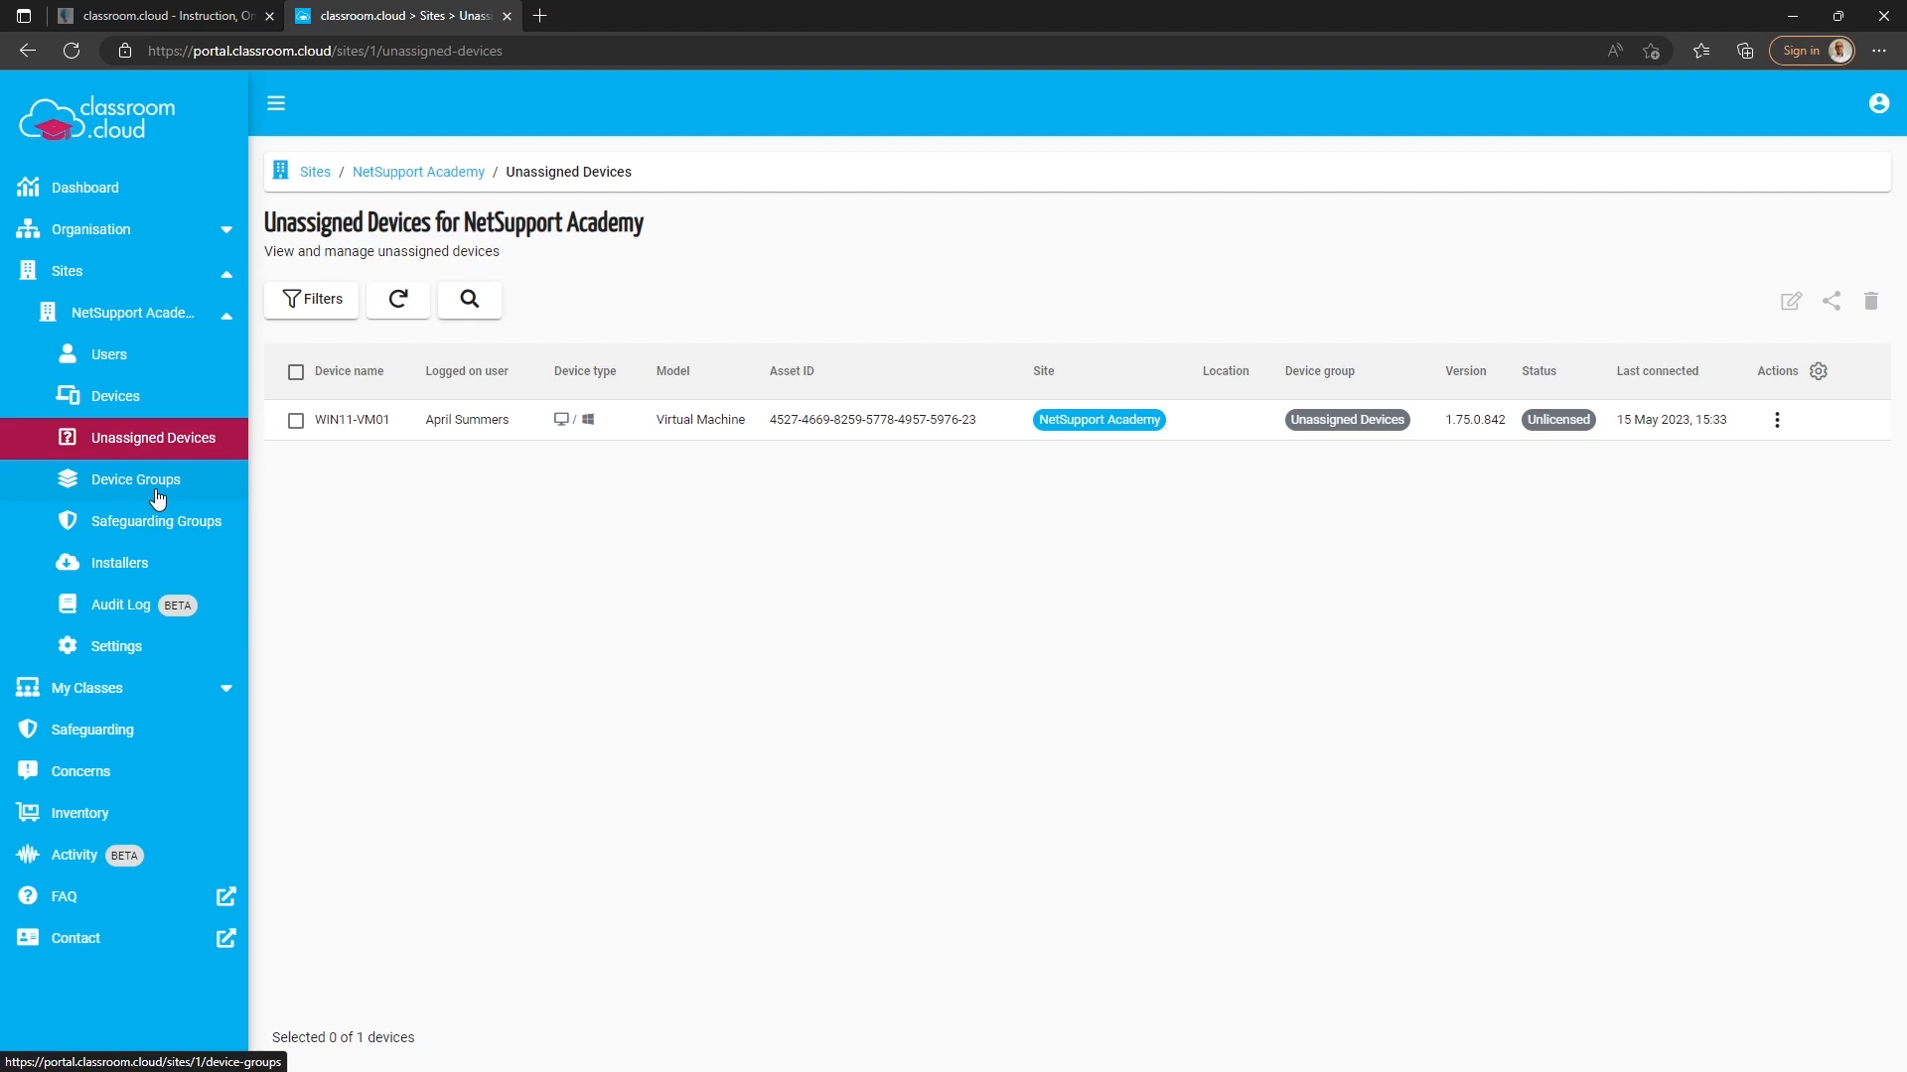
# - Add a device group named Demo on the site's Device Groups page
pyautogui.click(135, 478)
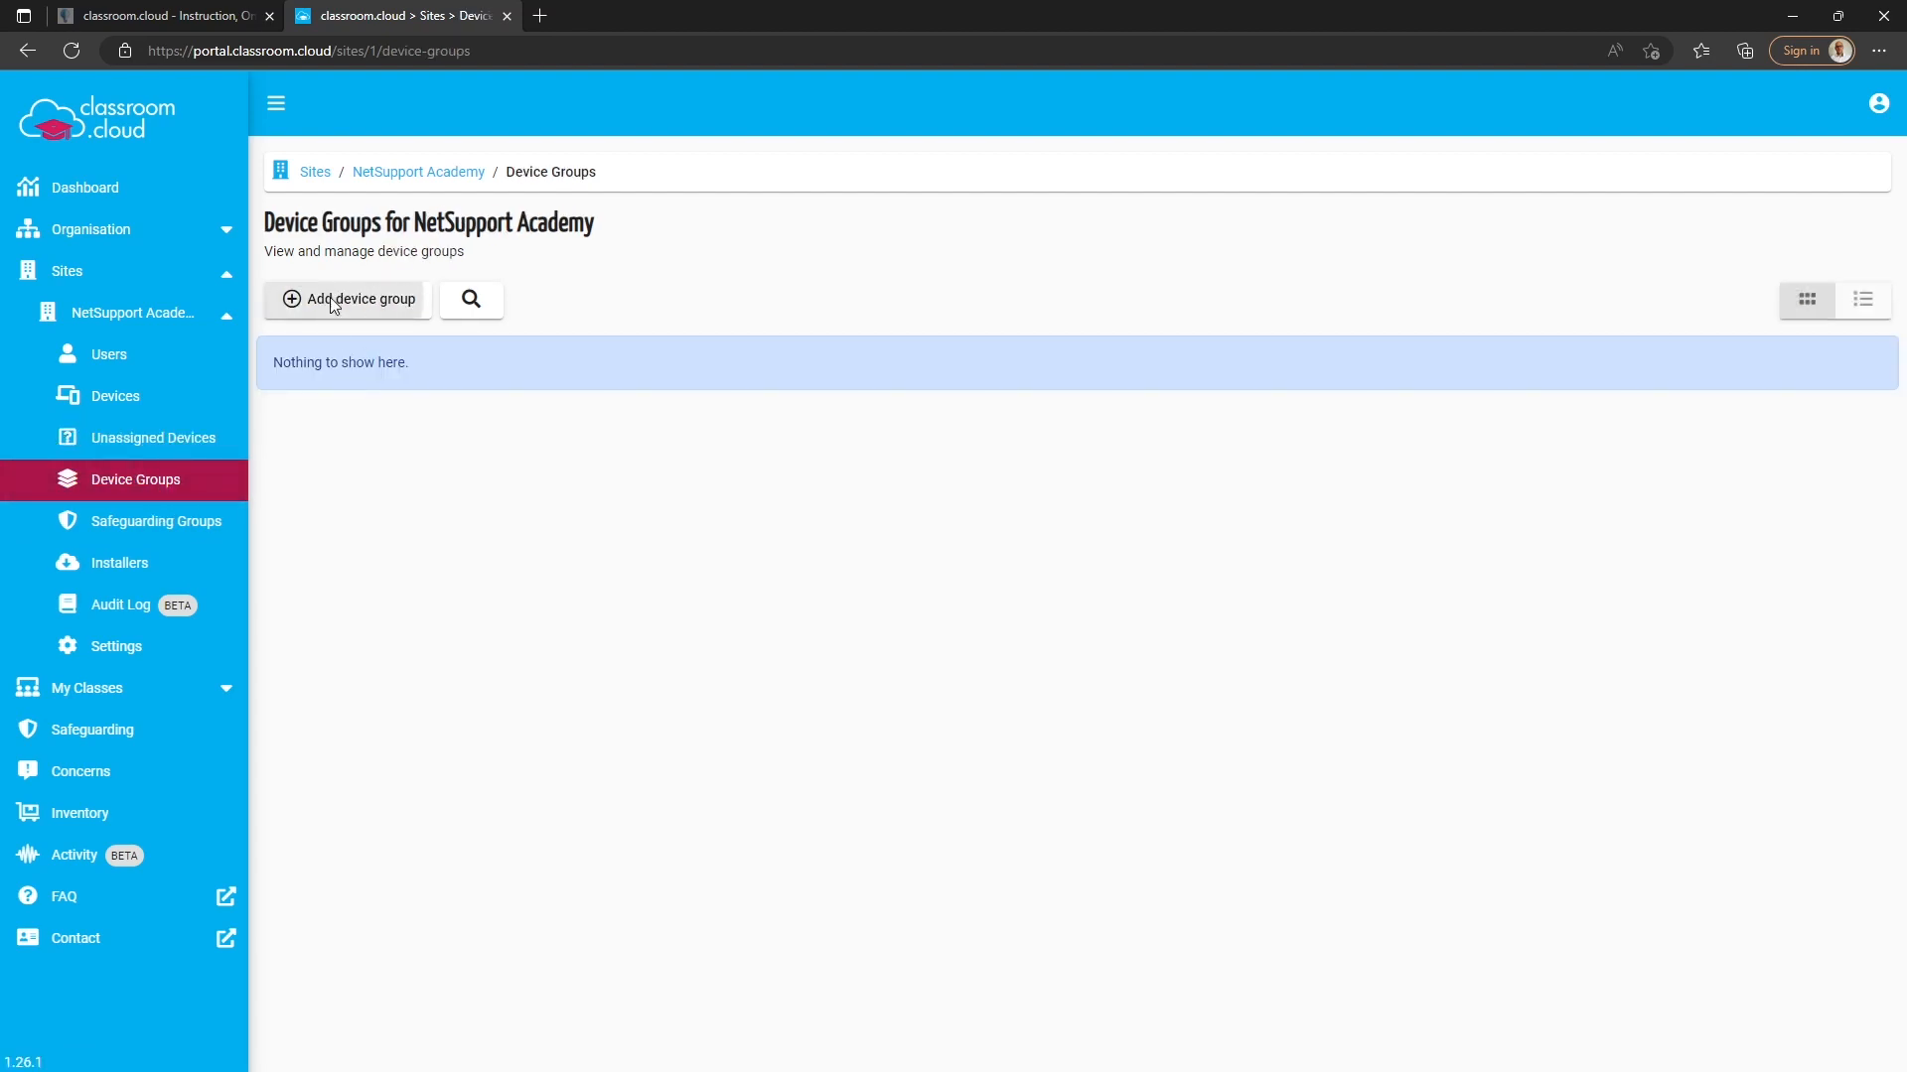
pyautogui.click(347, 299)
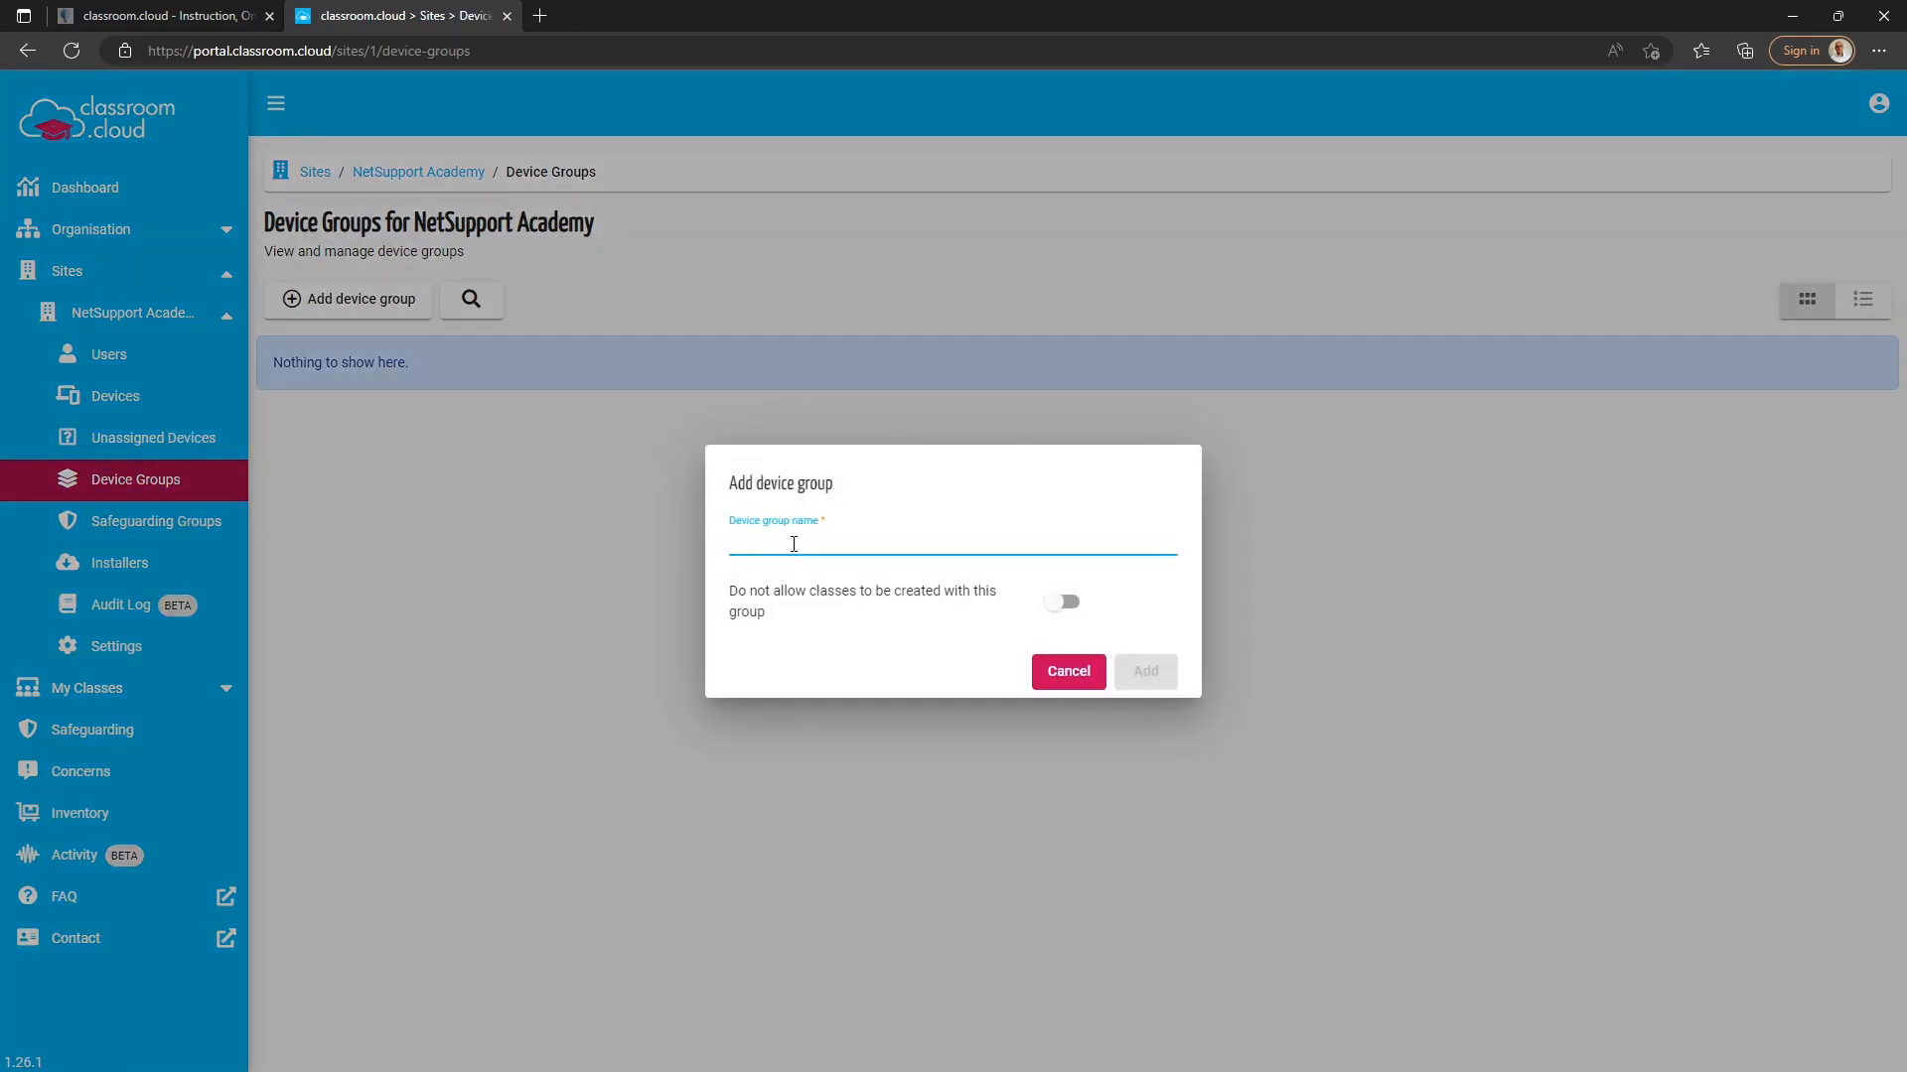
pyautogui.write('Demo')
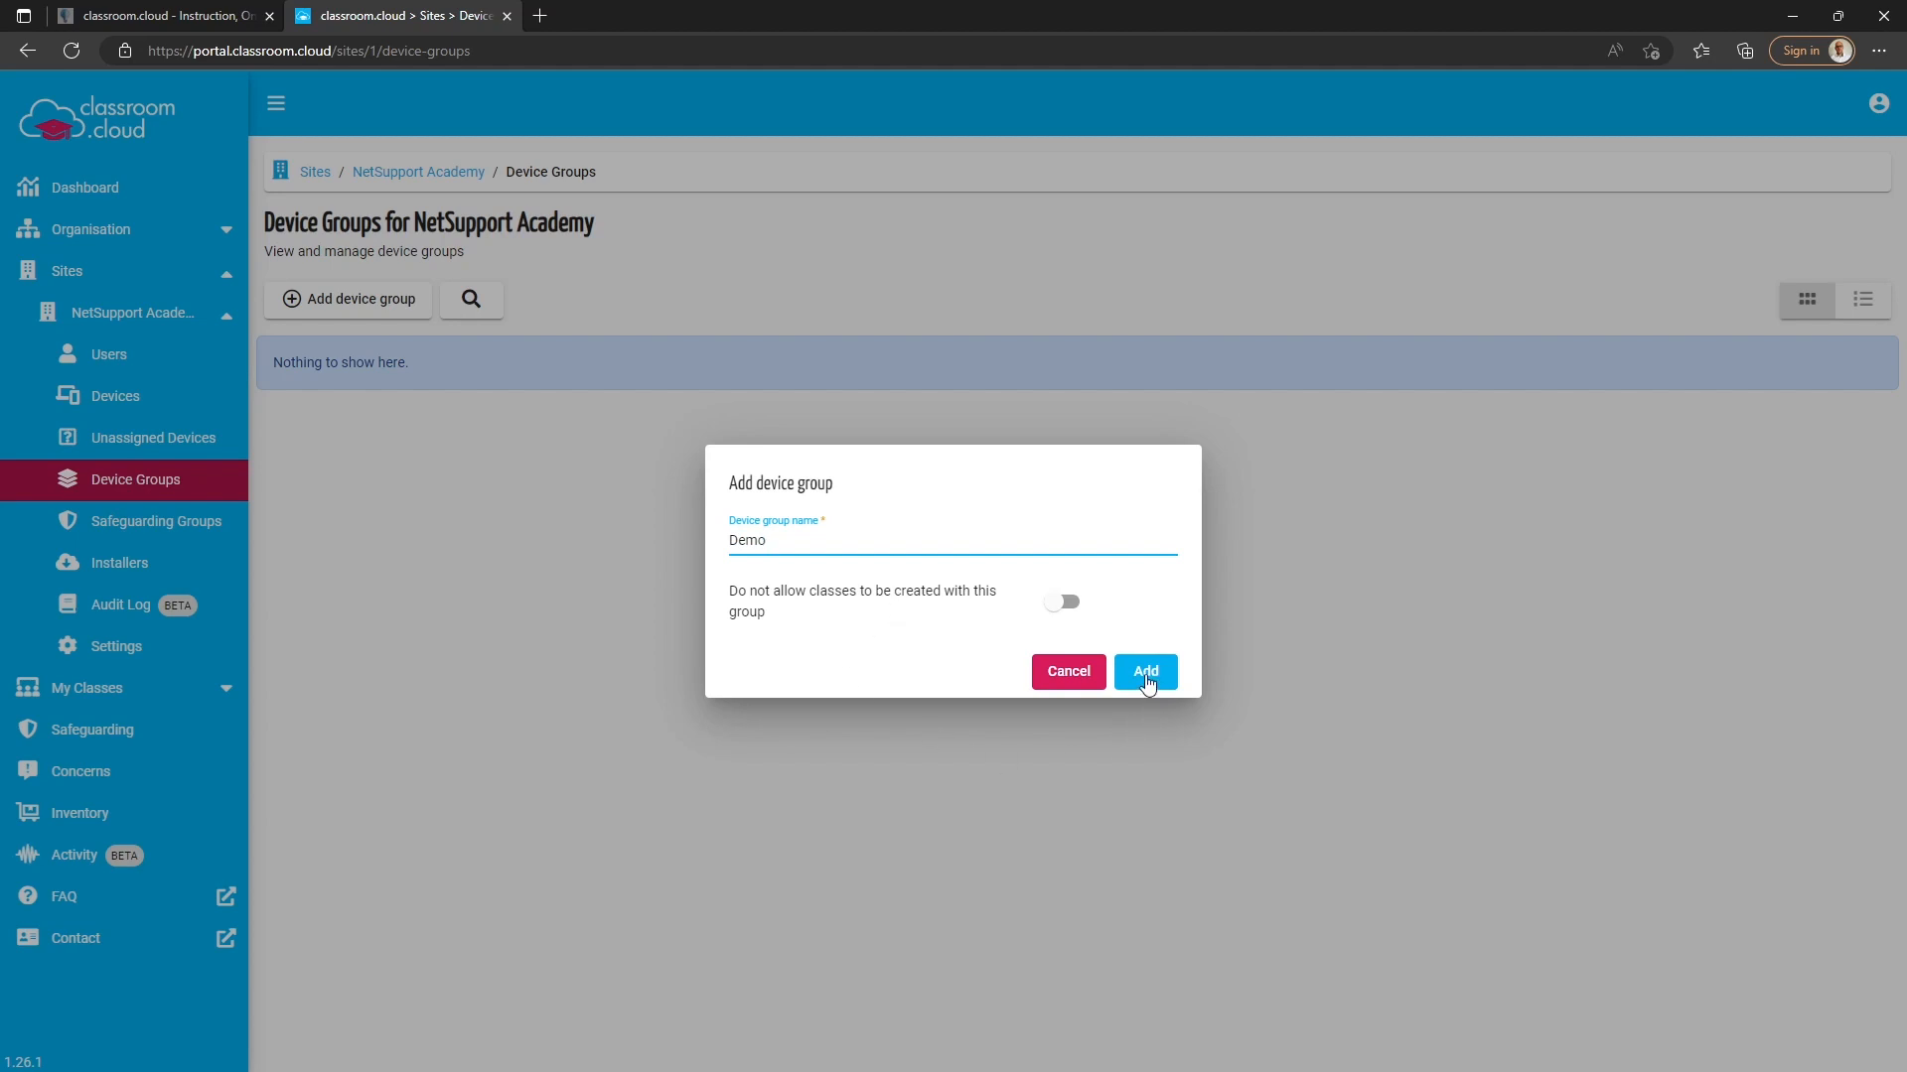
pyautogui.click(1144, 671)
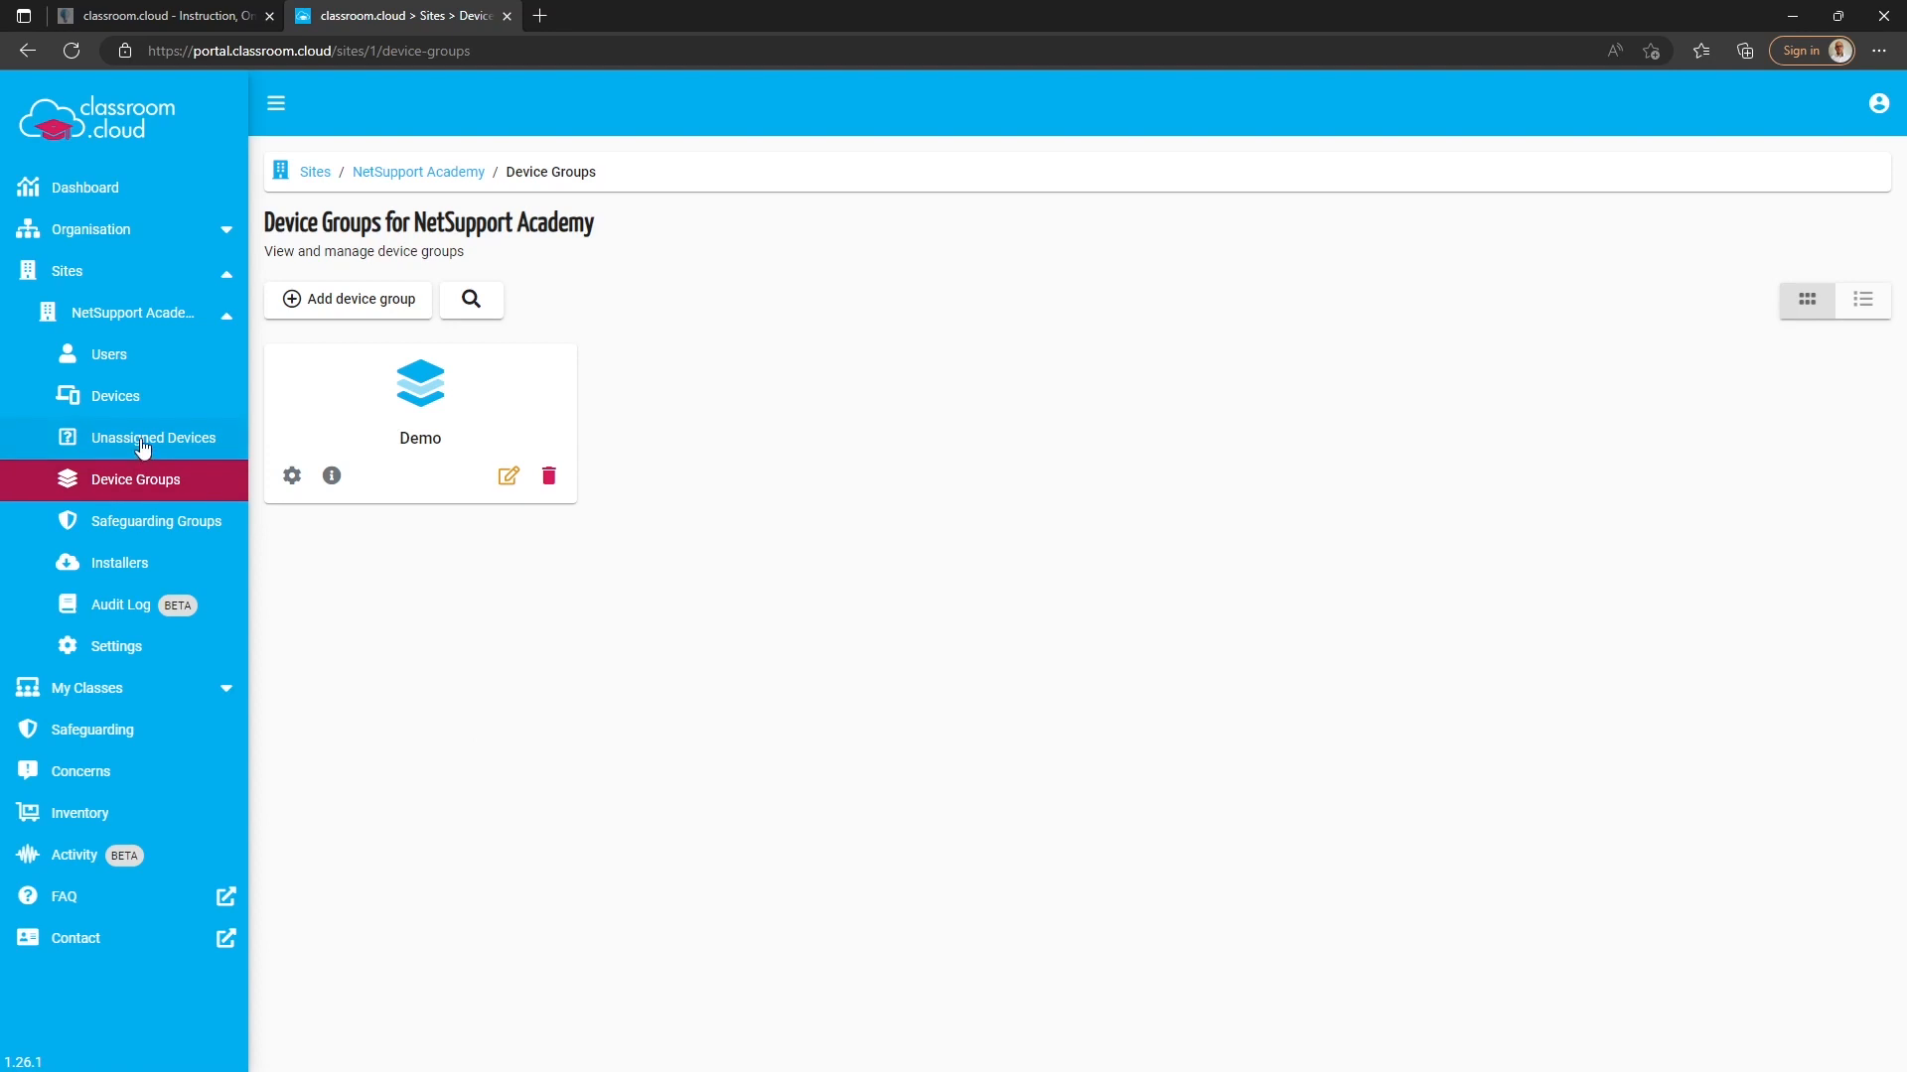
# - From Unassigned Devices, assign WIN11-VM01 to the Demo group via its Actions menu
pyautogui.click(153, 437)
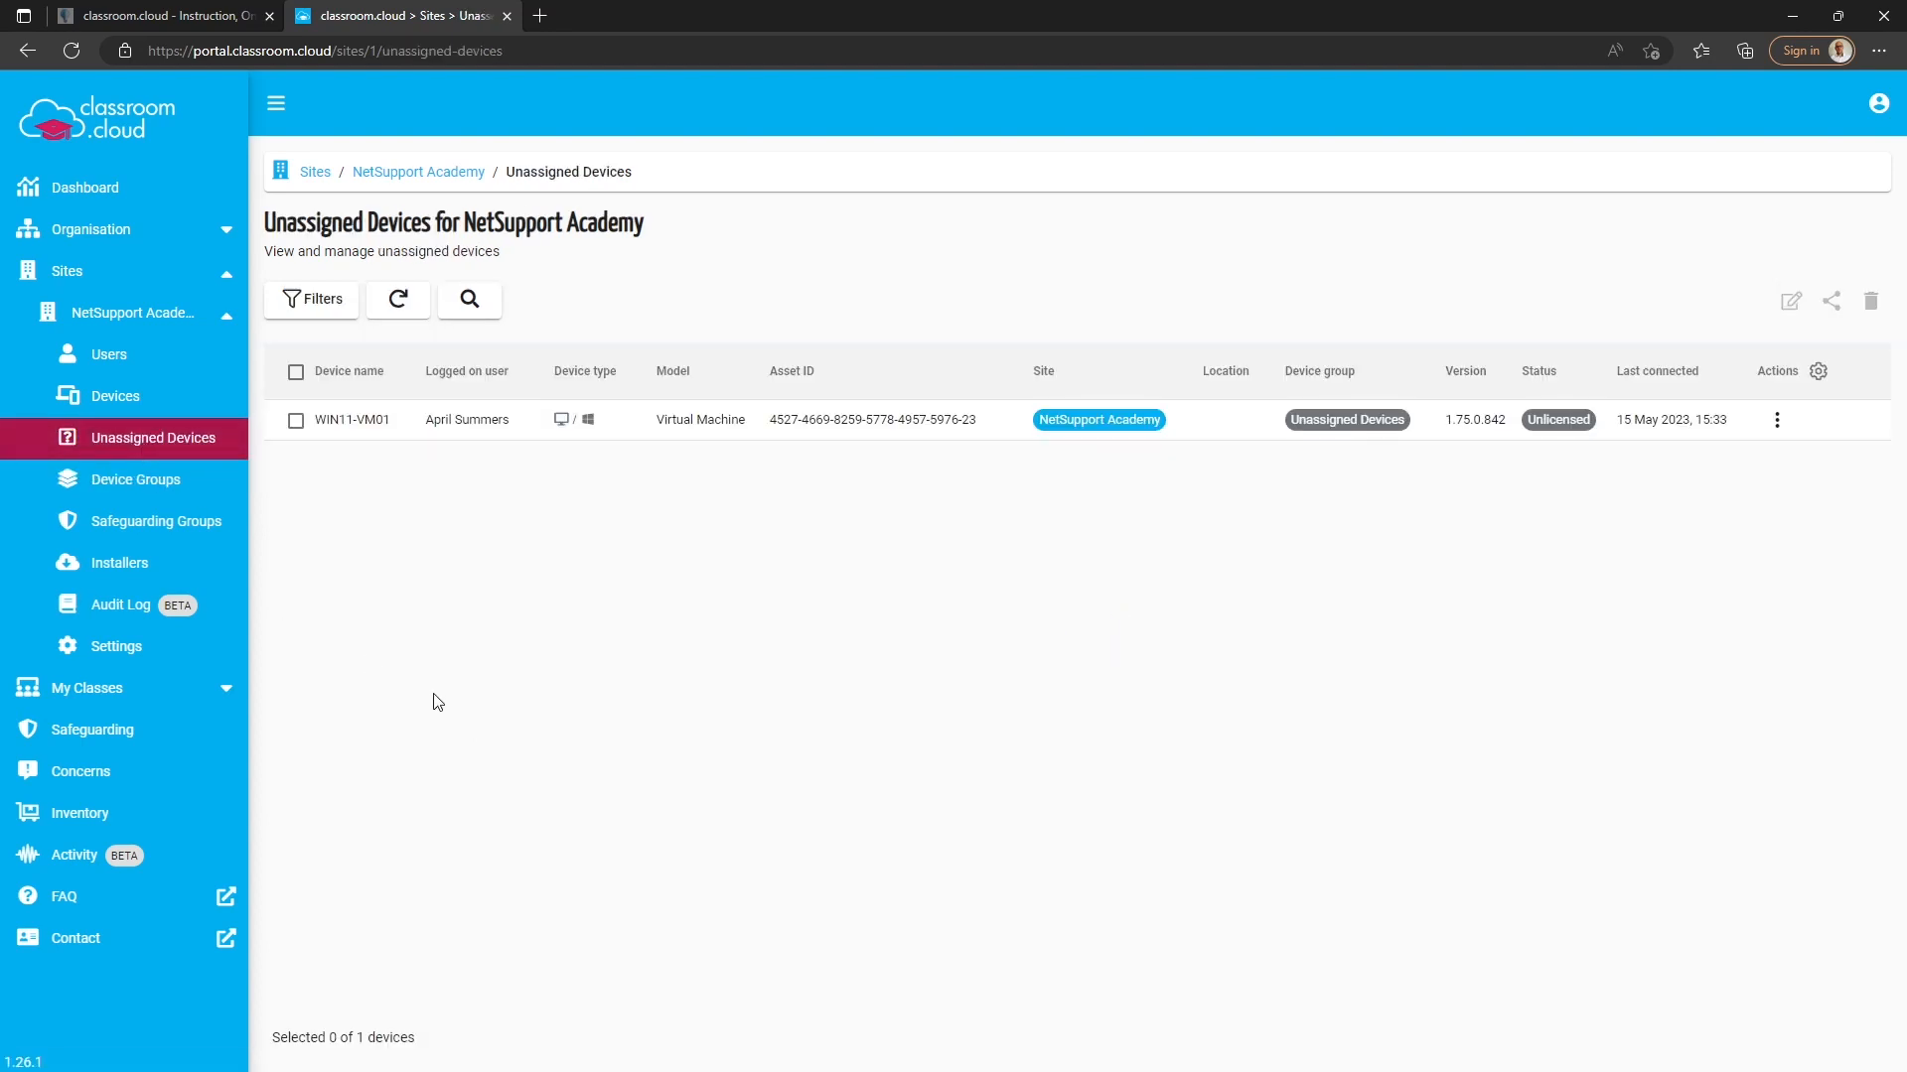
pyautogui.moveTo(1775, 421)
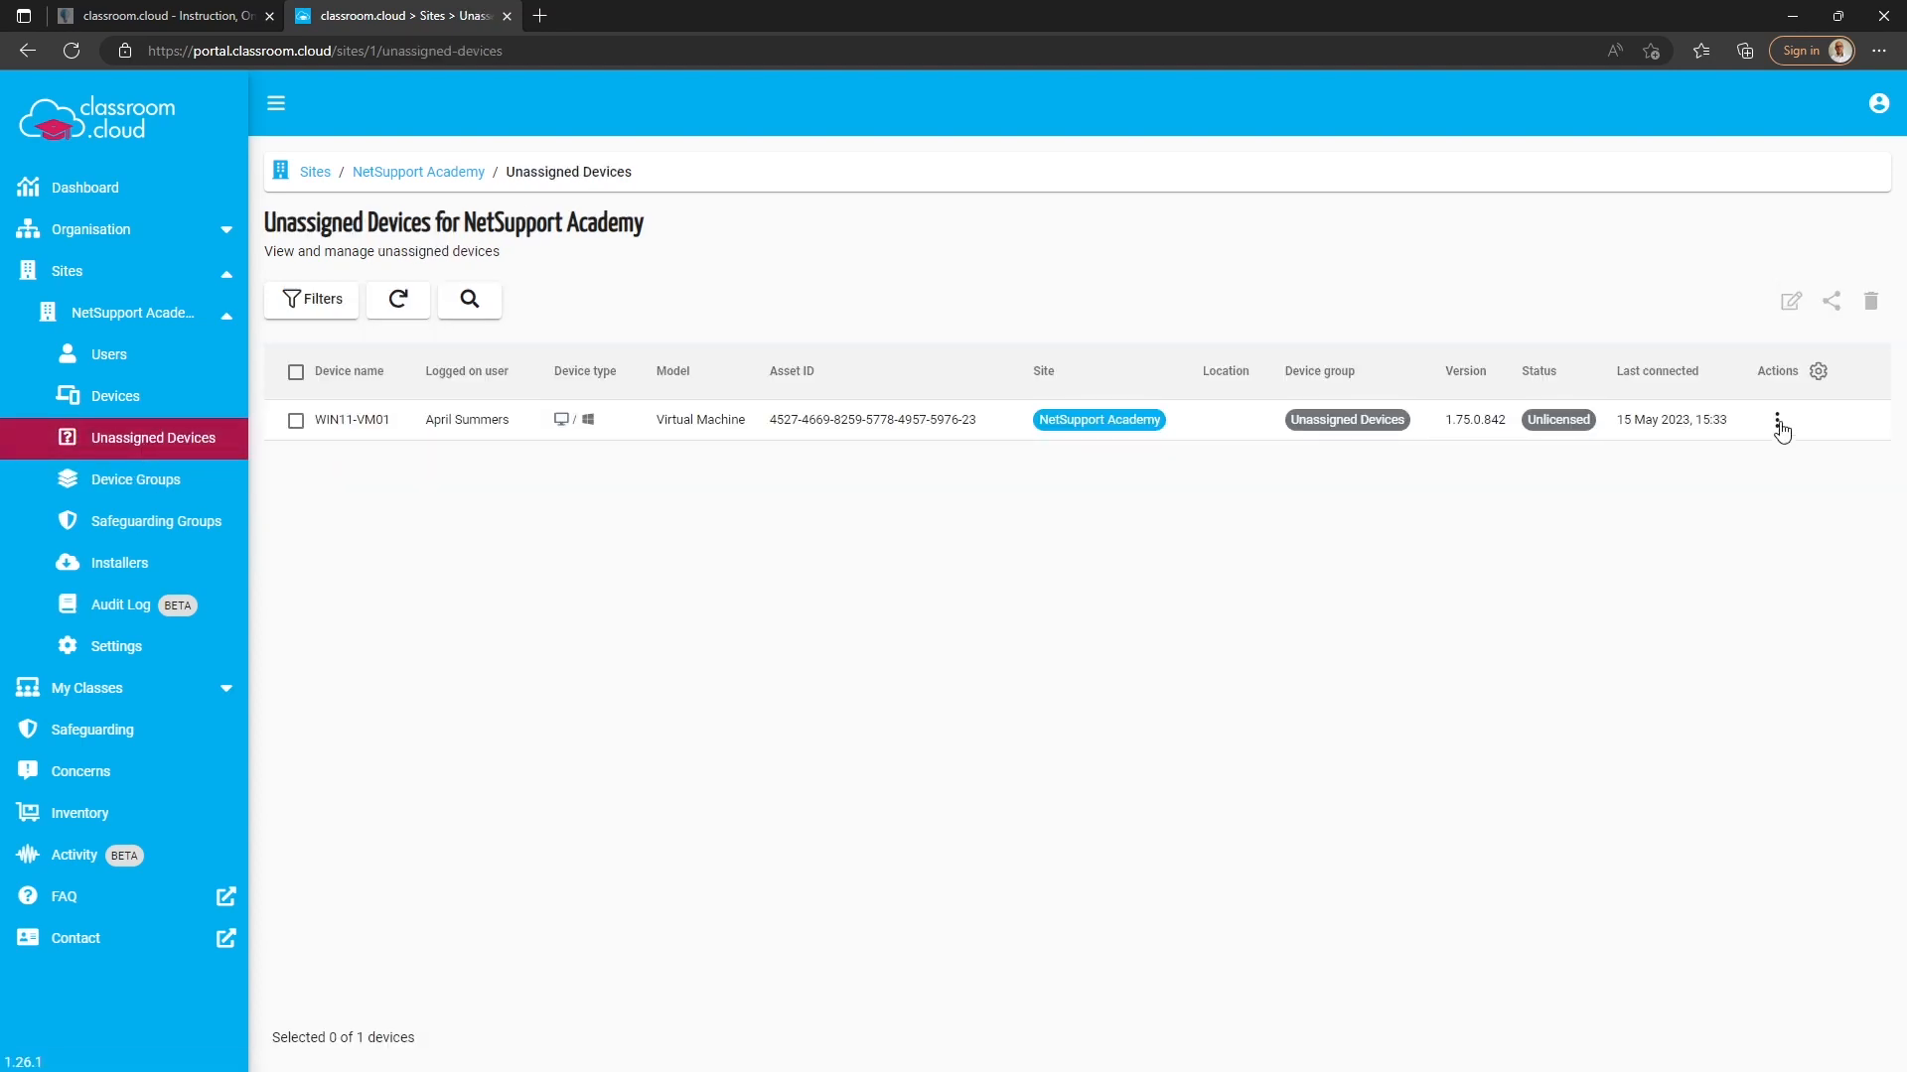
pyautogui.click(1780, 419)
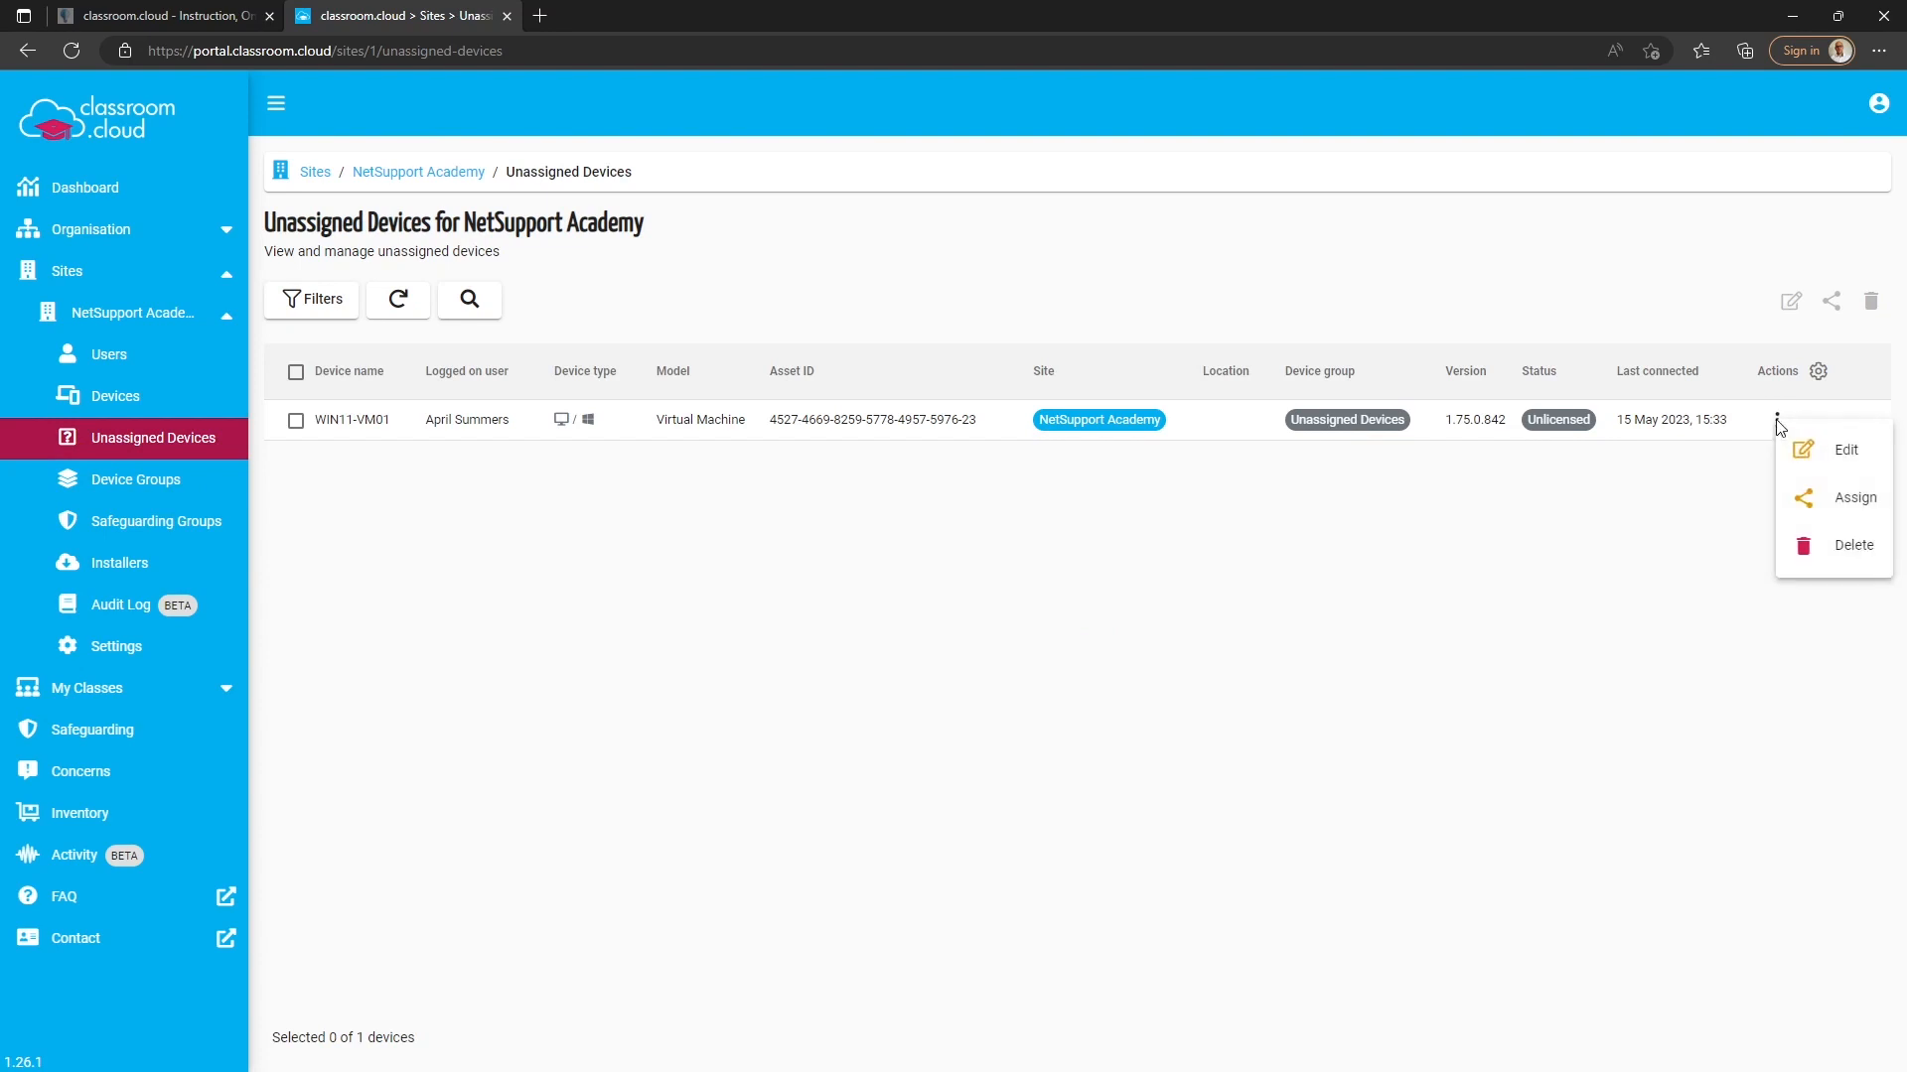
pyautogui.click(1855, 497)
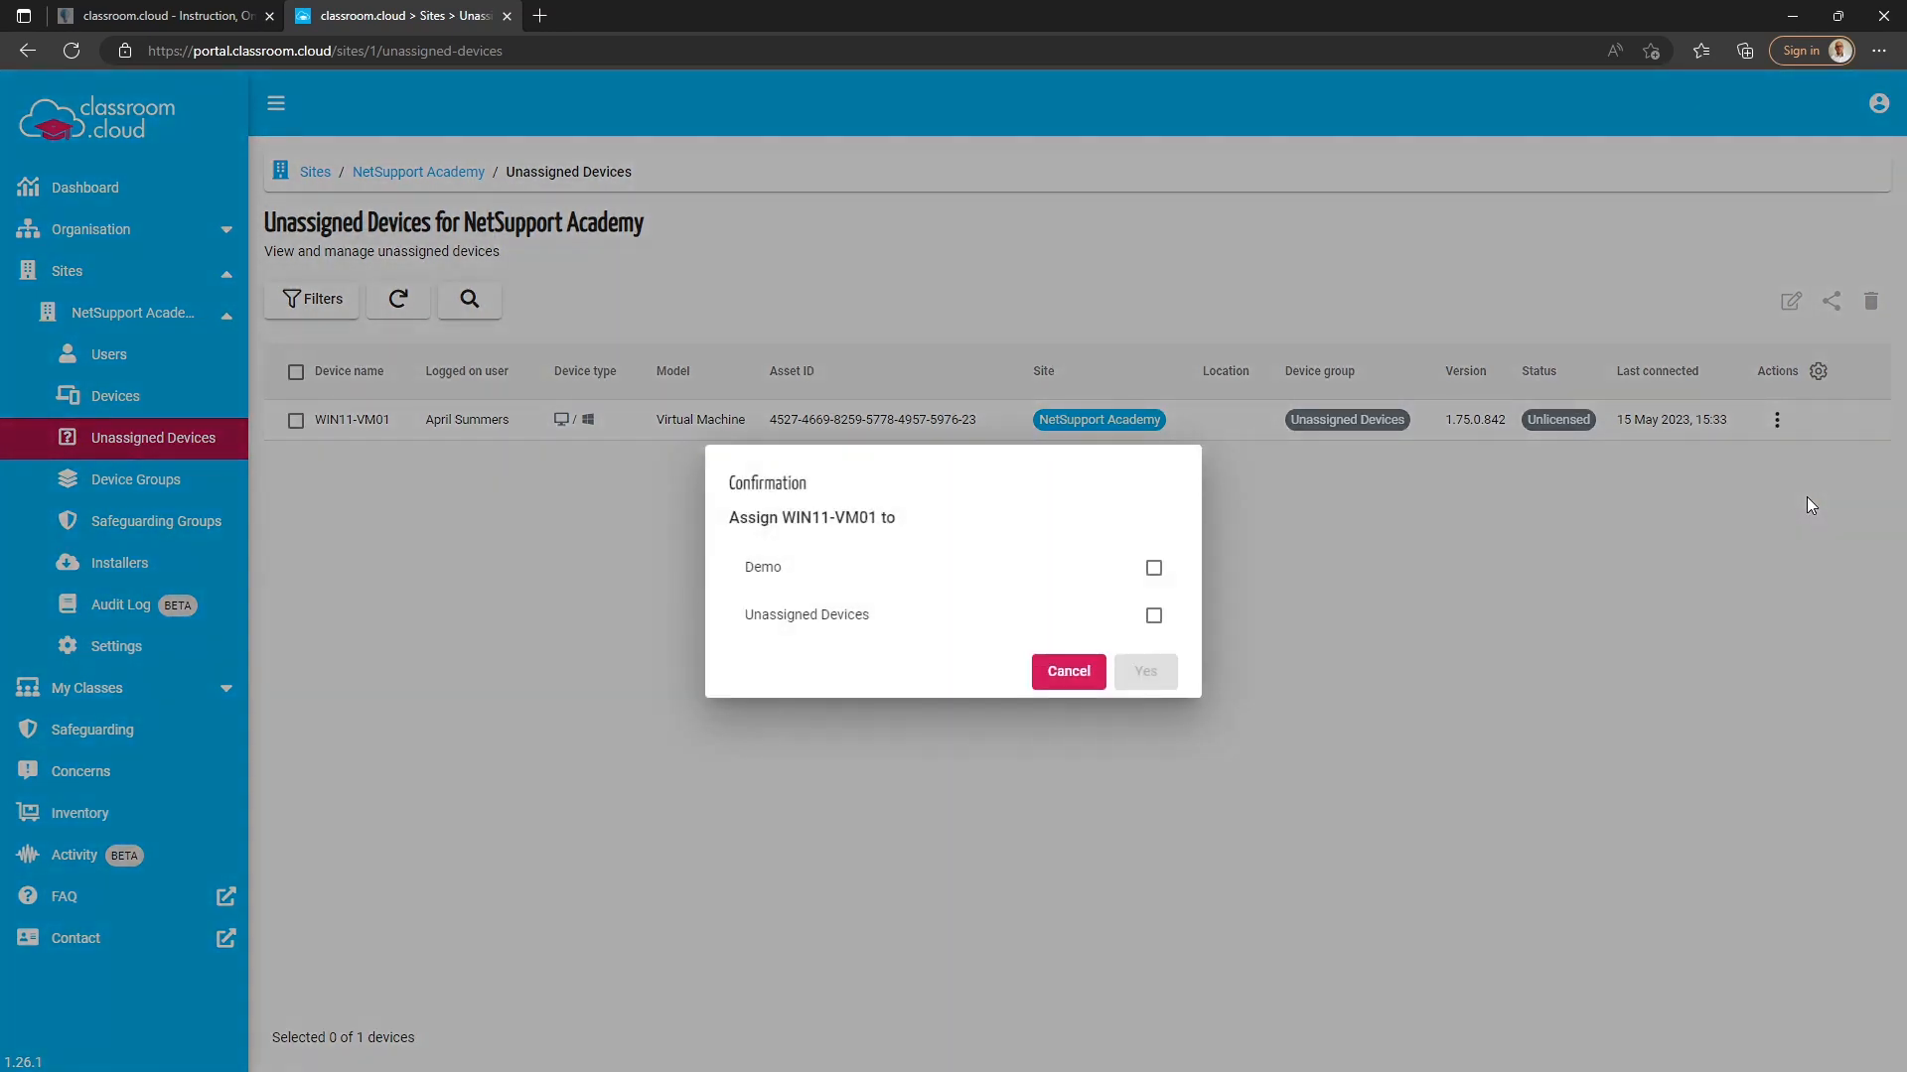
pyautogui.click(1152, 566)
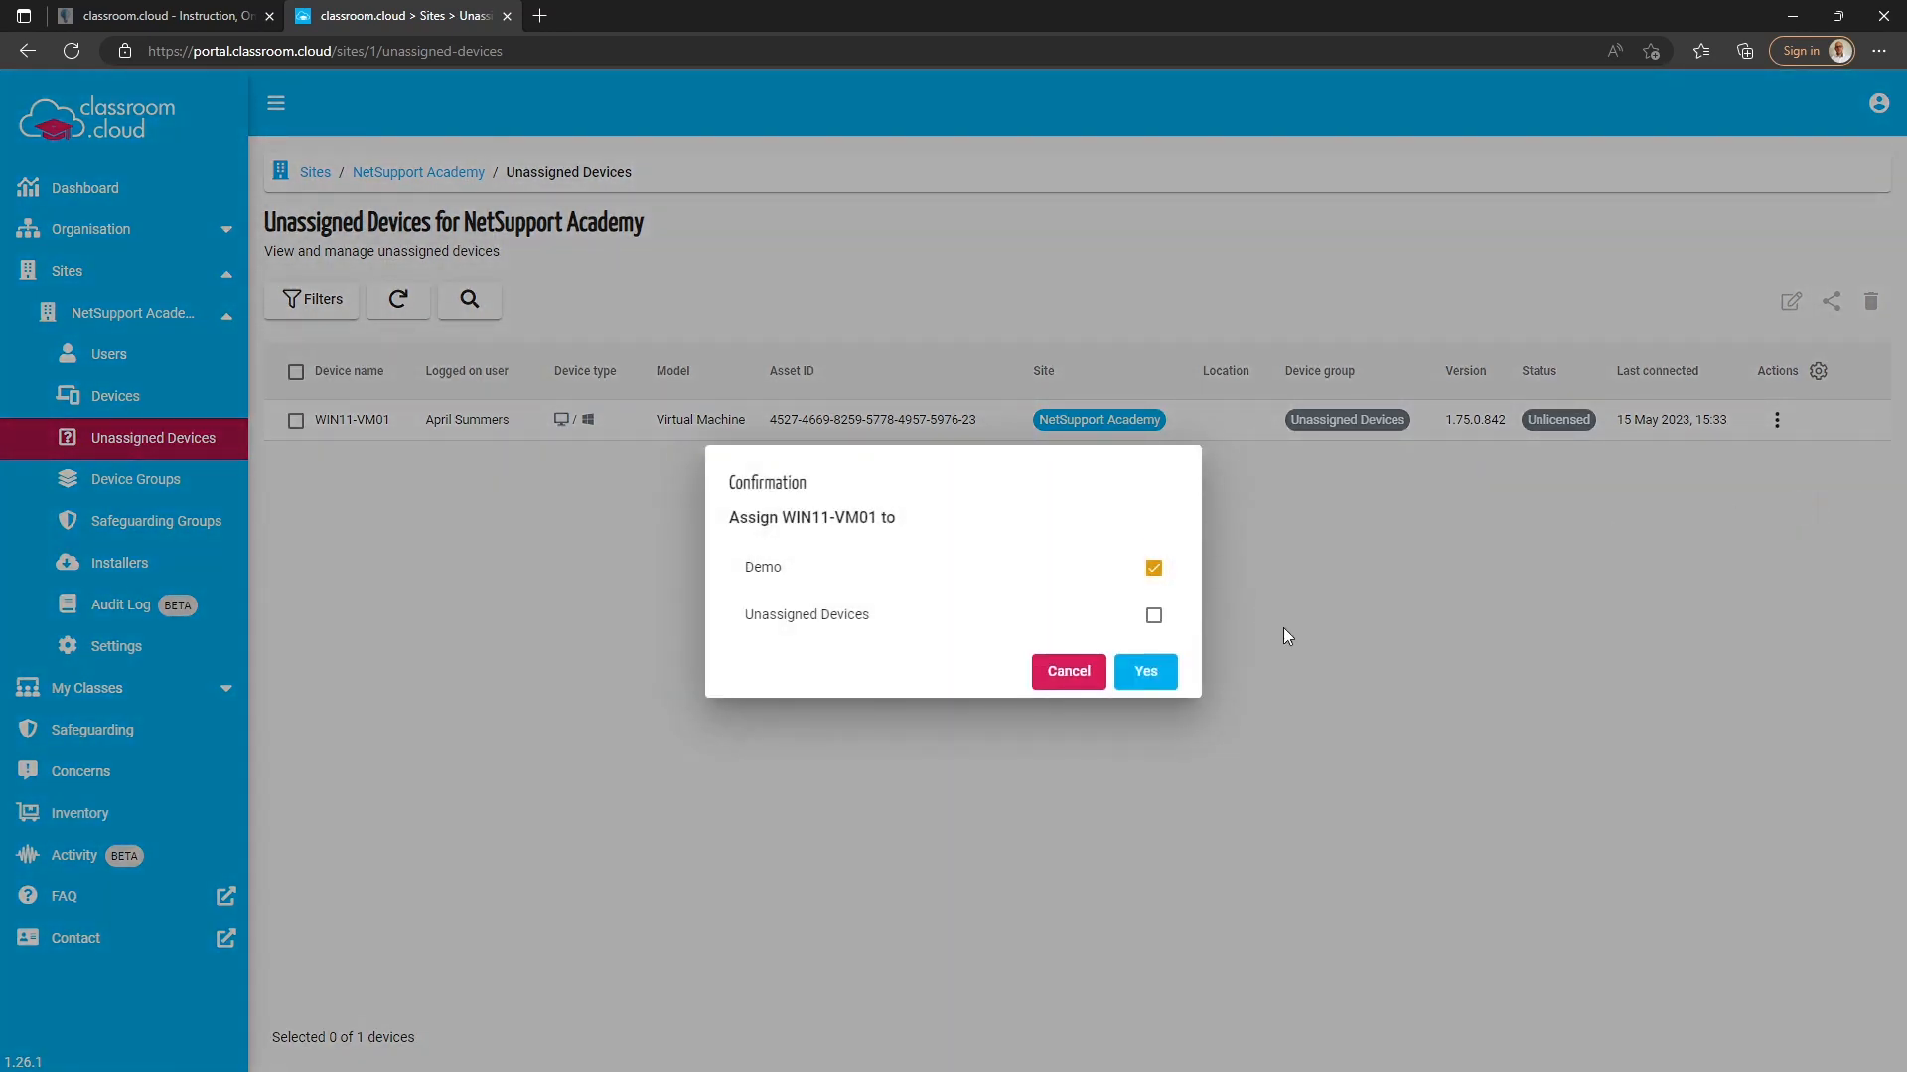
pyautogui.click(1144, 671)
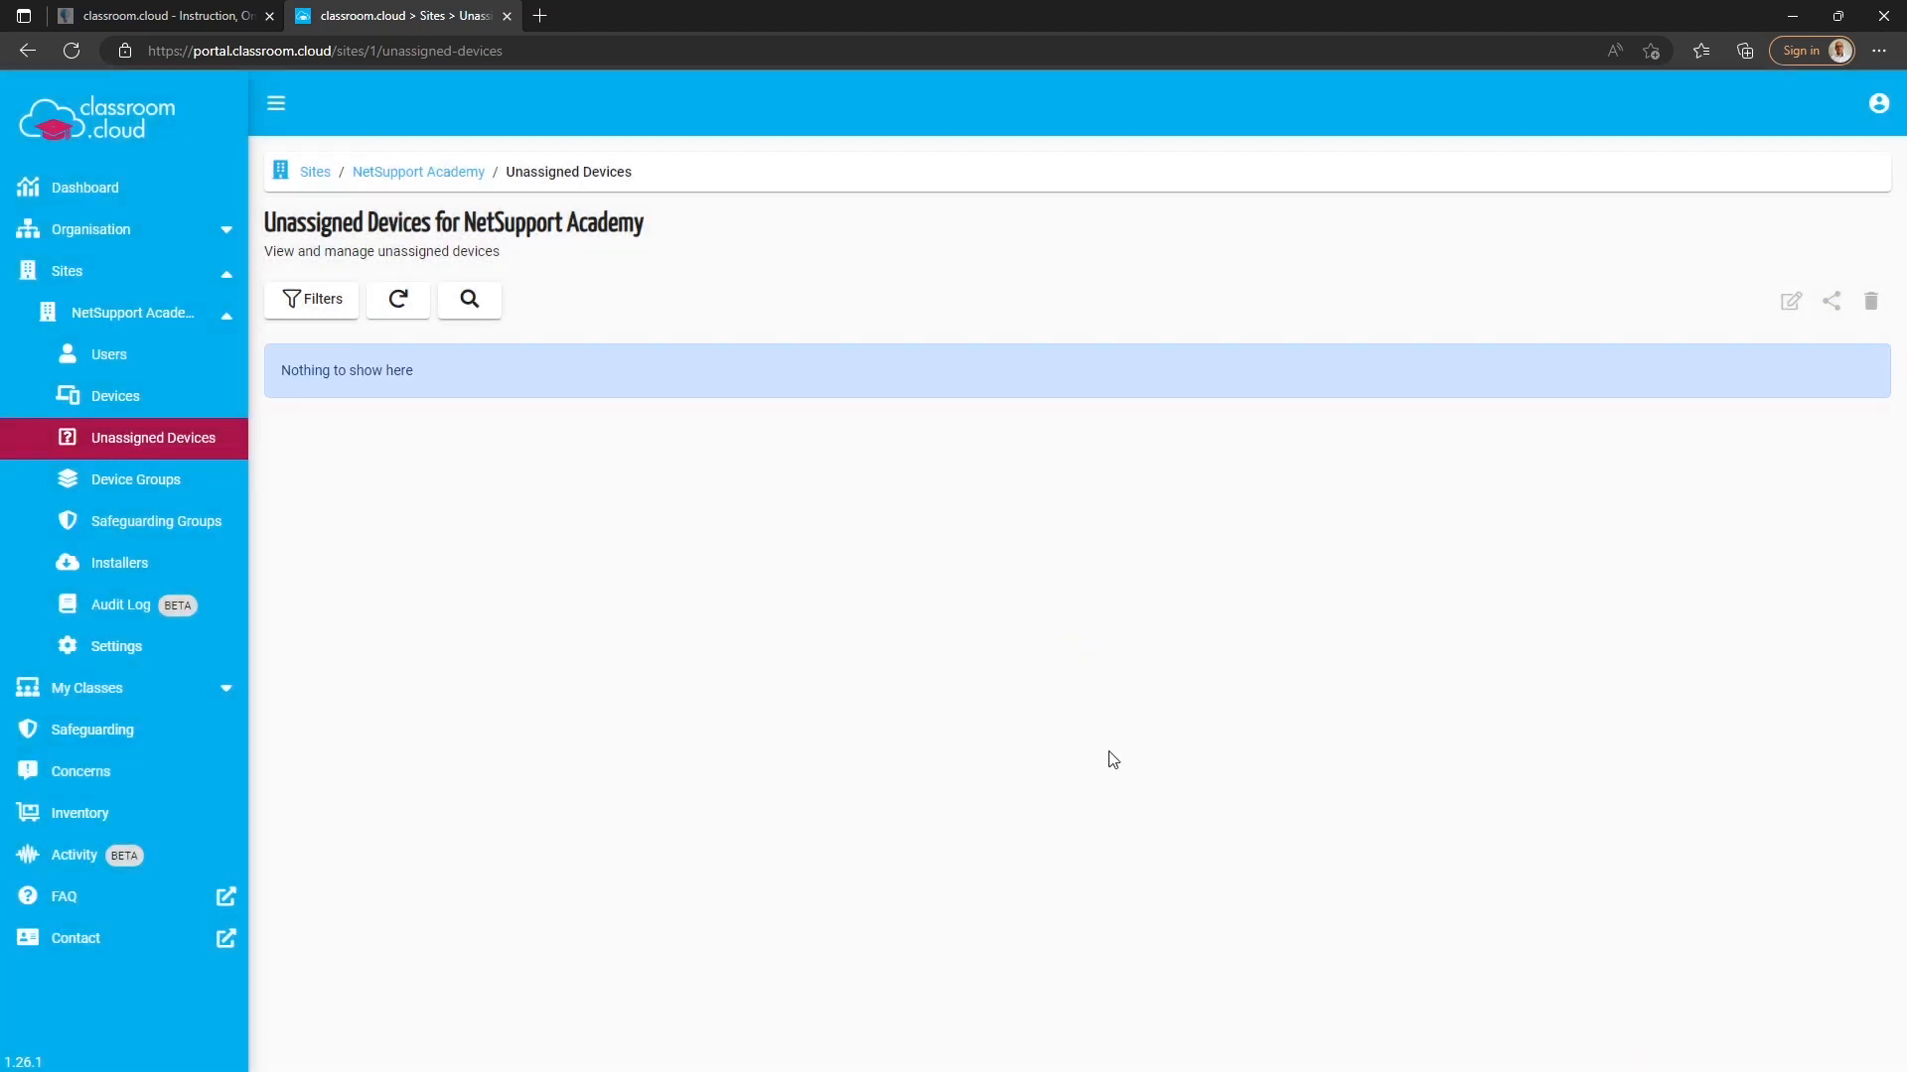
pyautogui.moveTo(449, 496)
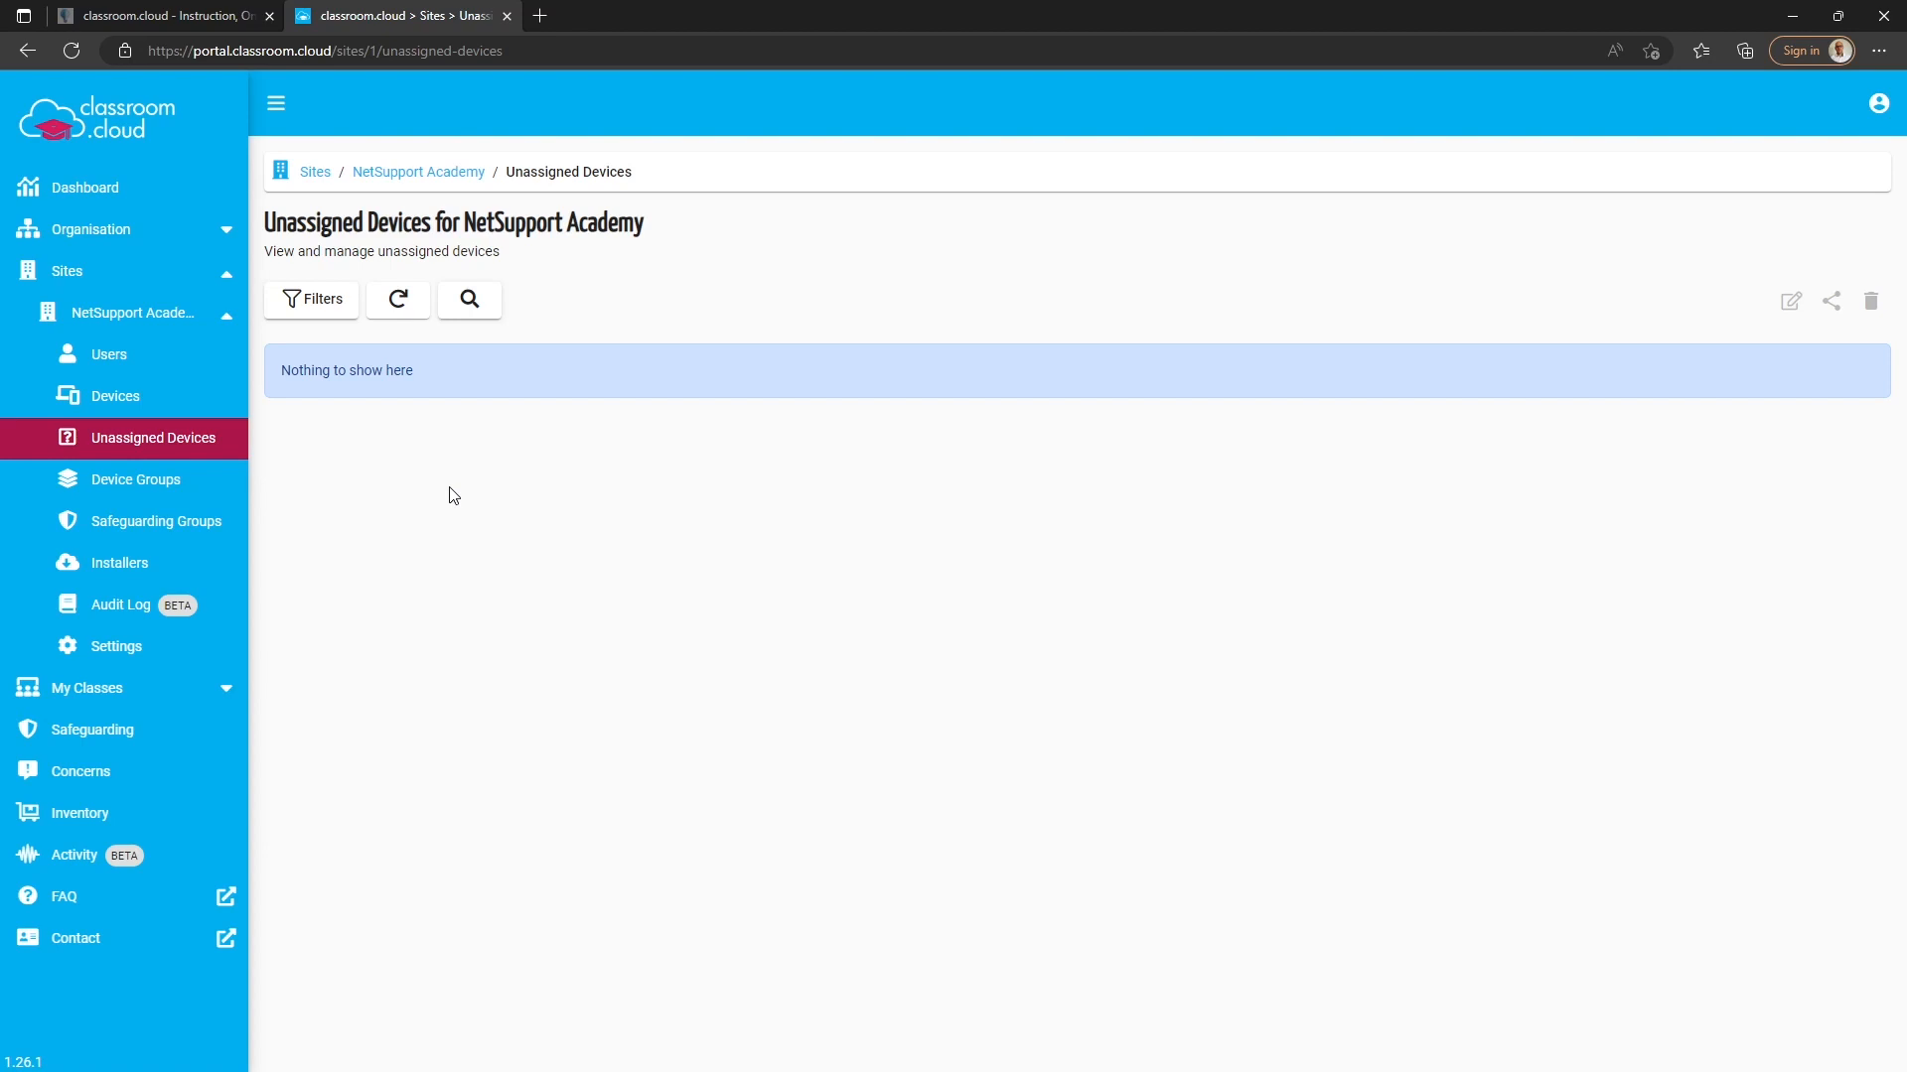
pyautogui.moveTo(177, 413)
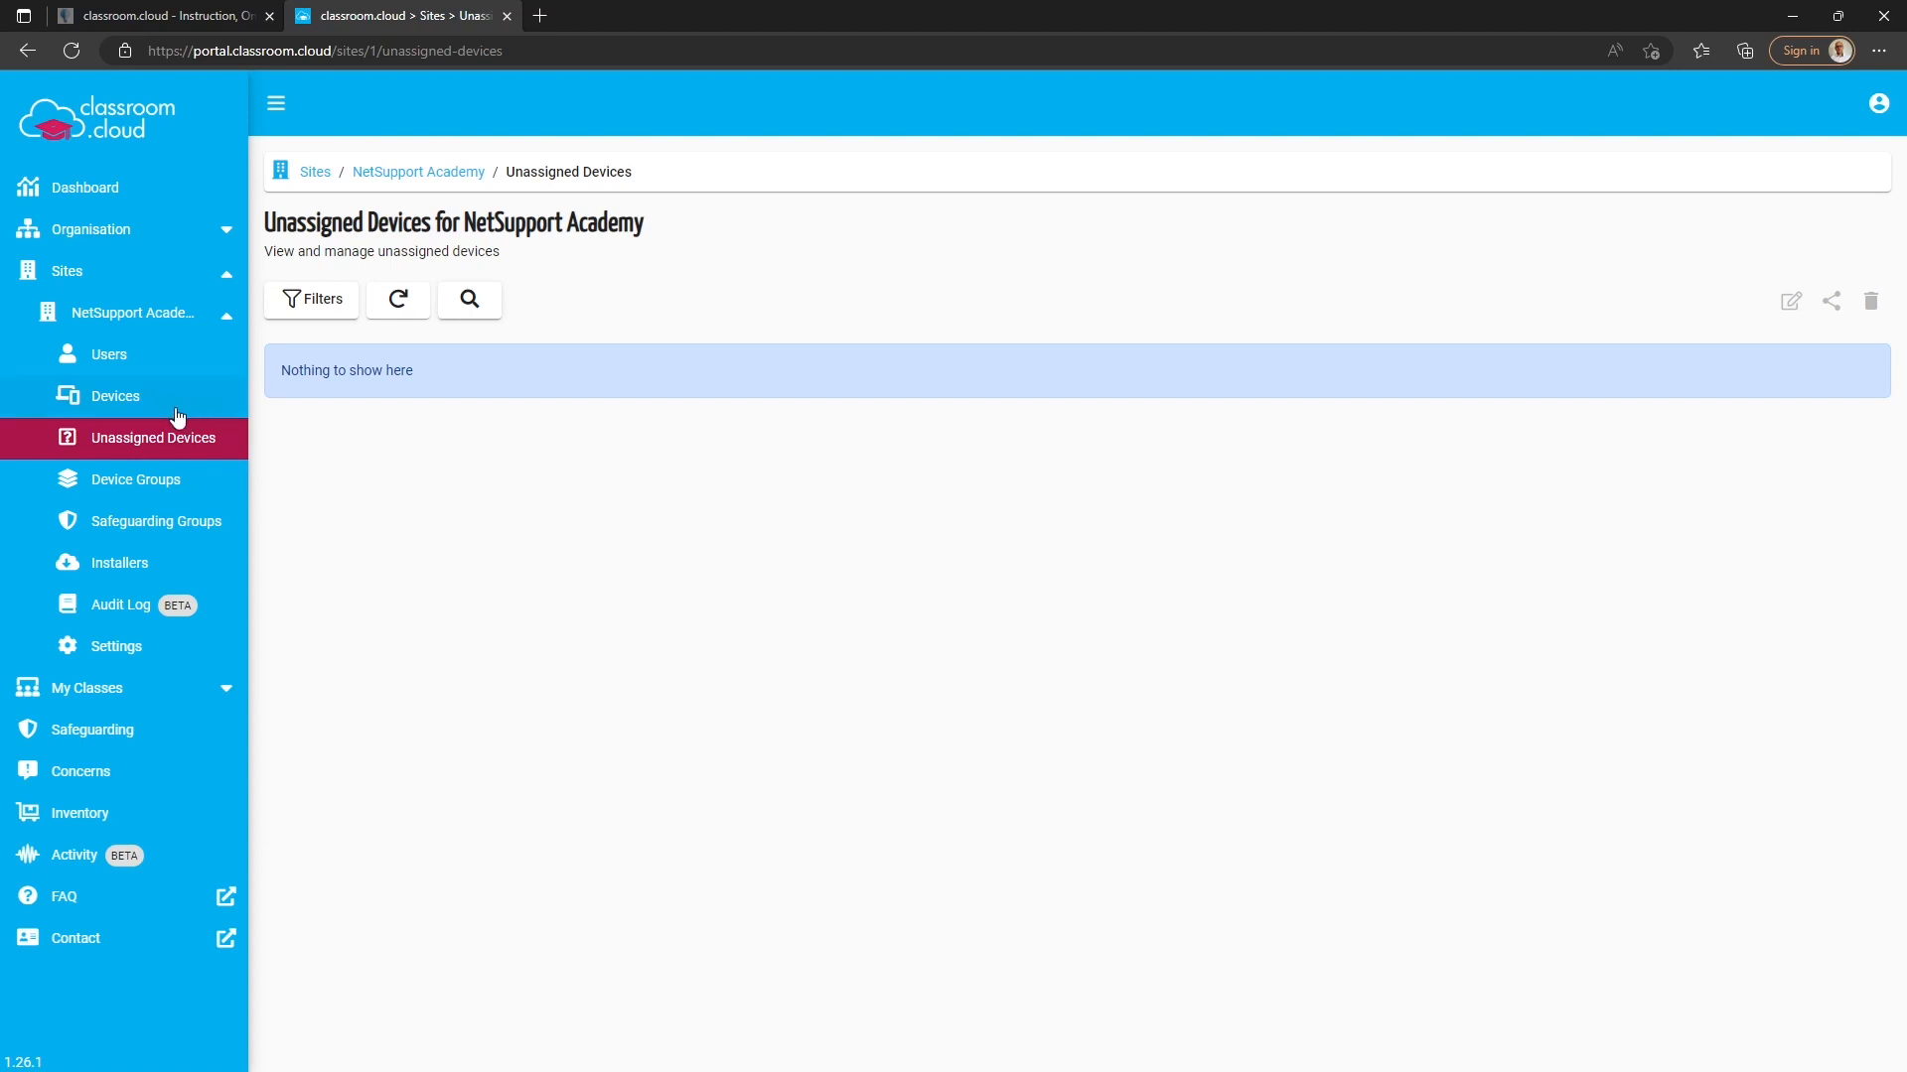
# - Show the site's Devices list with WIN11-VM01 in Demo and Available
pyautogui.click(115, 397)
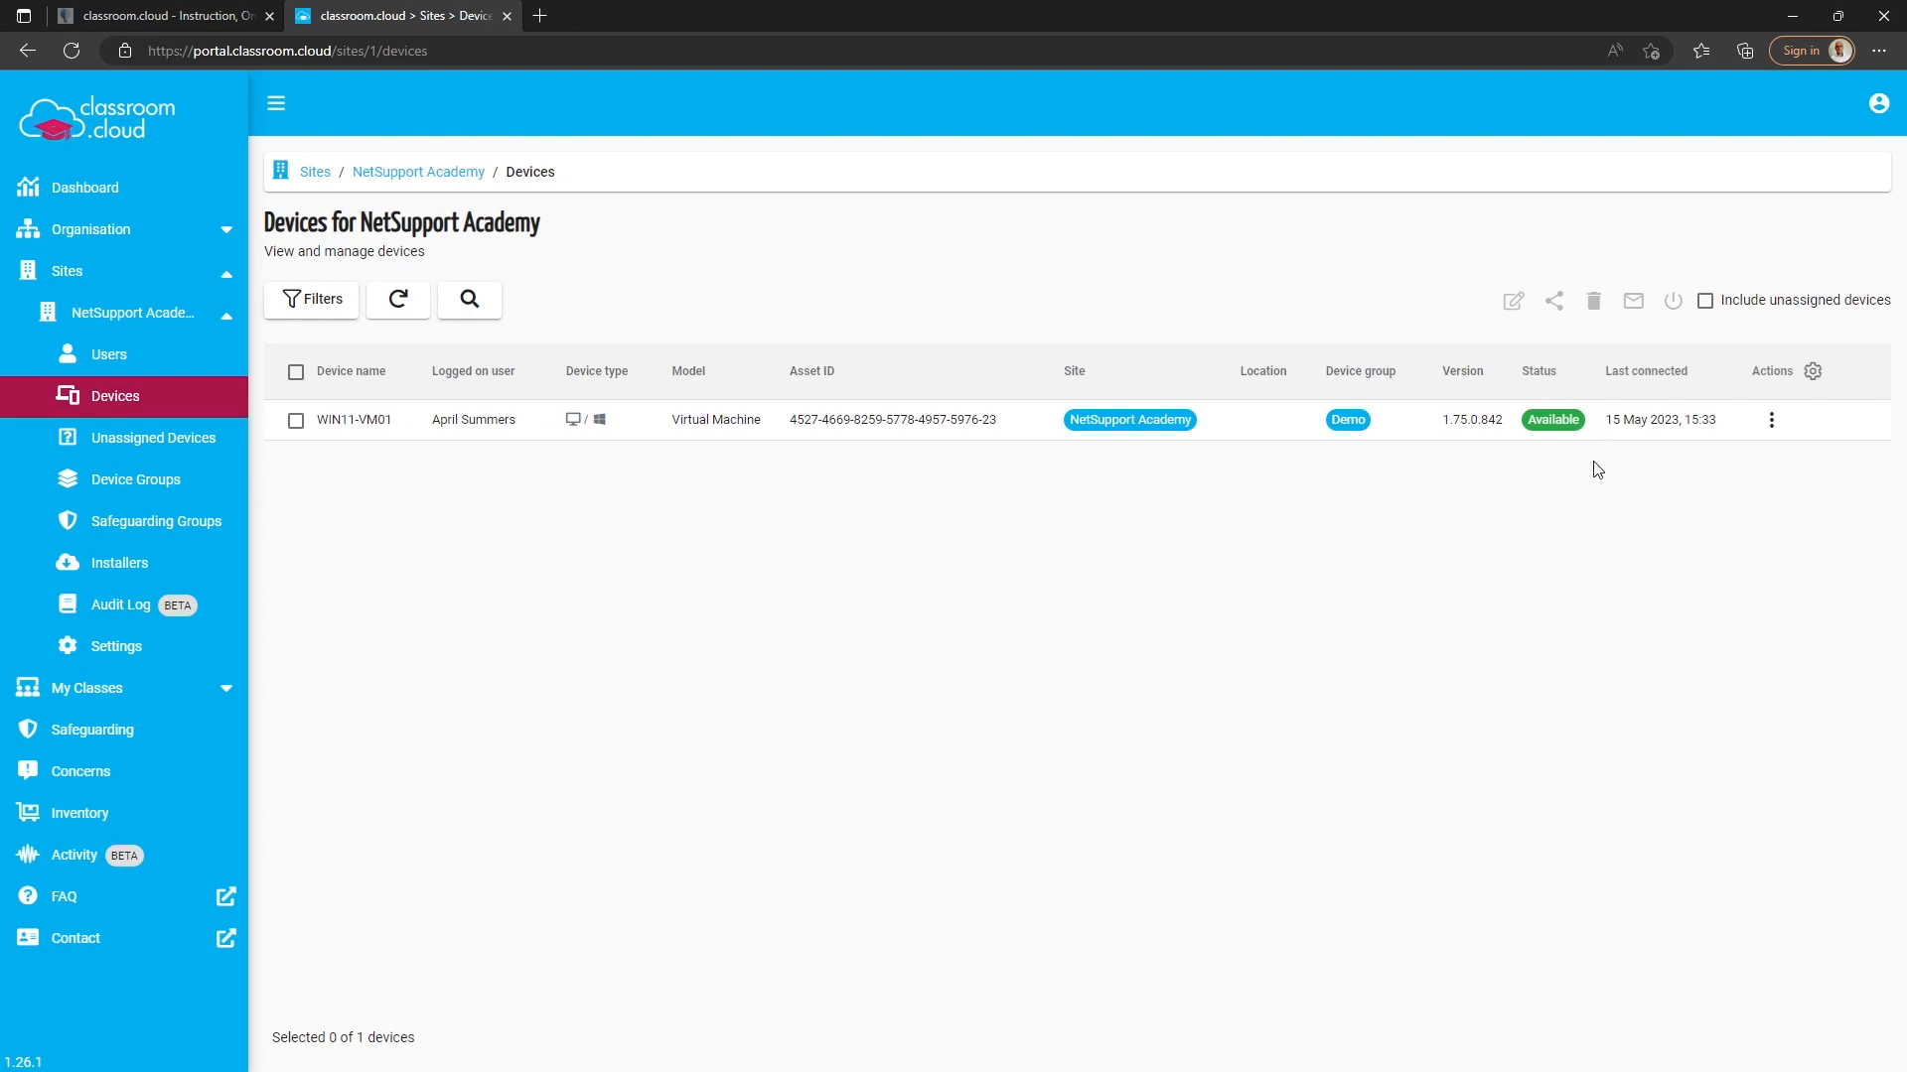
pyautogui.moveTo(1501, 515)
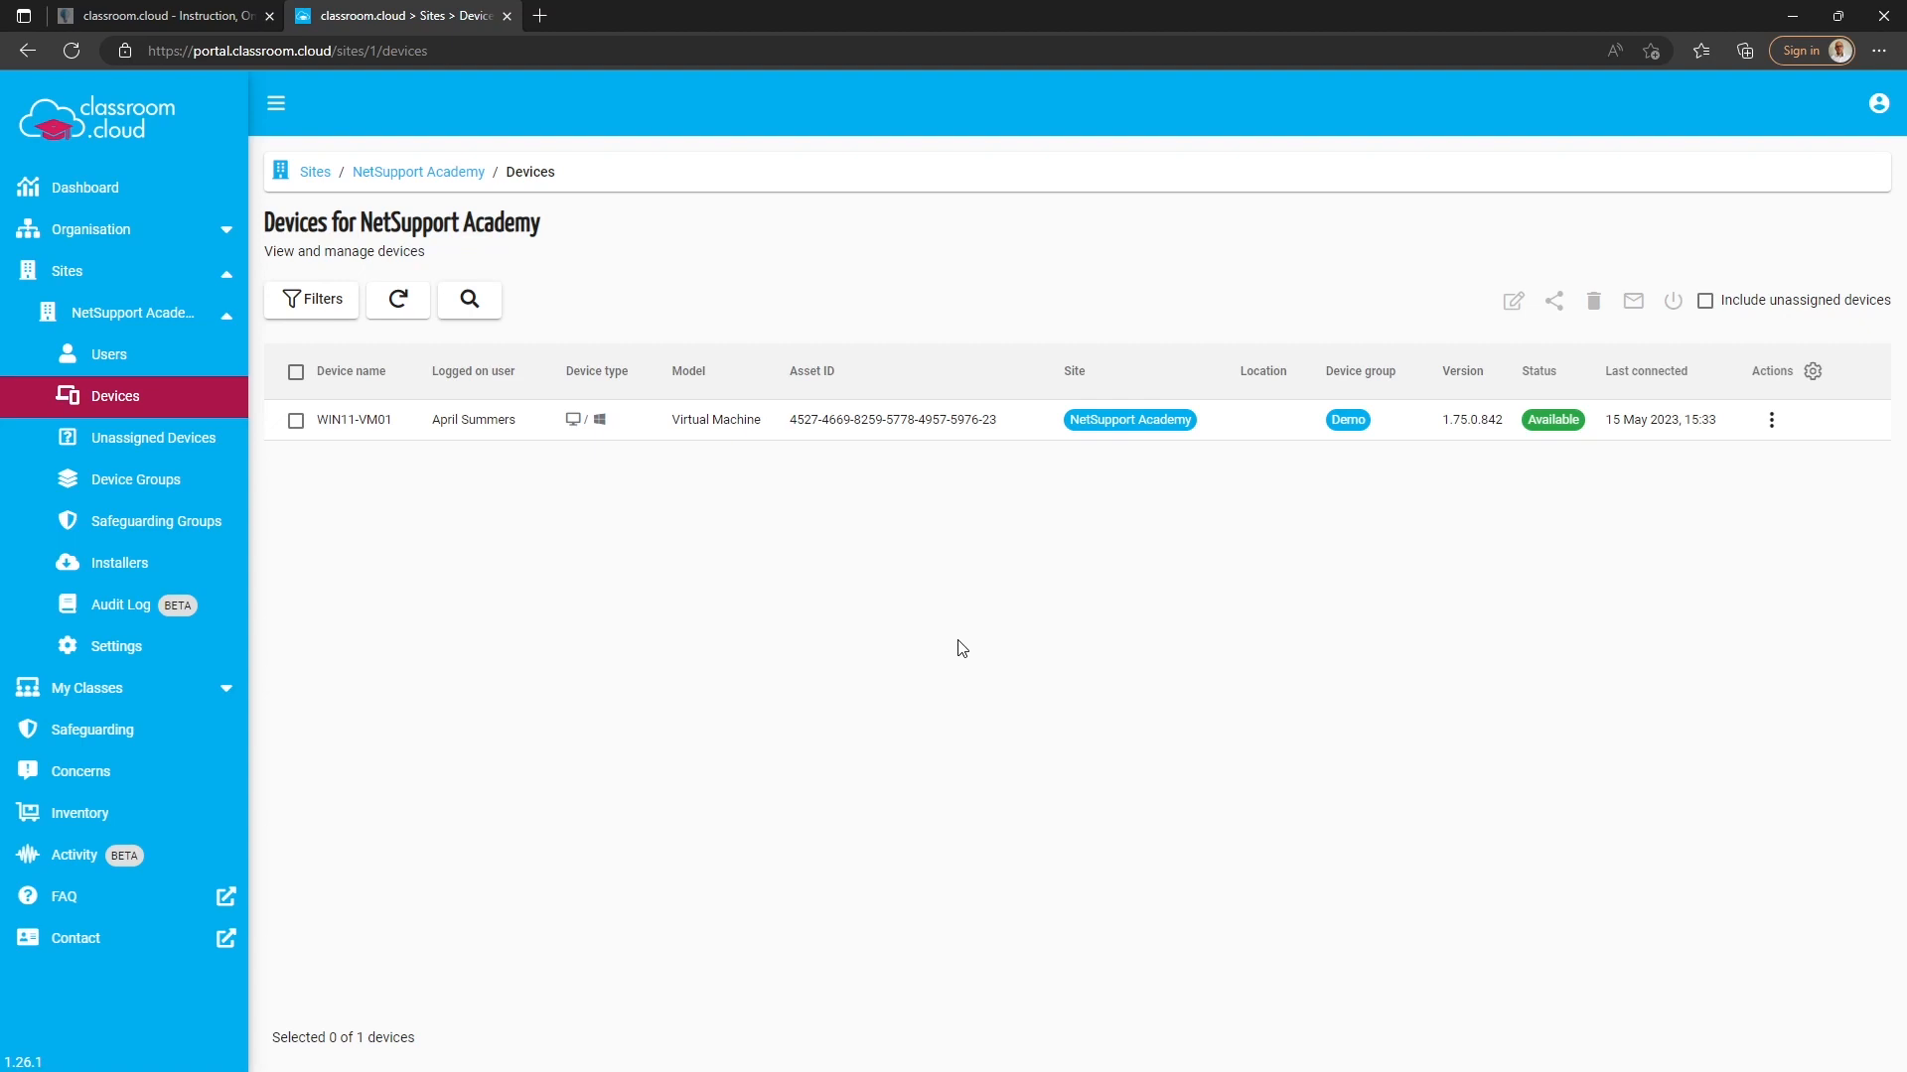
pyautogui.moveTo(777, 654)
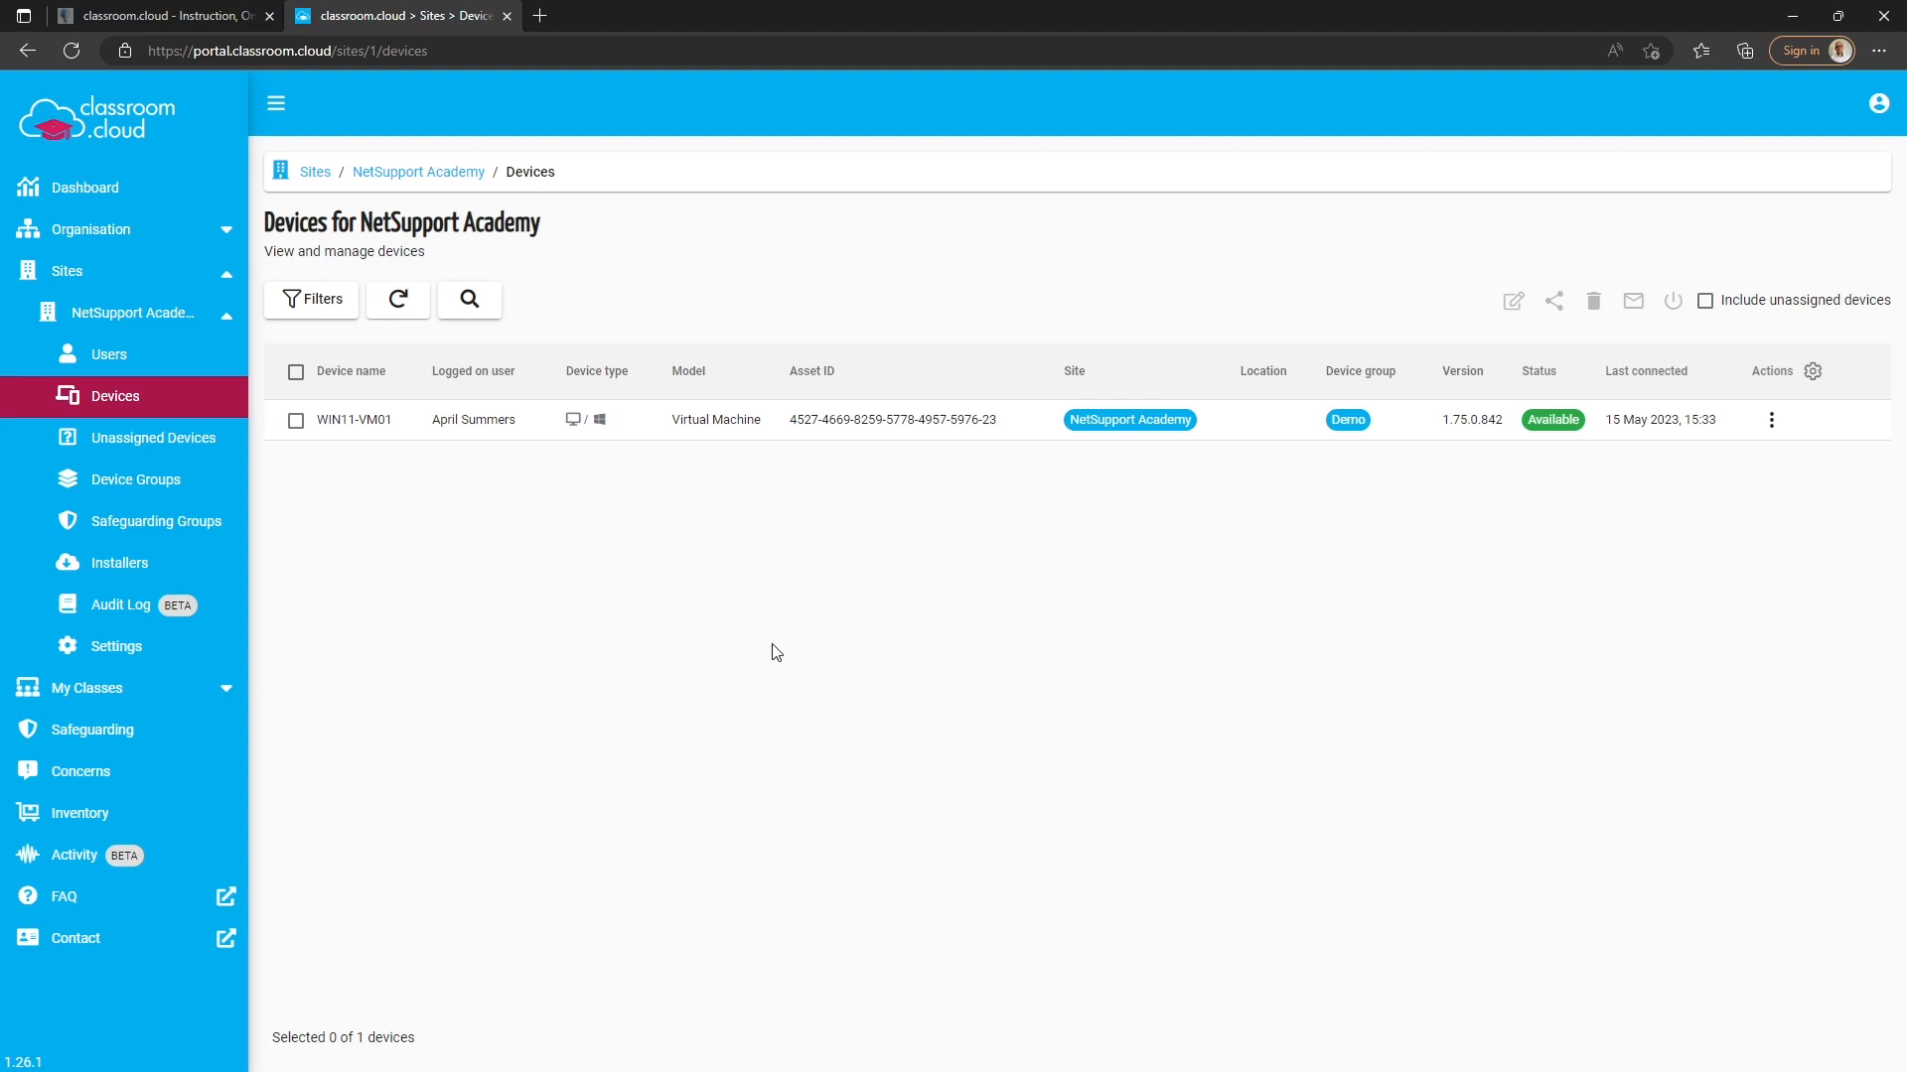
pyautogui.moveTo(143, 695)
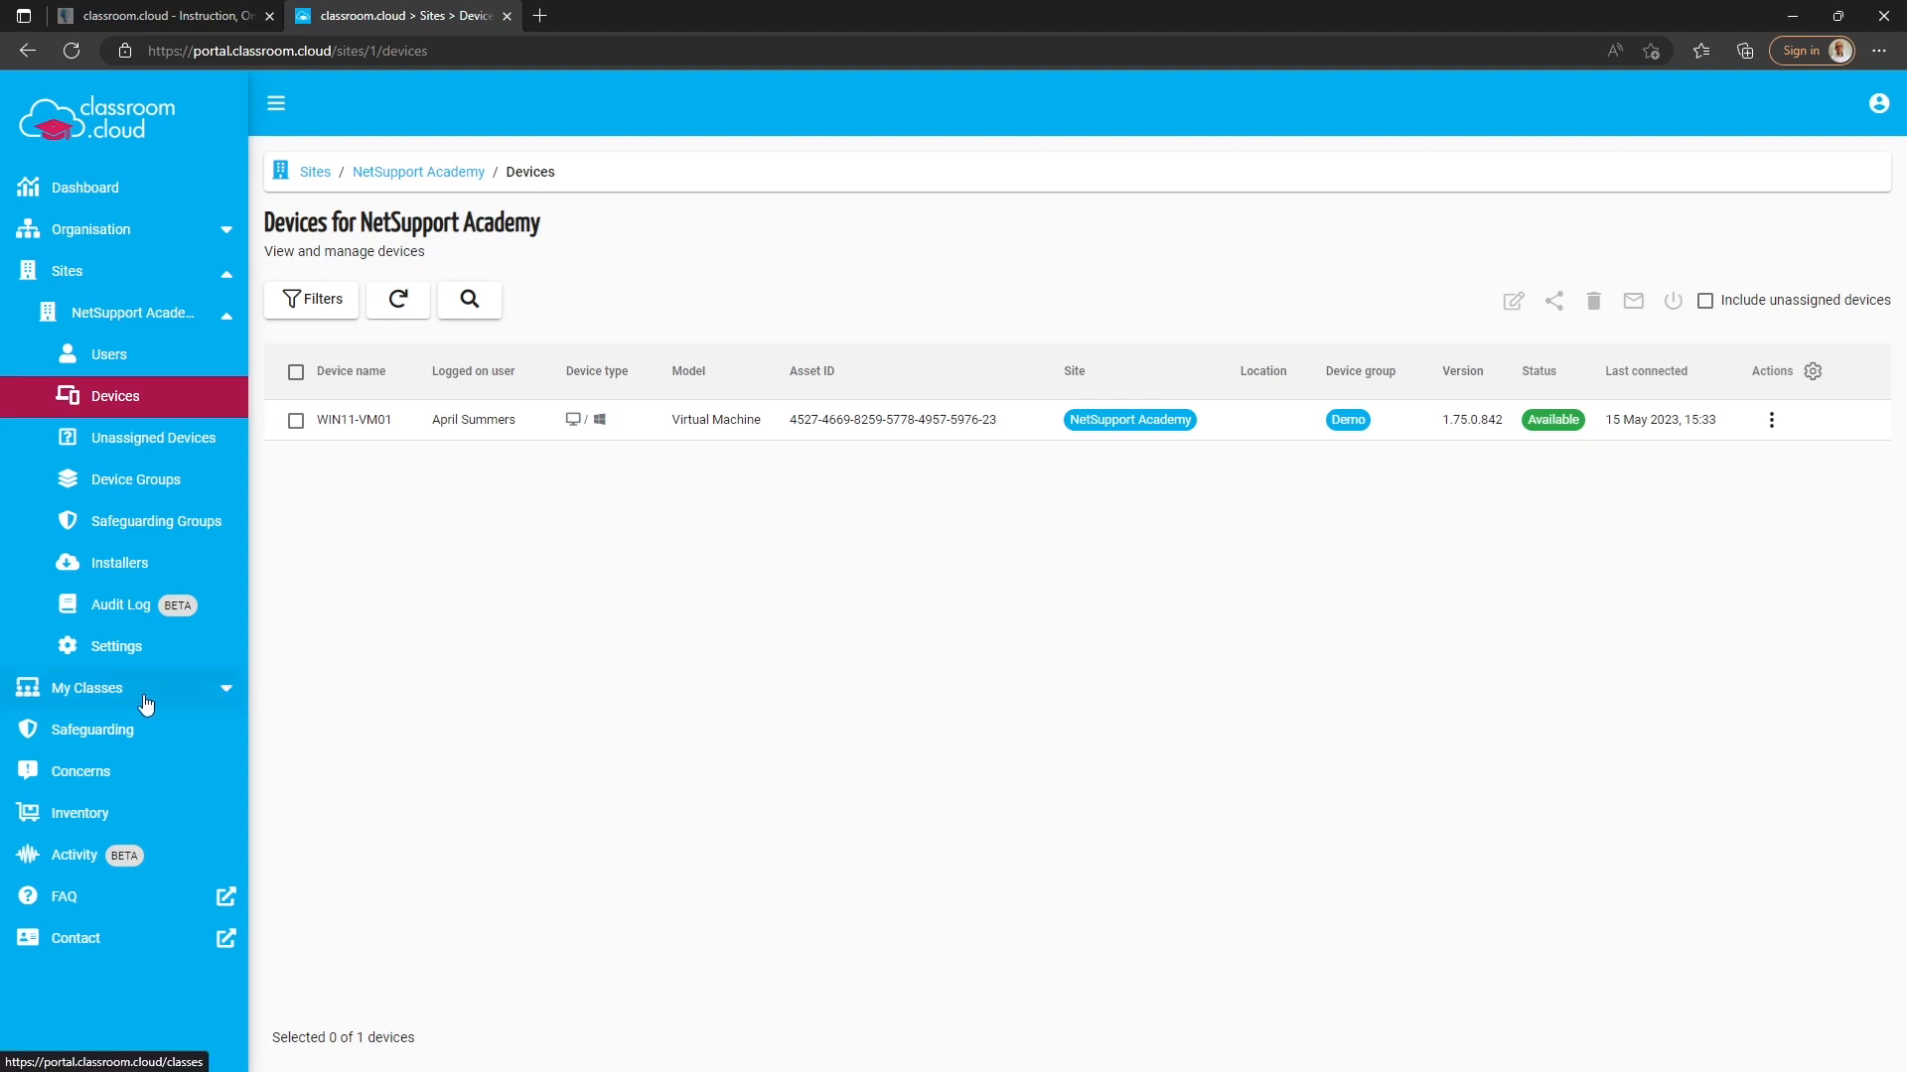
# - Go to My Classes for NetSupport Academy and start adding a class
pyautogui.click(88, 687)
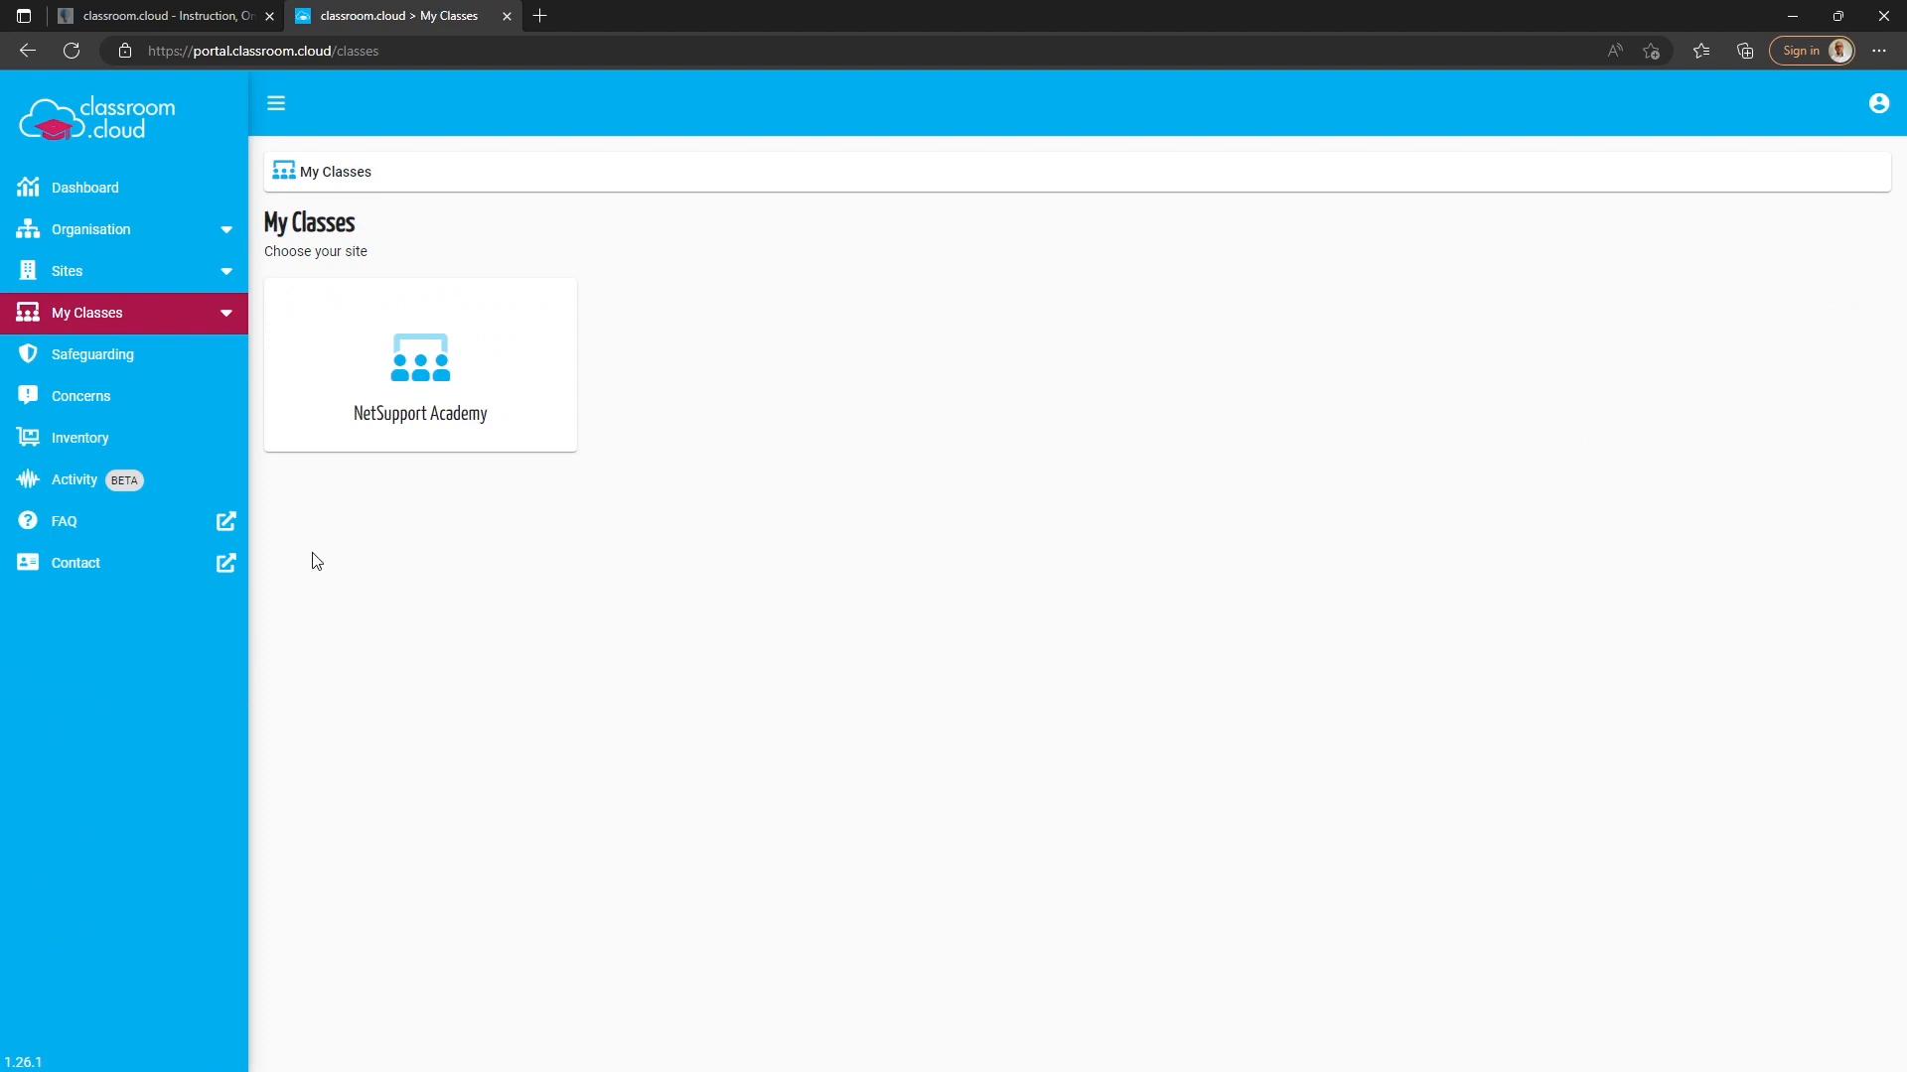
pyautogui.click(419, 366)
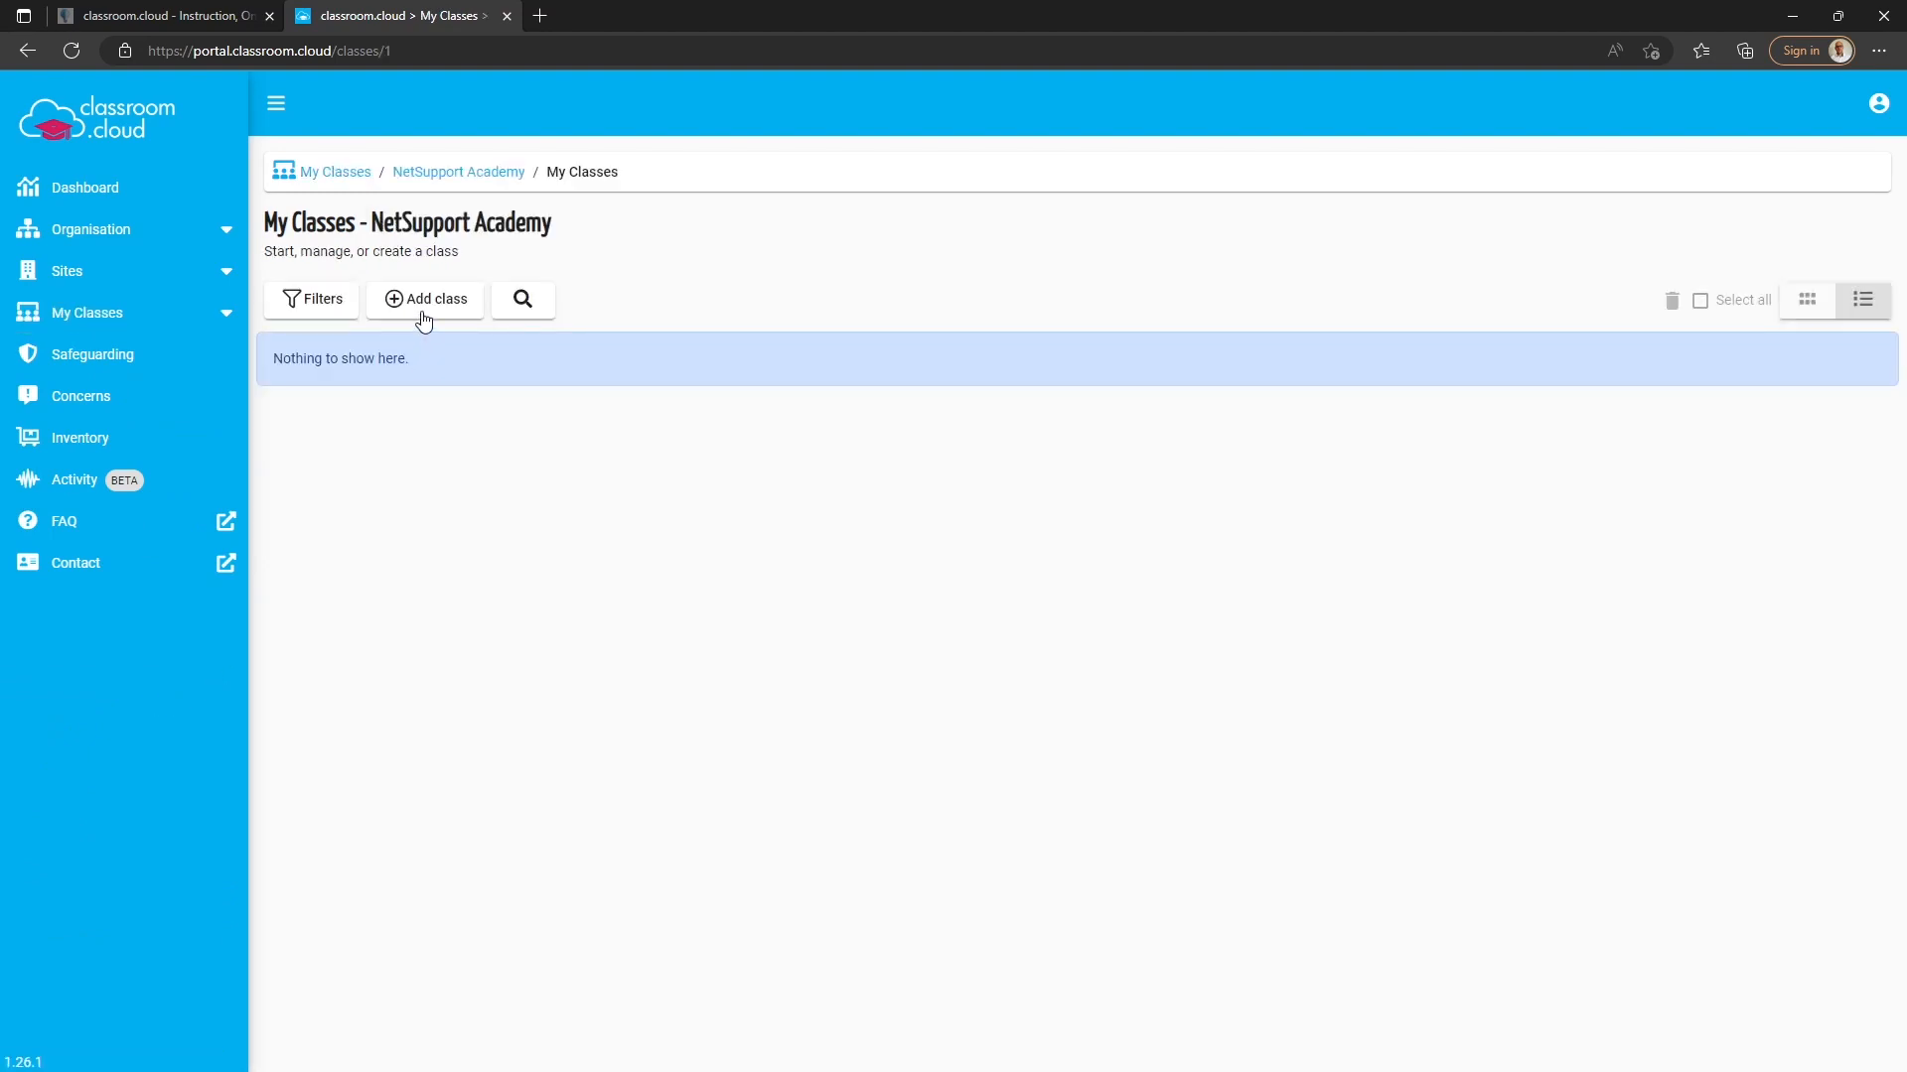
pyautogui.click(425, 300)
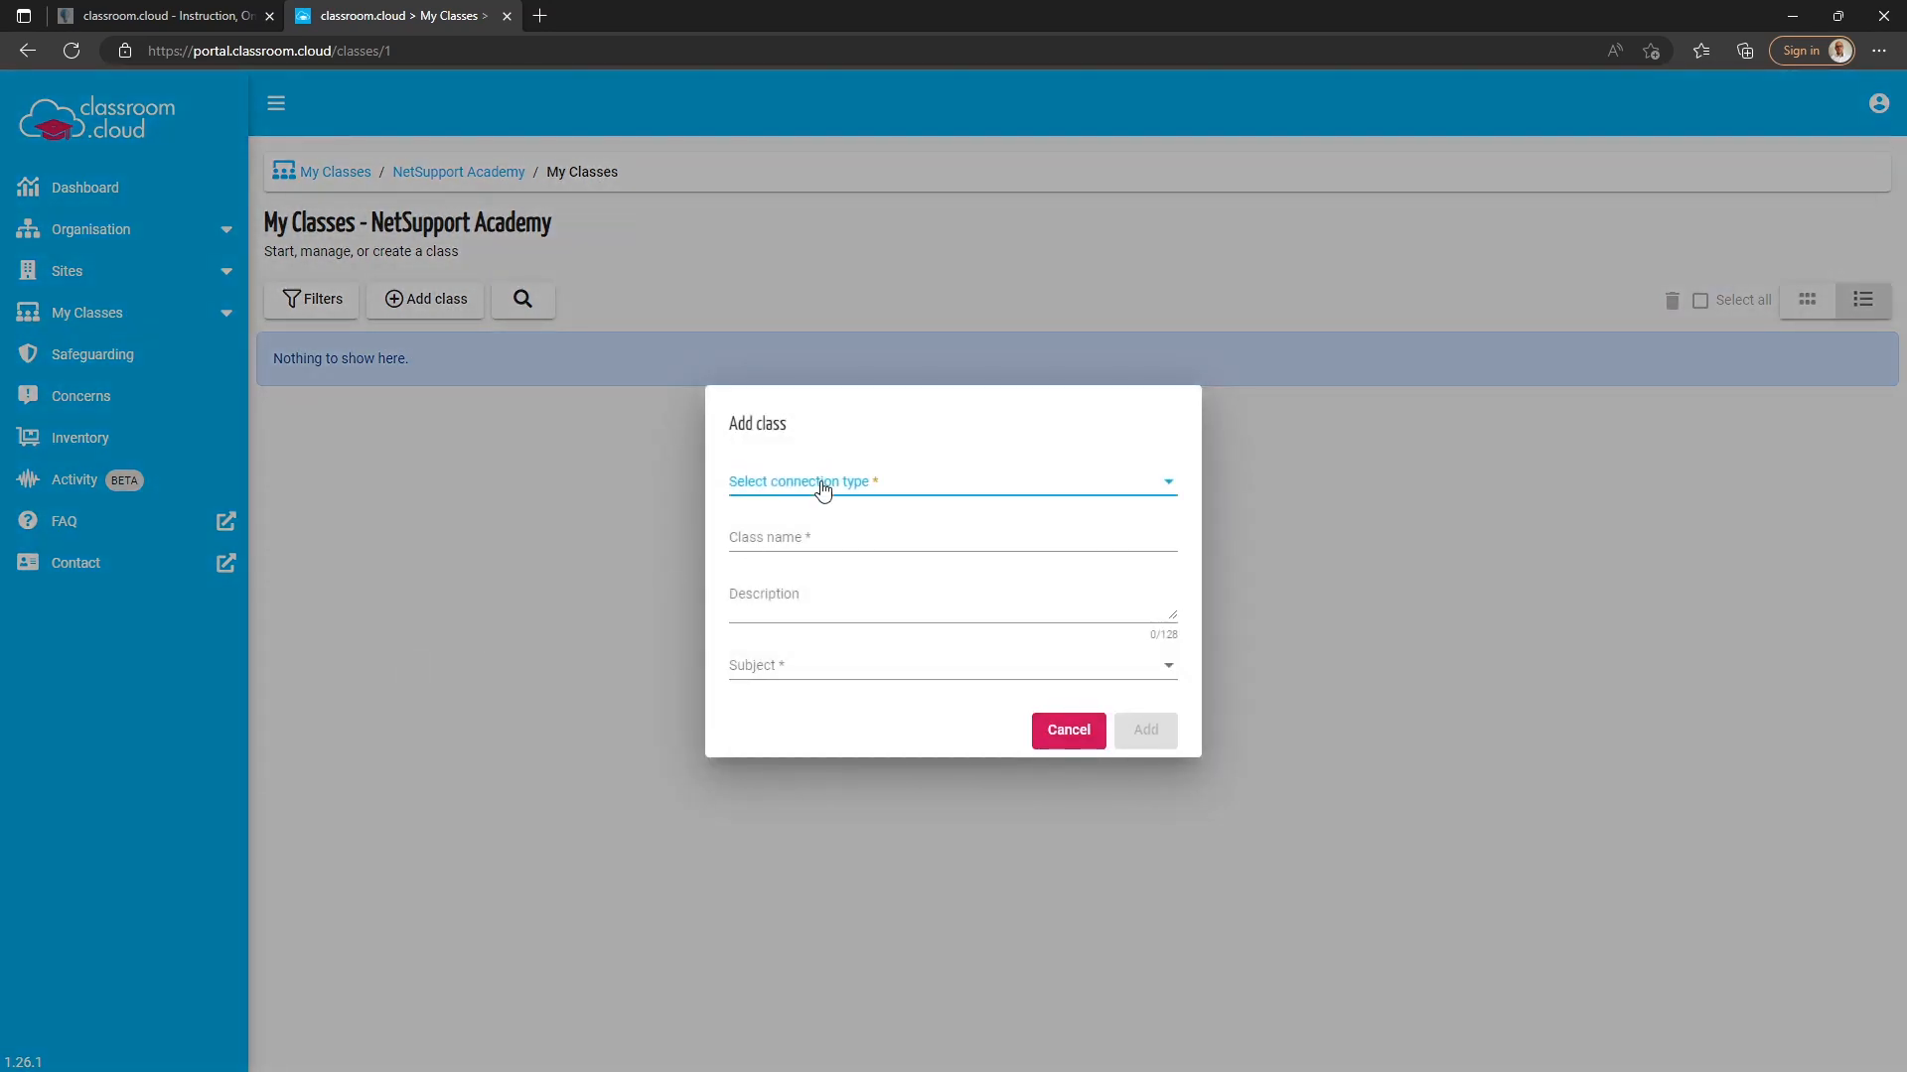
# - Name the class Demo Class and connect it through the Demo device group
pyautogui.click(951, 481)
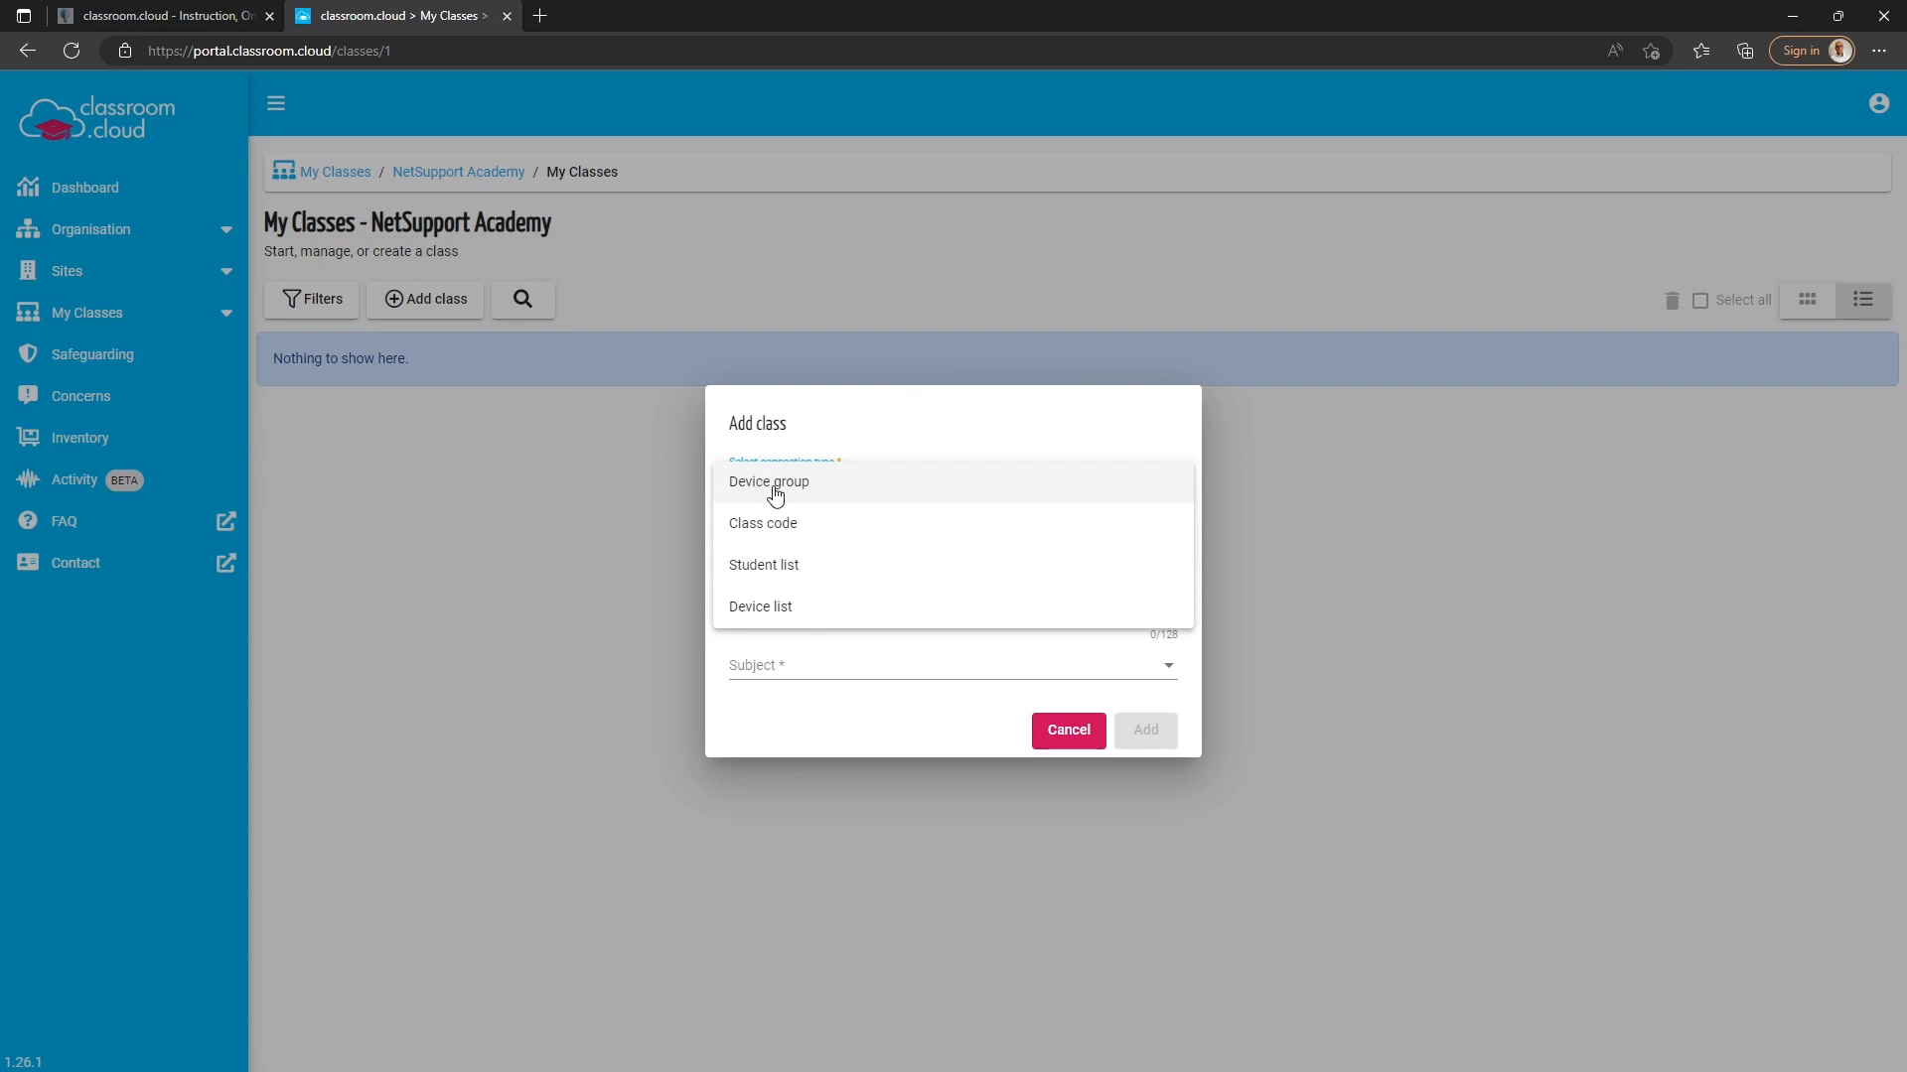
pyautogui.click(767, 481)
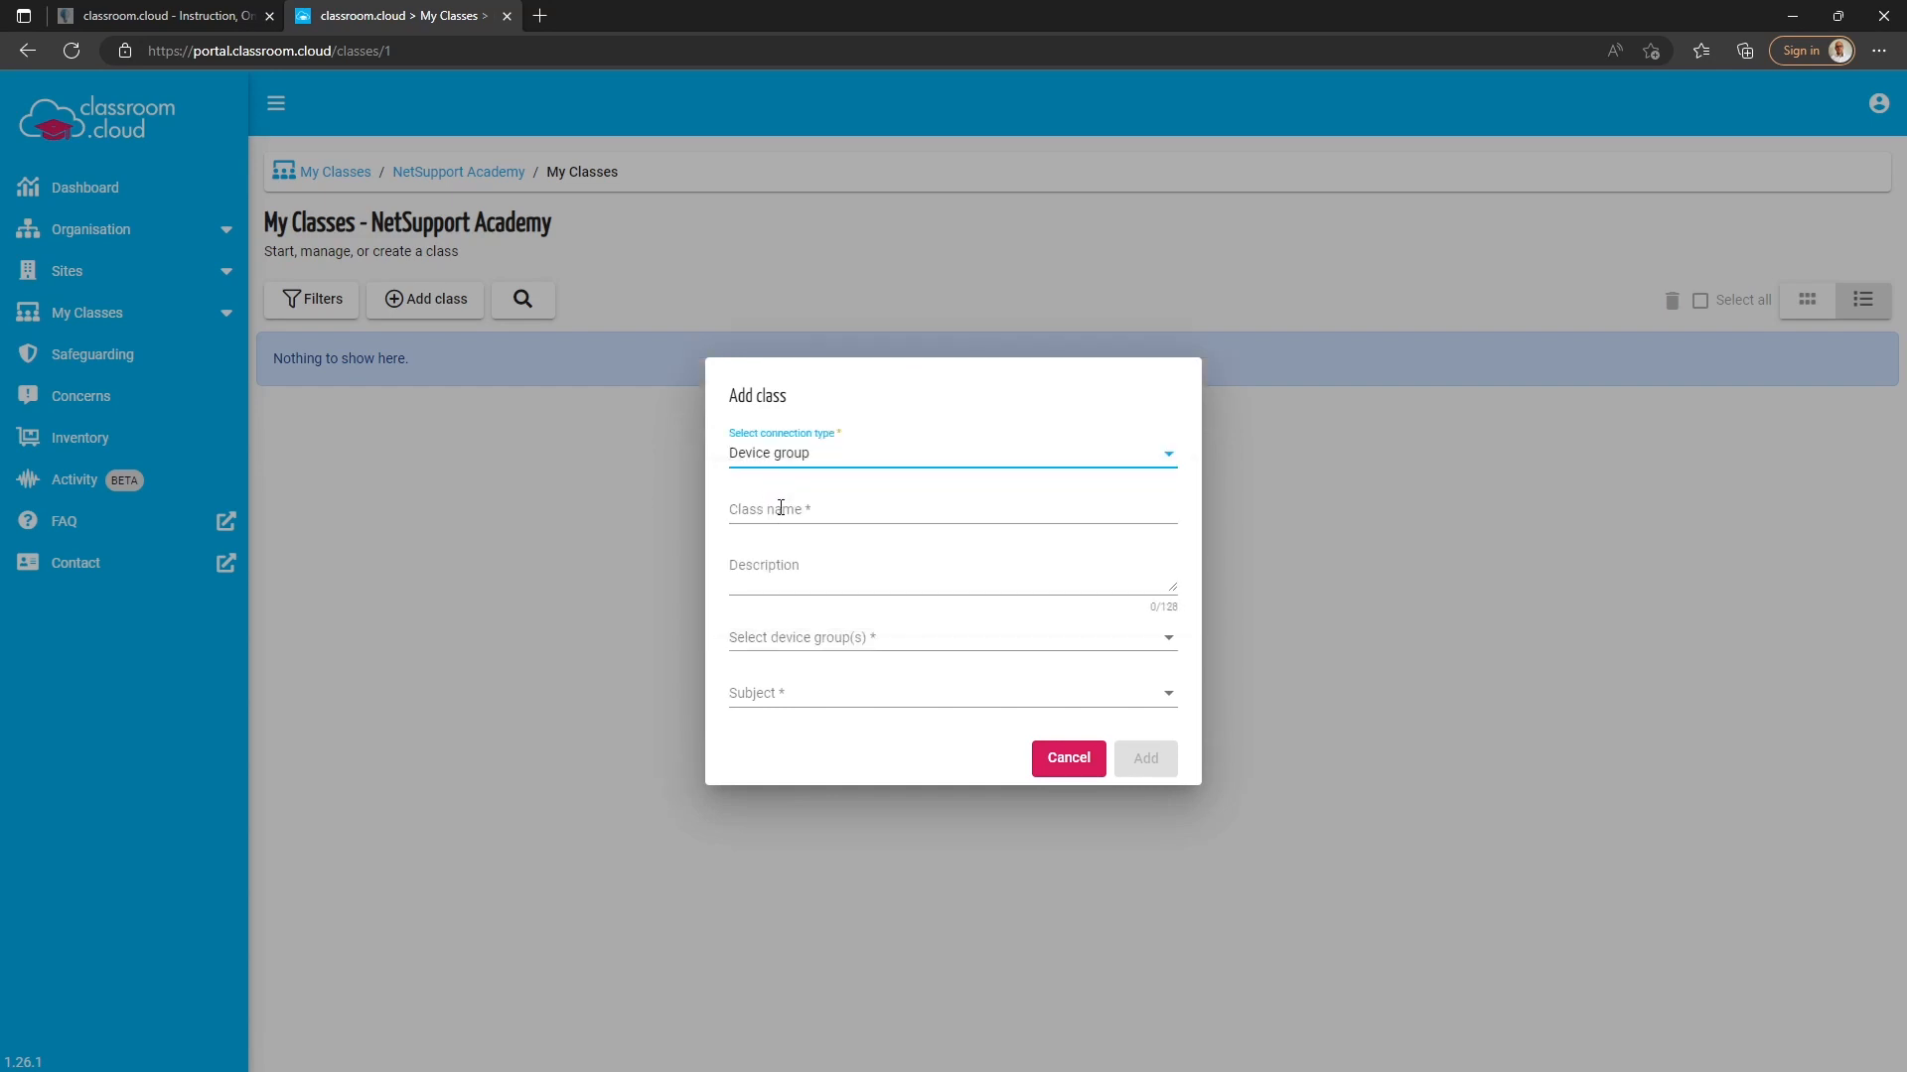
pyautogui.write('Demo Class')
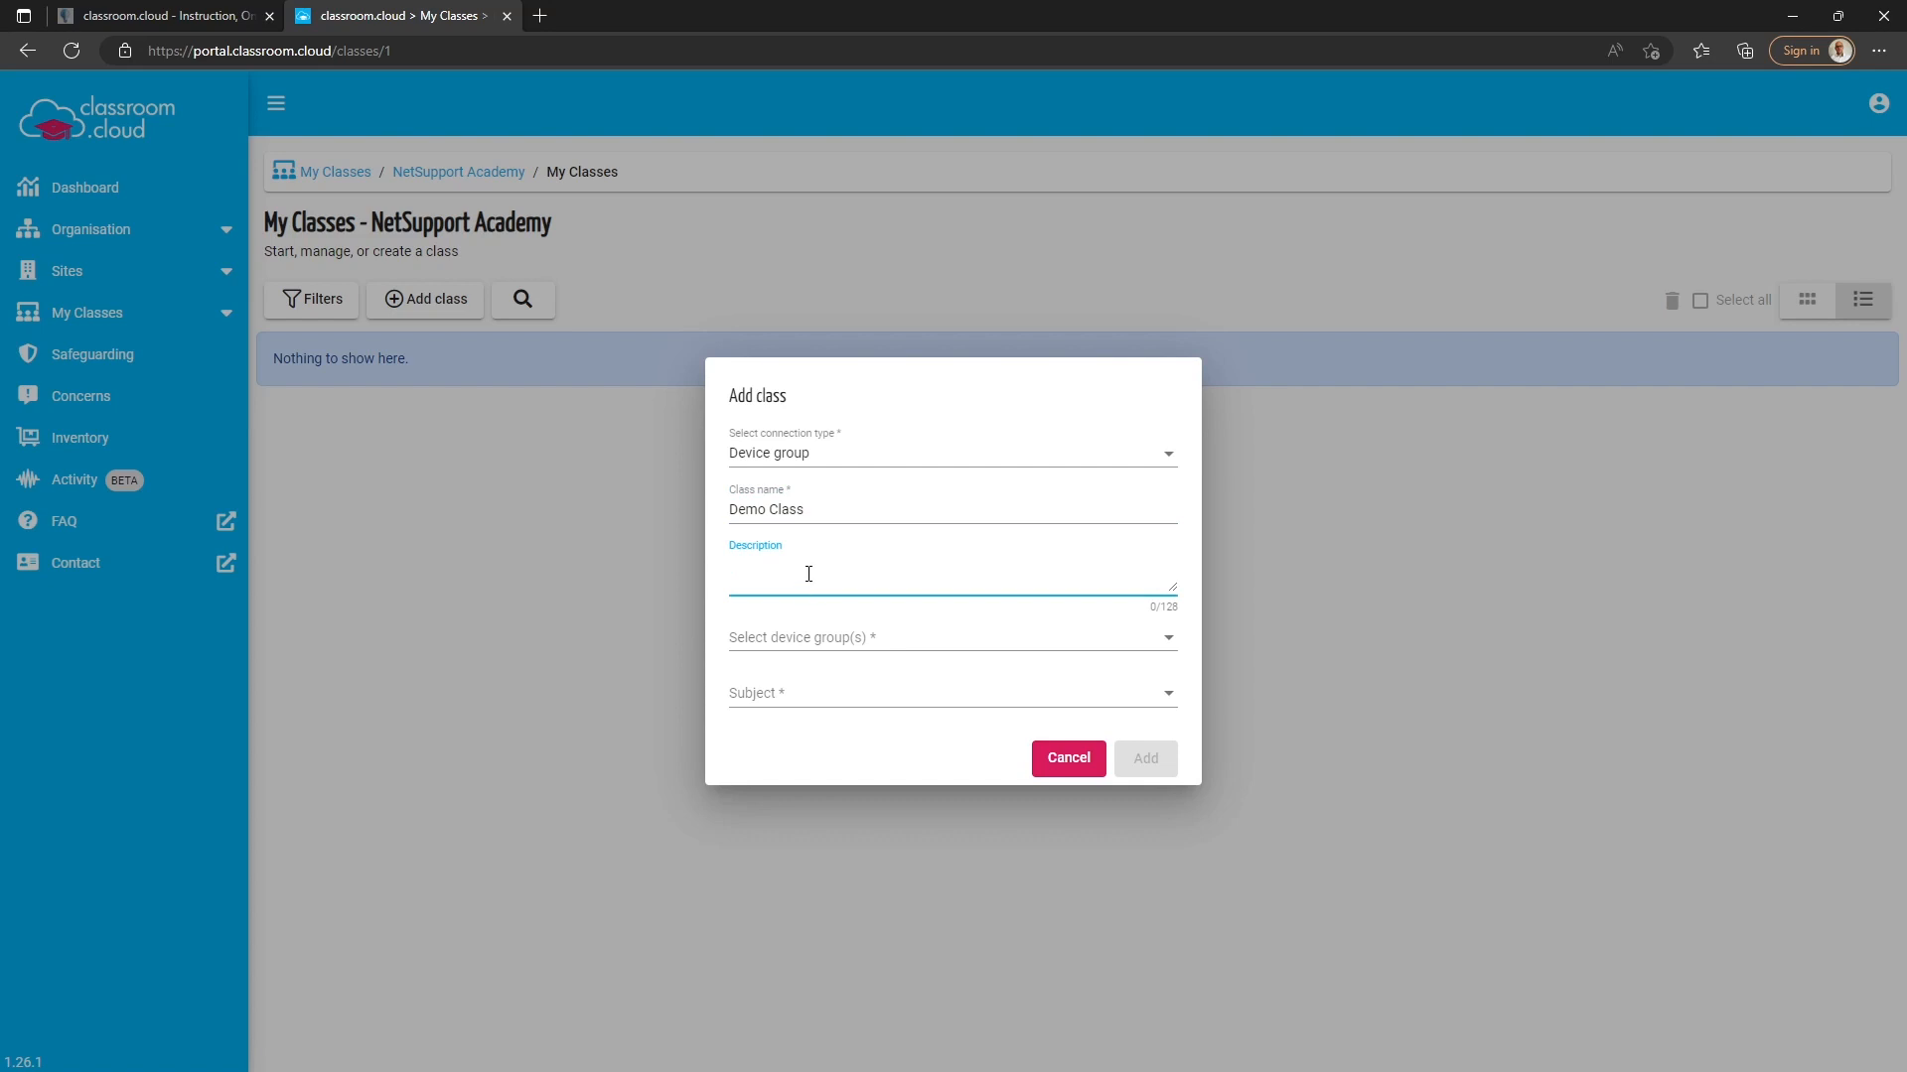
pyautogui.click(951, 637)
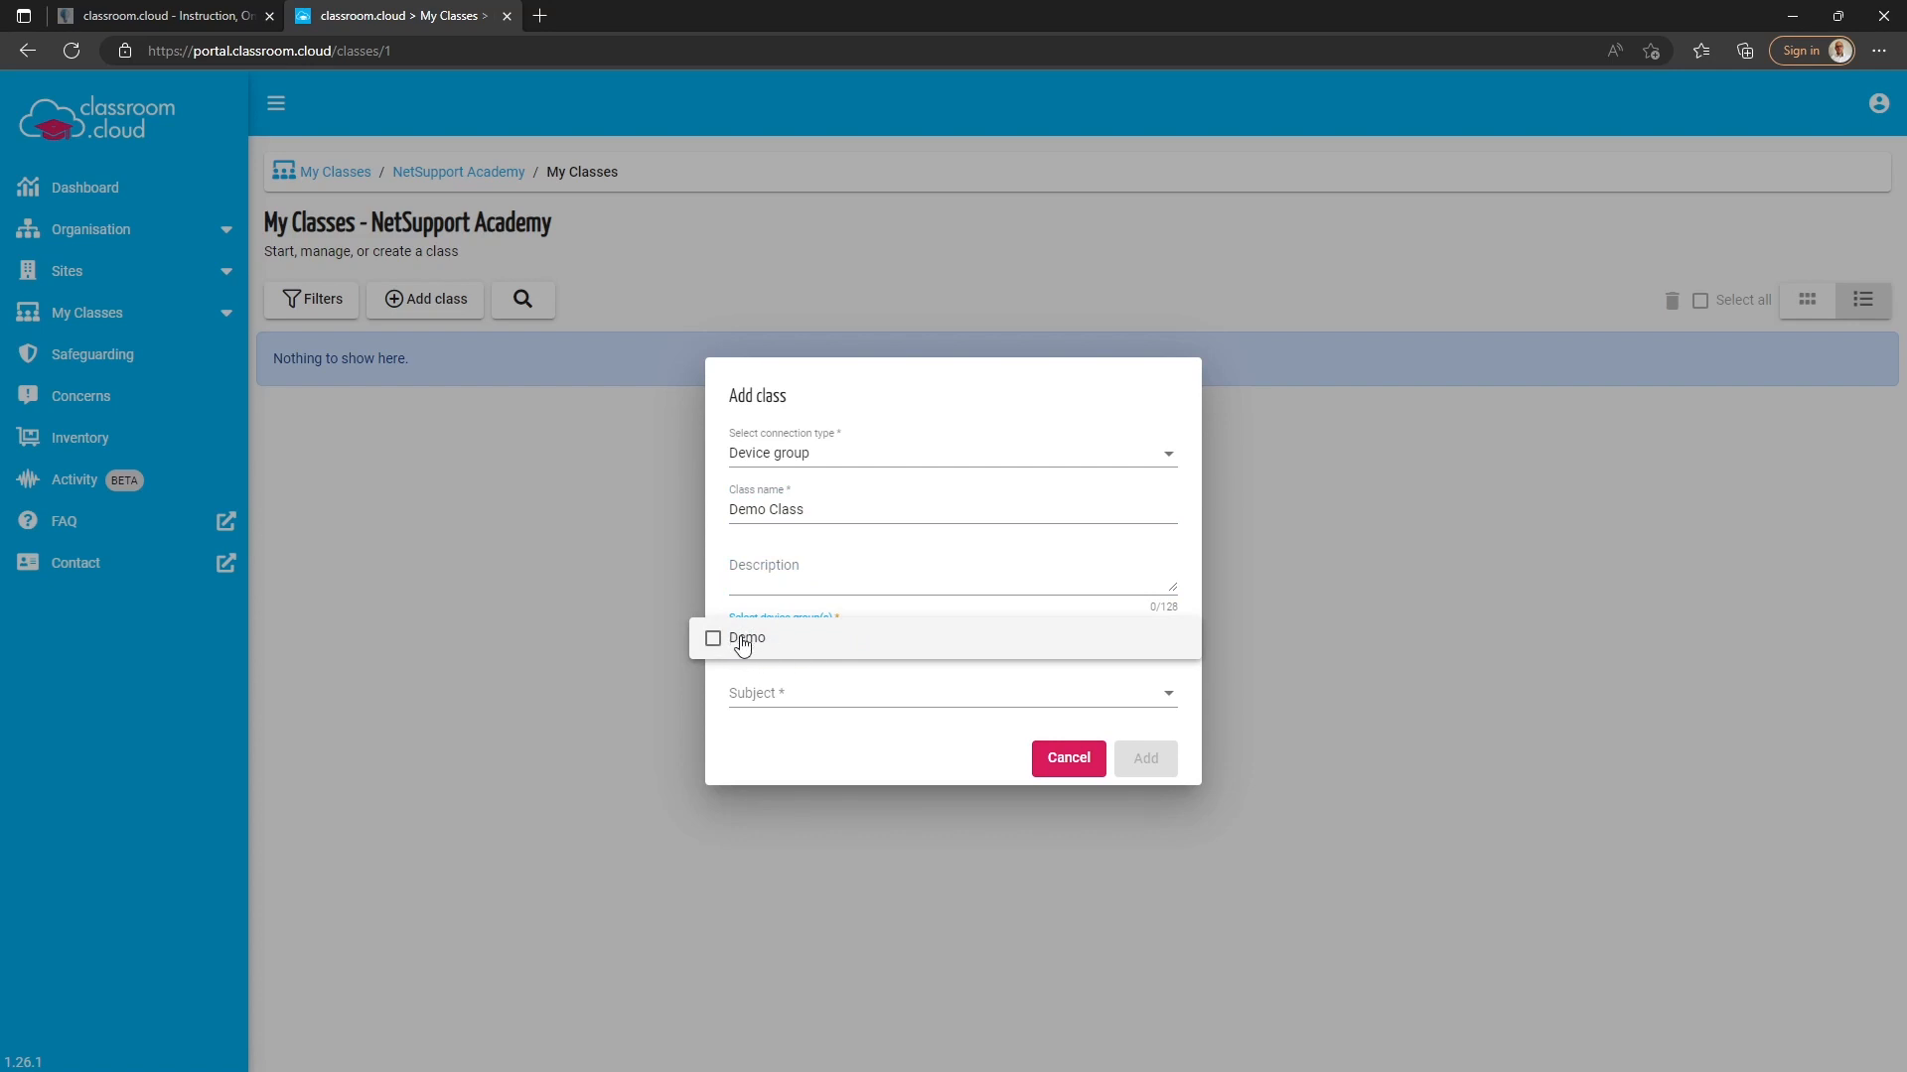
pyautogui.click(713, 638)
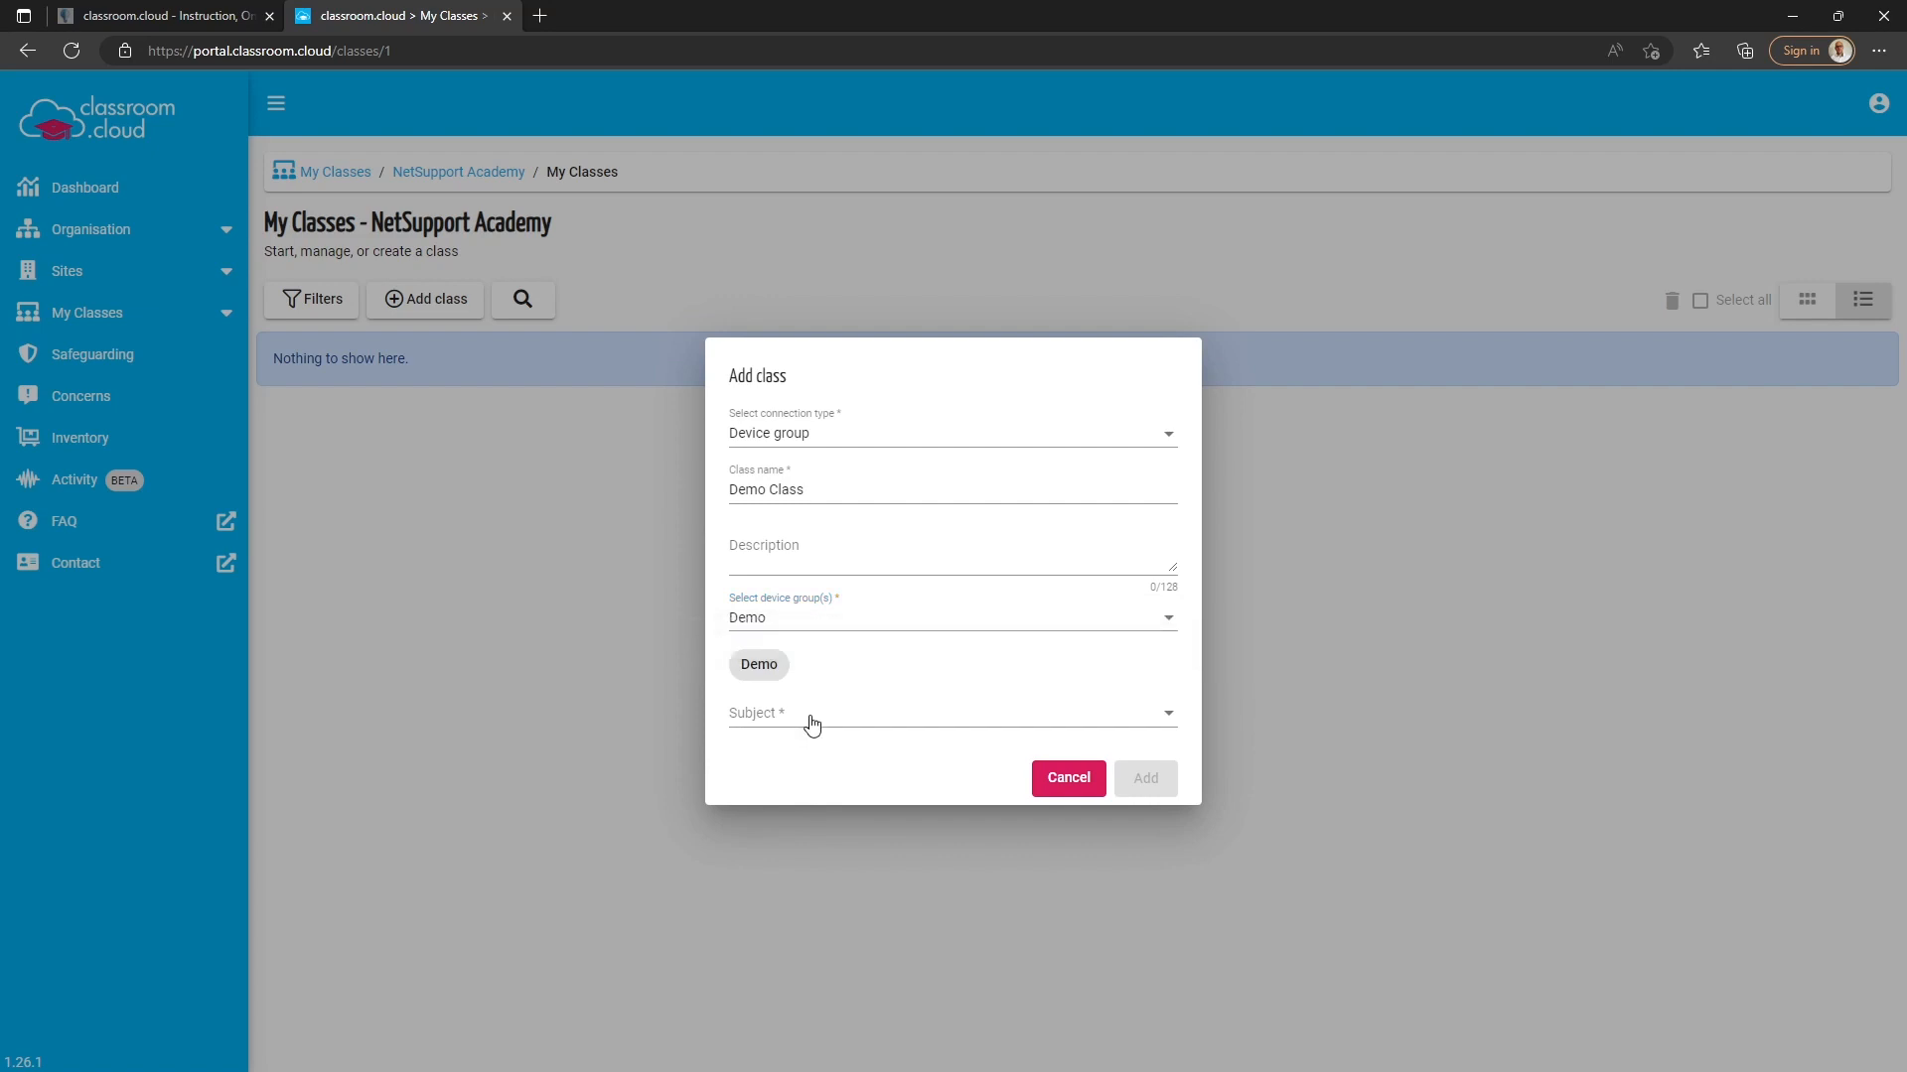
# - Set the subject to Computing, add the class and launch Demo Class in the tutor console
pyautogui.click(949, 713)
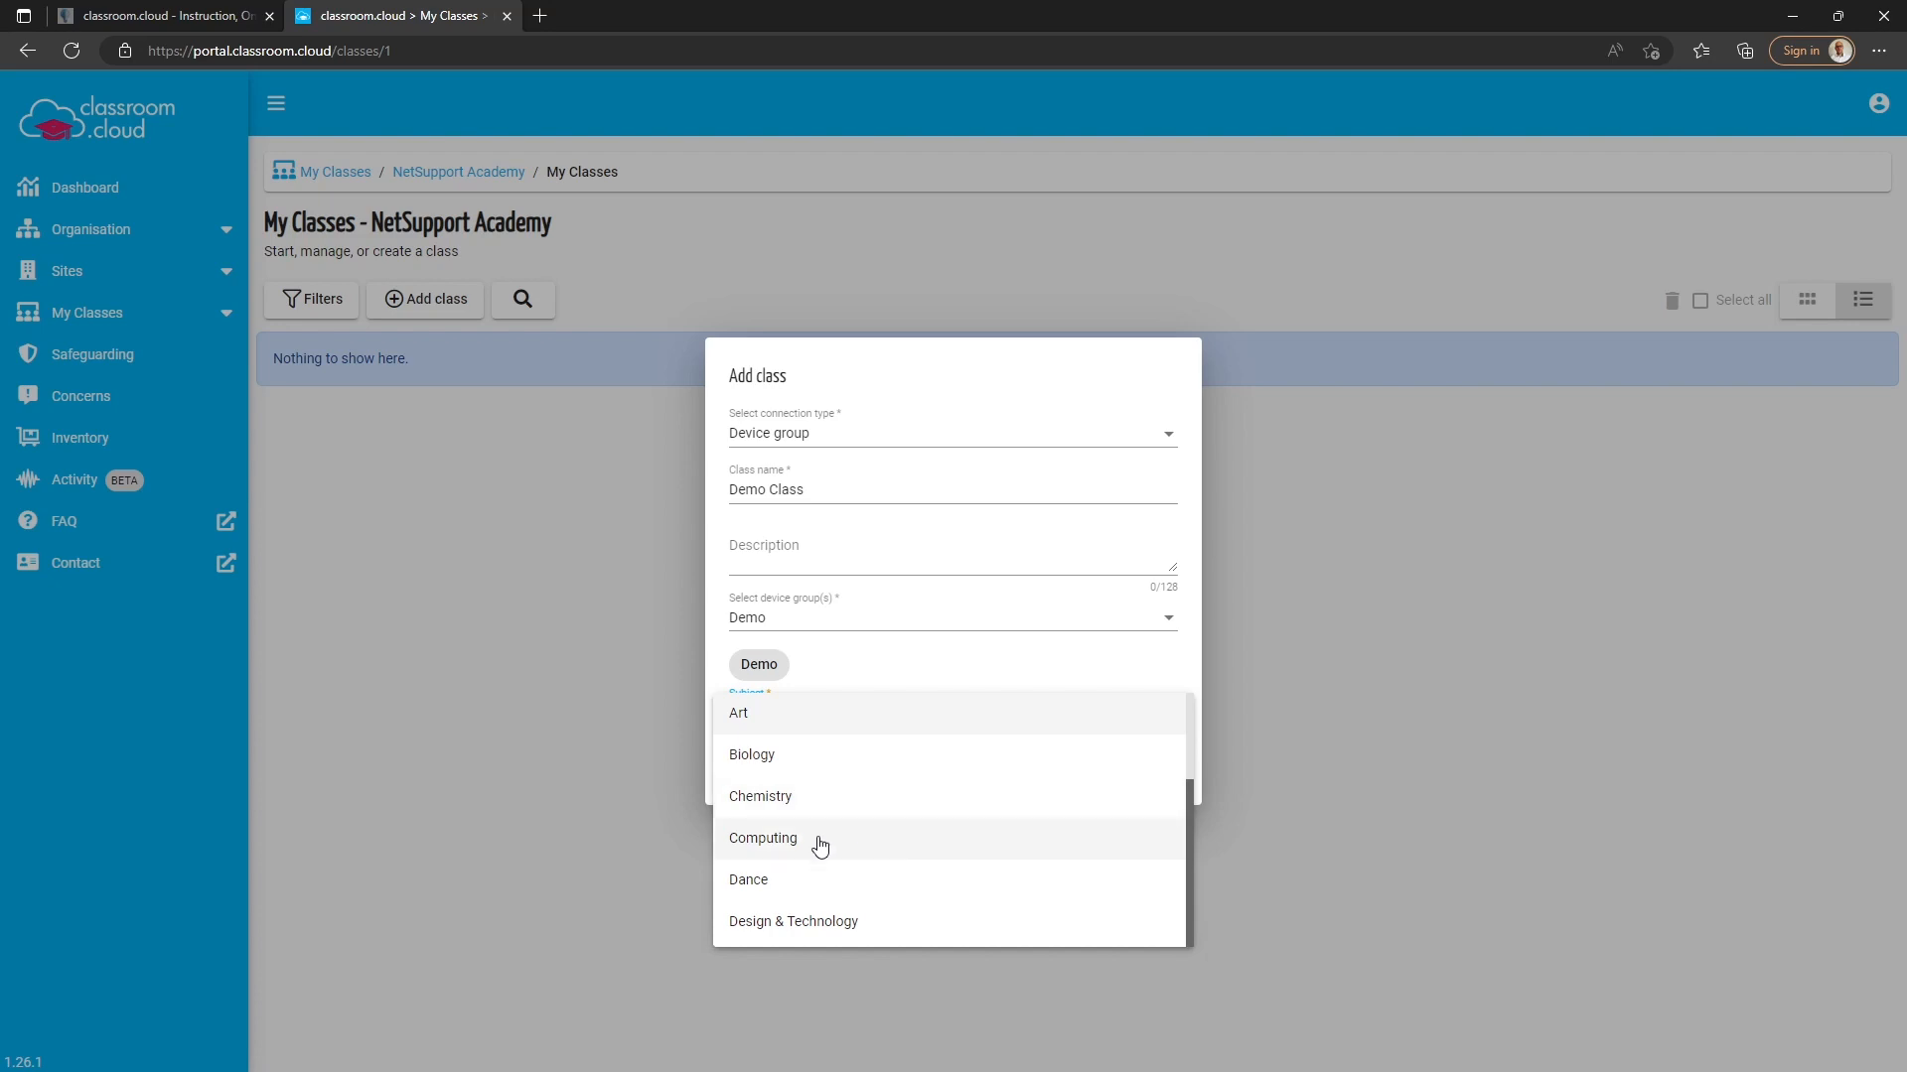
pyautogui.click(763, 838)
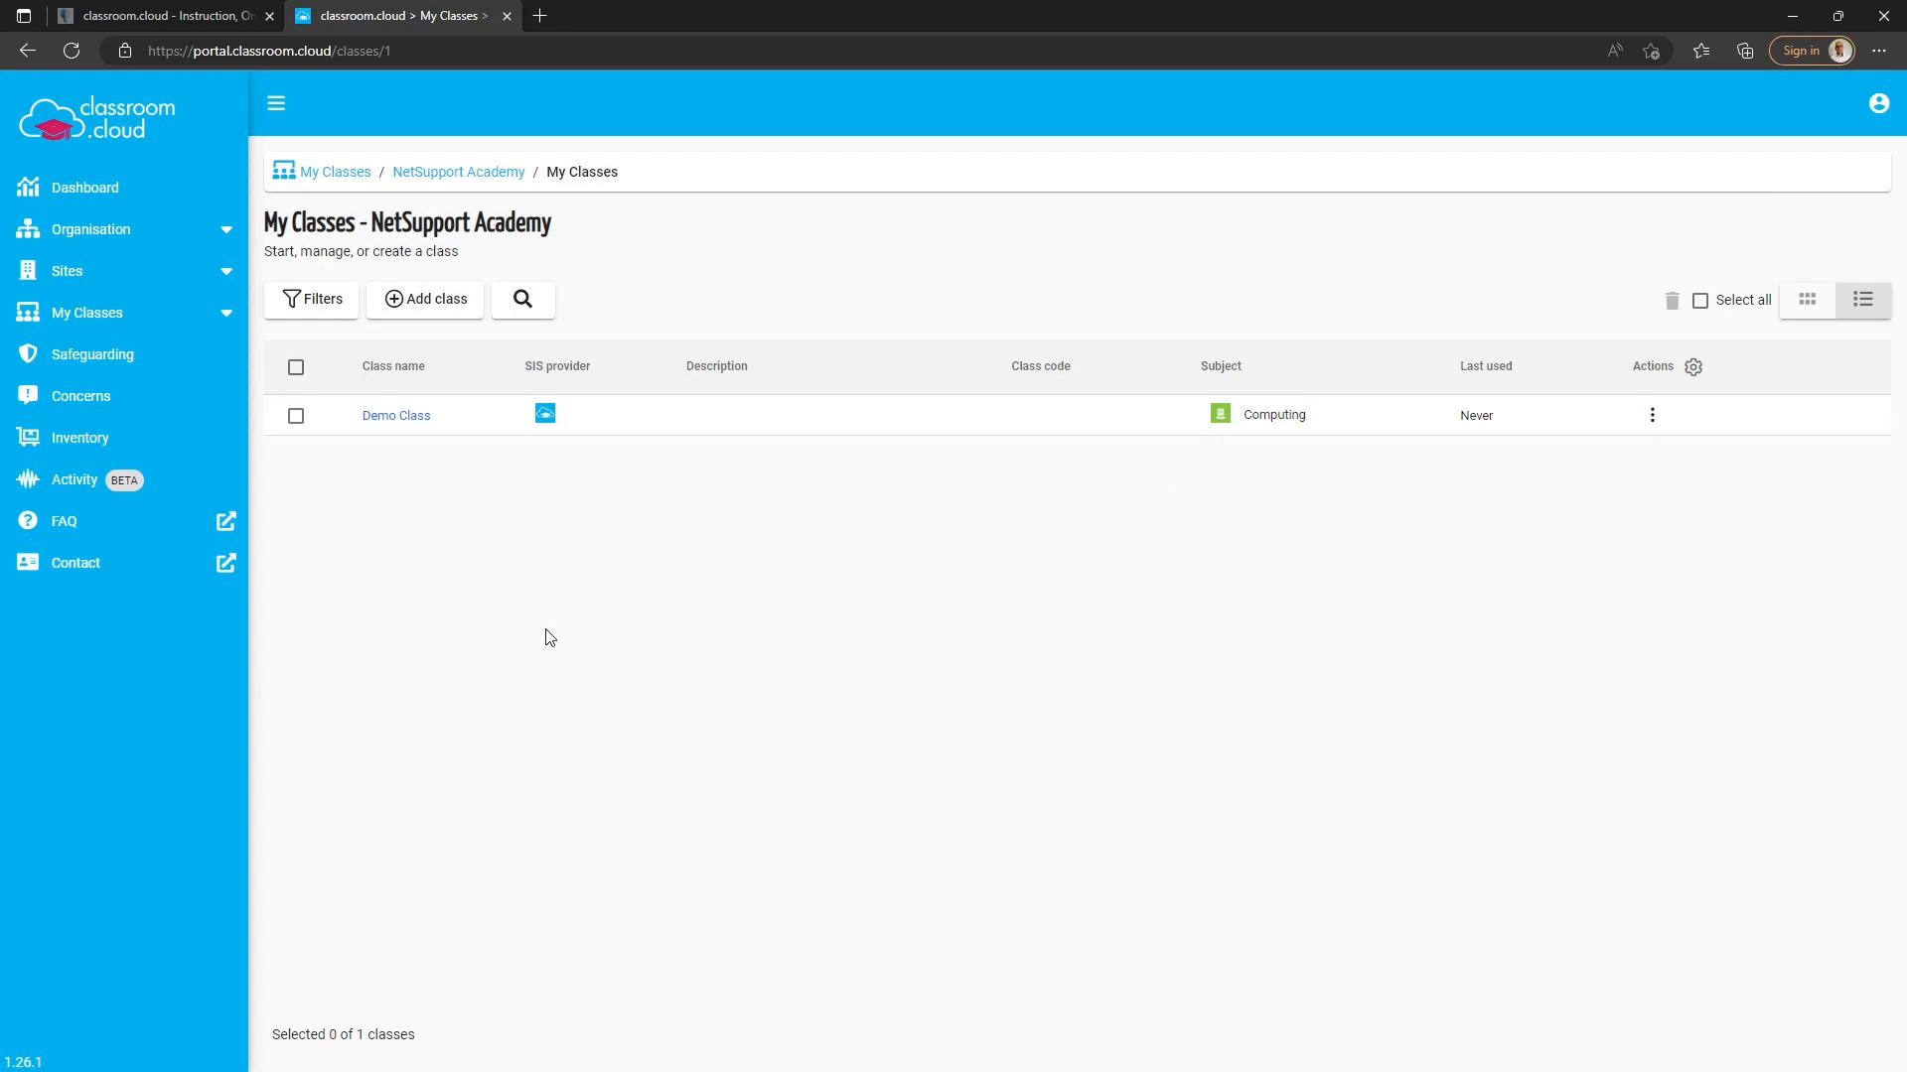
pyautogui.moveTo(476, 542)
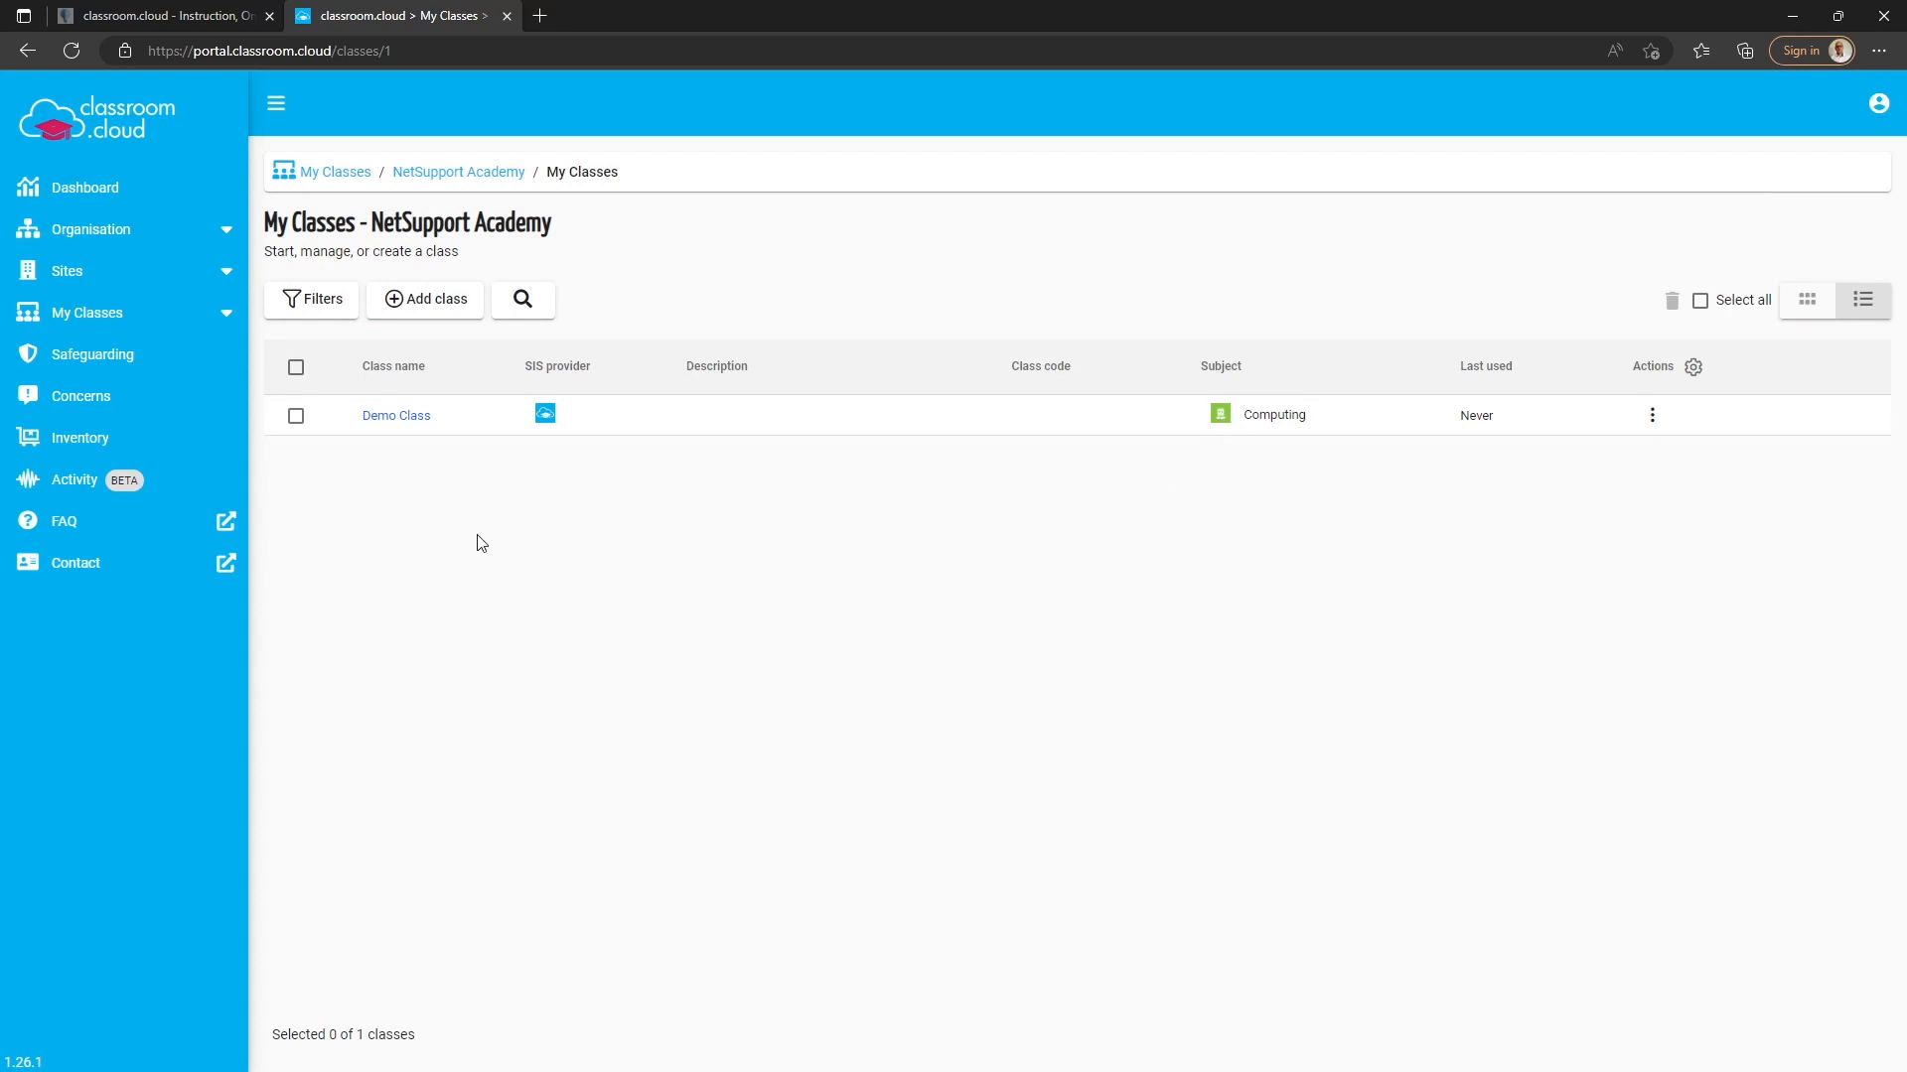
pyautogui.click(395, 415)
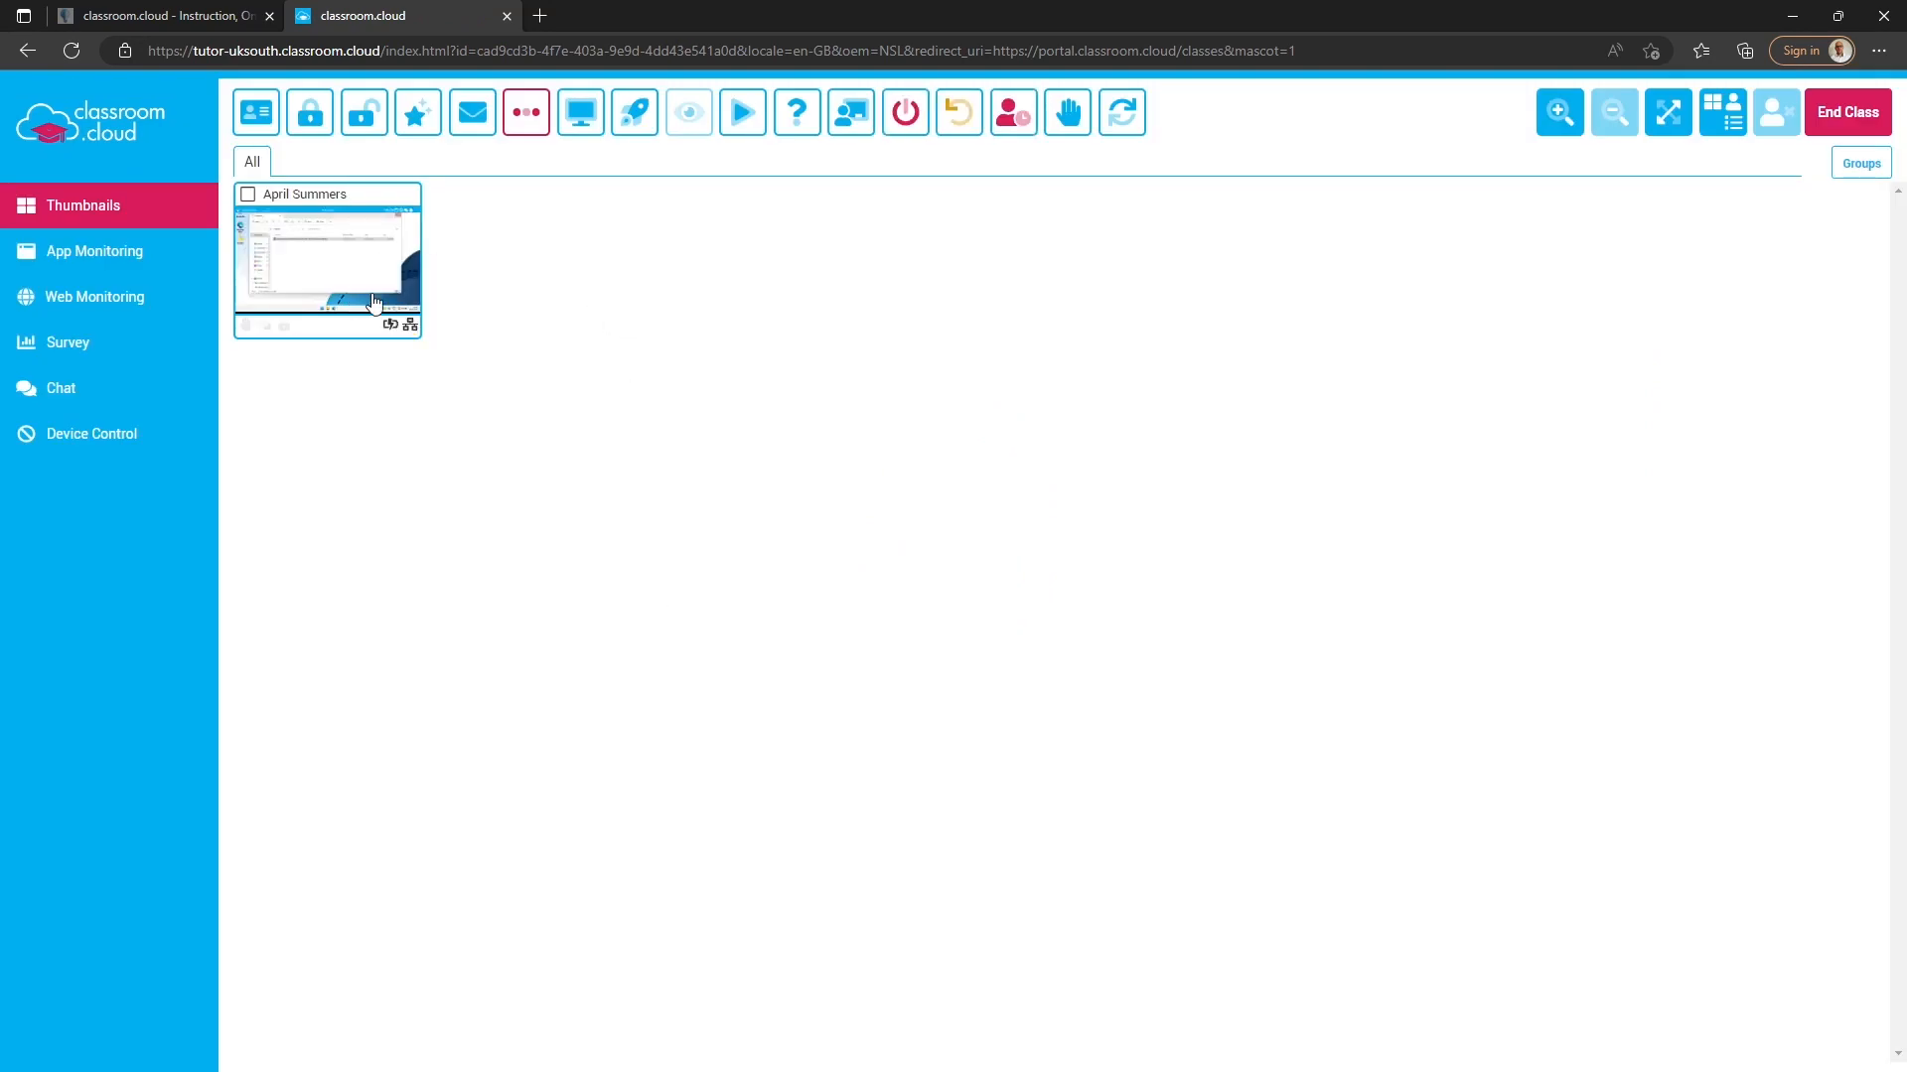
pyautogui.moveTo(742, 641)
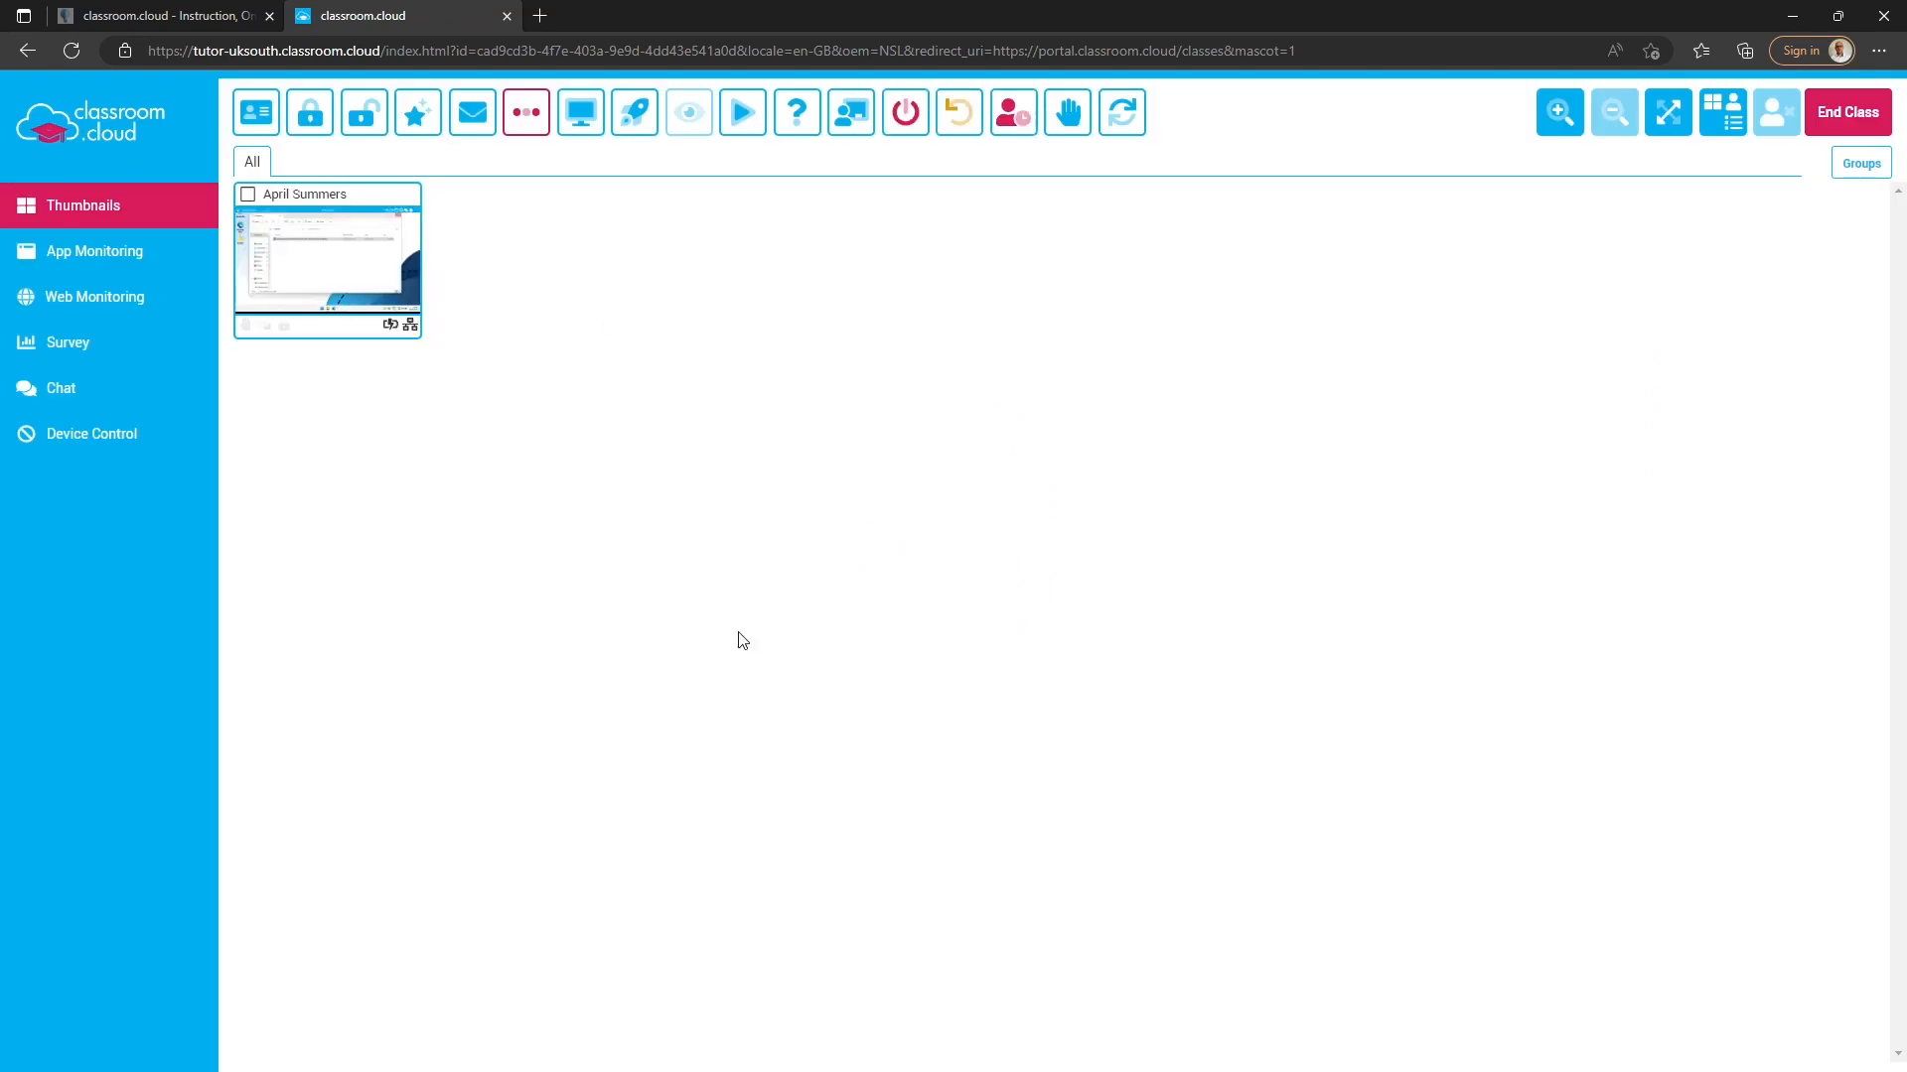